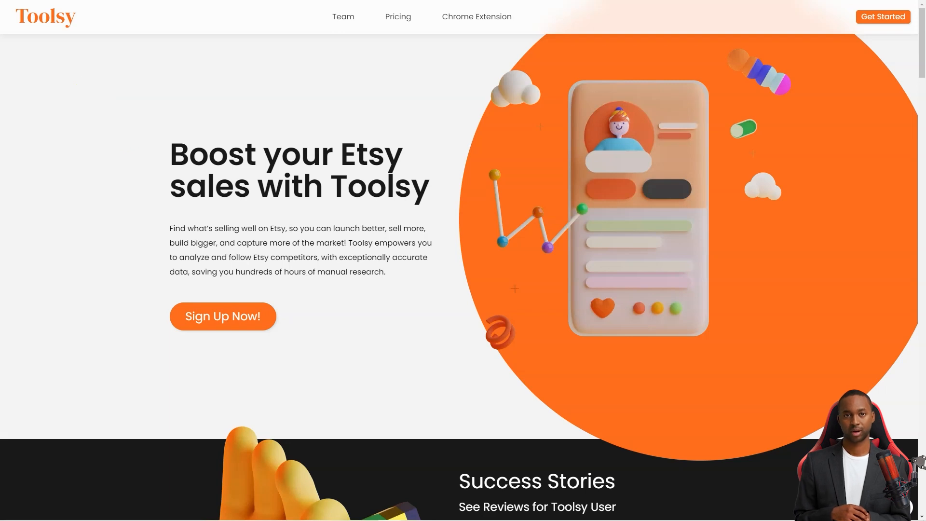
Step: Scroll past the Toolsy hero and Success Stories and preview the Rank Checker feature
scroll("down", 3)
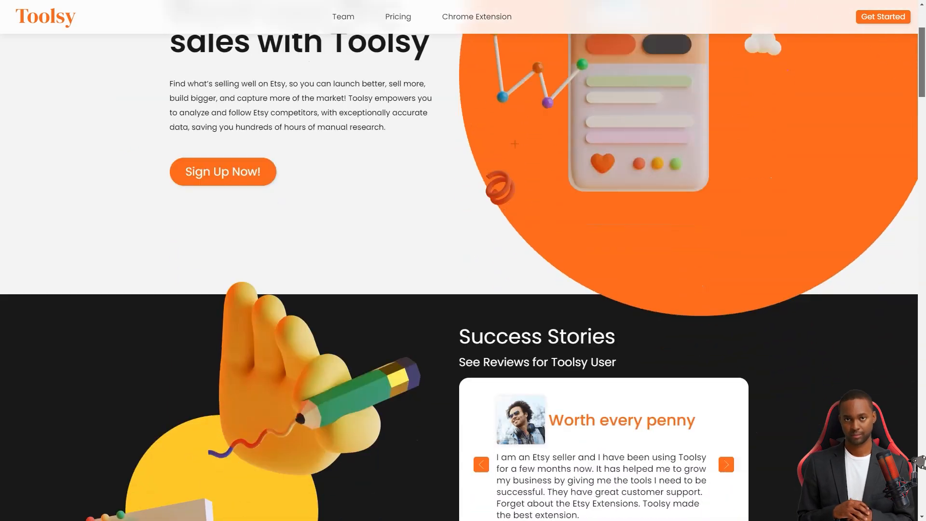
scroll("down", 3)
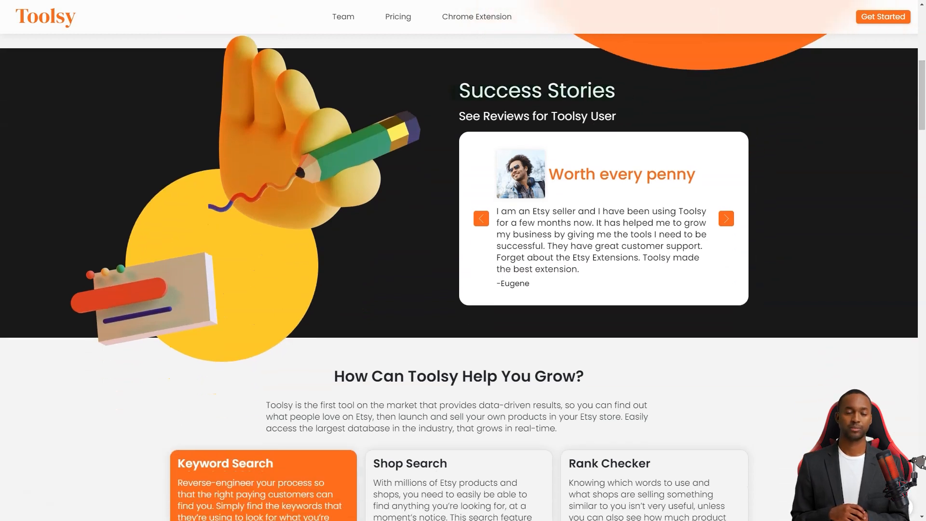
scroll("down", 3)
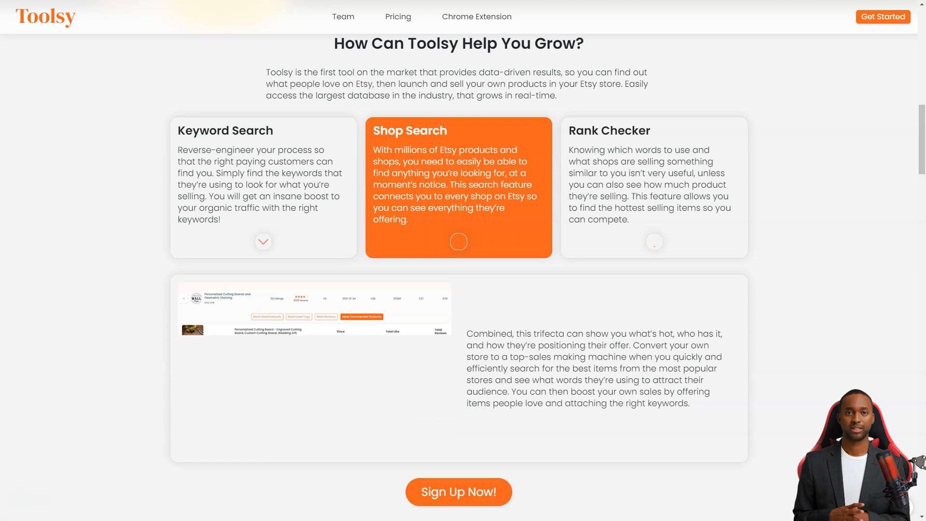
left_click(458, 242)
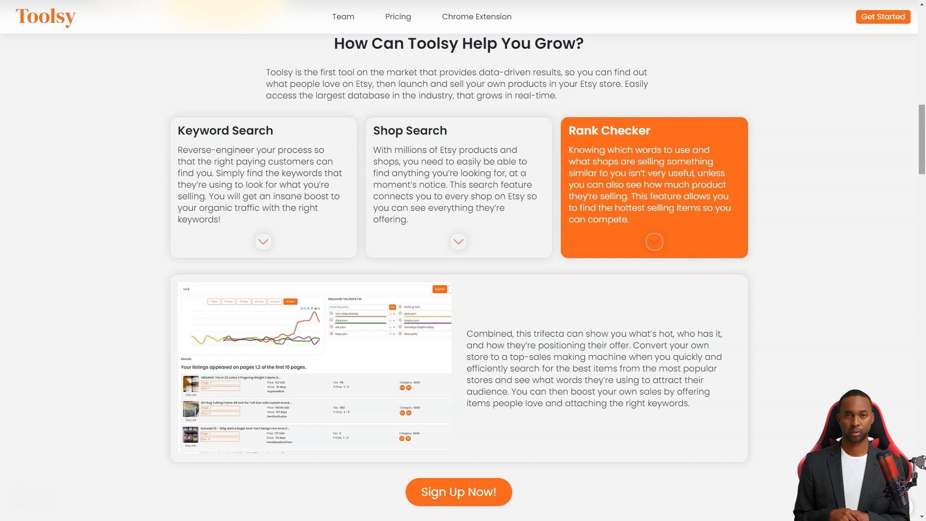
Step: Scroll the Toolsy homepage past the reports, three-step guide and founders' note
scroll("down", 3)
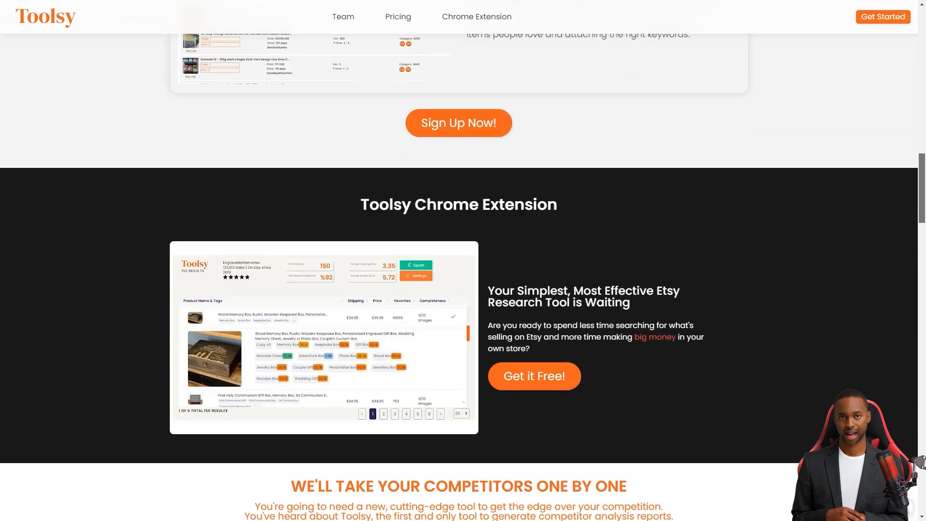
scroll("down", 3)
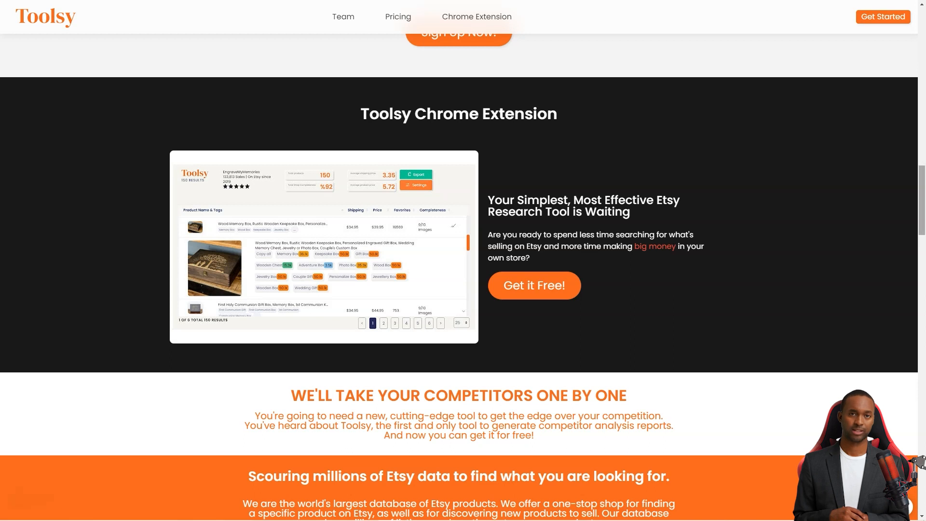
scroll("down", 3)
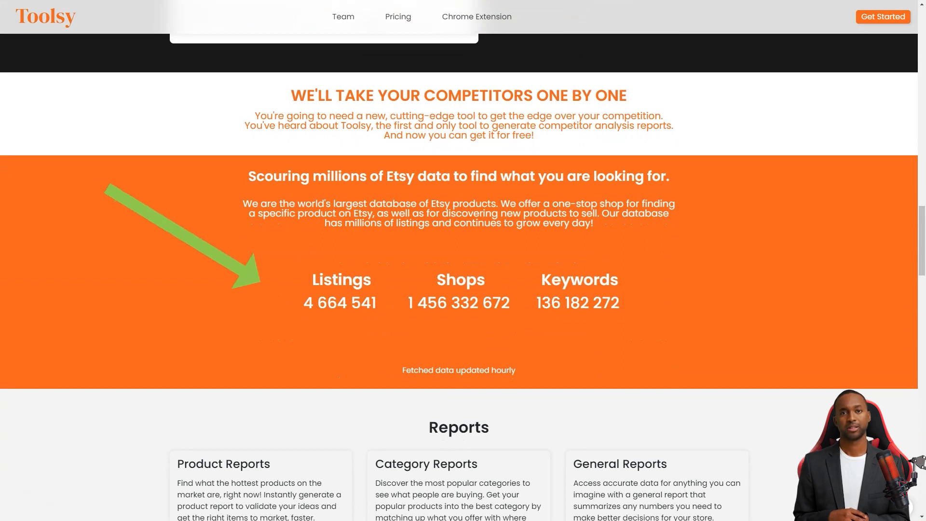
scroll("down", 3)
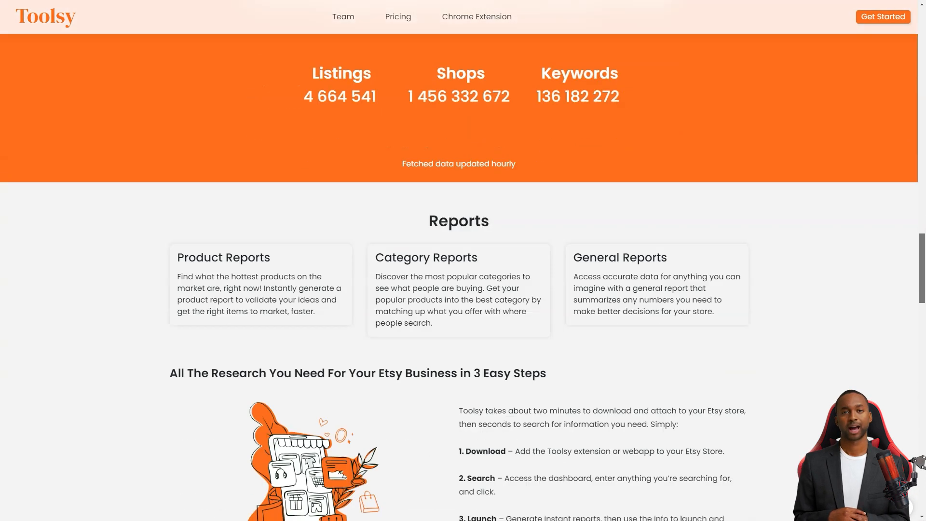
scroll("down", 3)
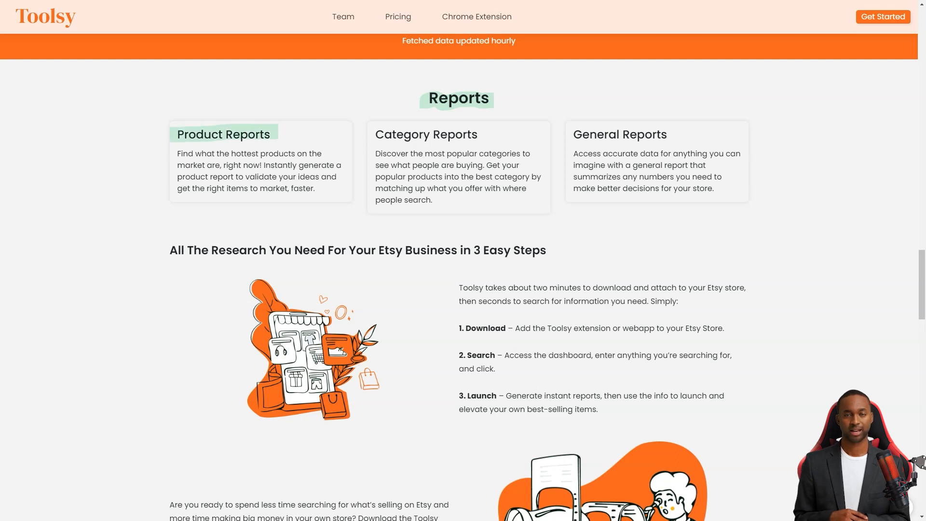
mouse_move(425, 134)
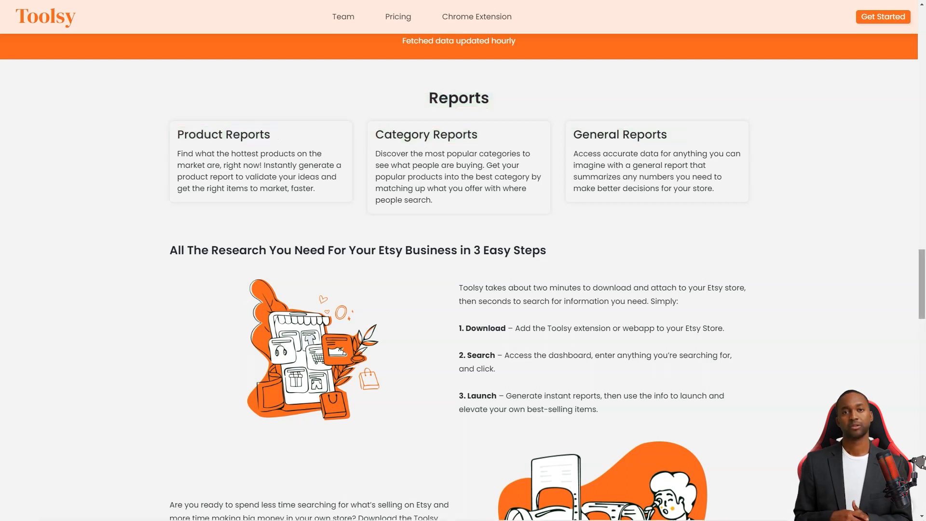
scroll("down", 3)
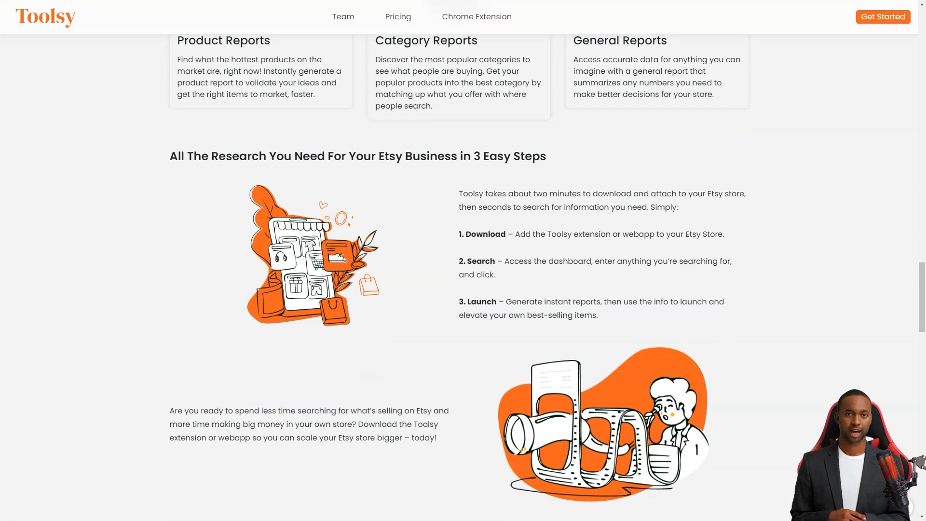
Step: Review the Our Team section and bring up the Toolsy extension's Chrome Web Store listing
double_click(482, 234)
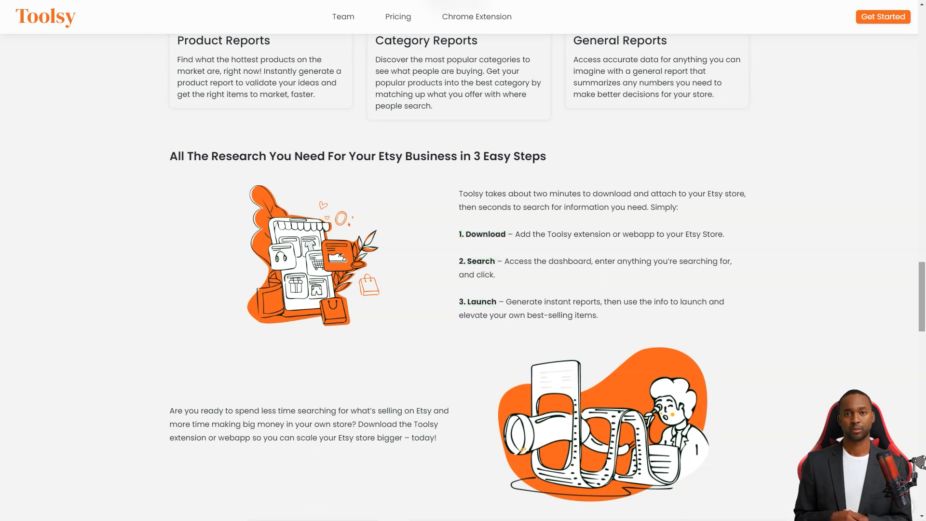
scroll("down", 3)
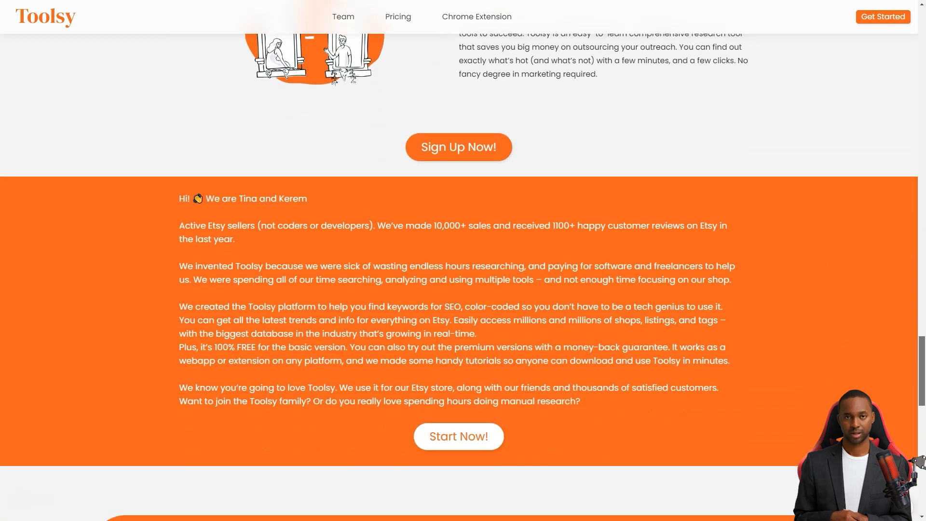
left_click(343, 17)
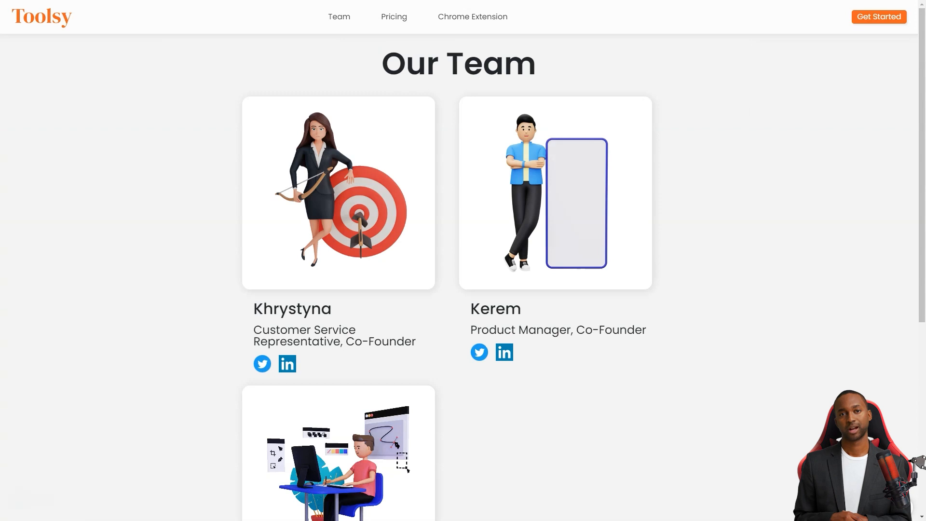
scroll("down", 3)
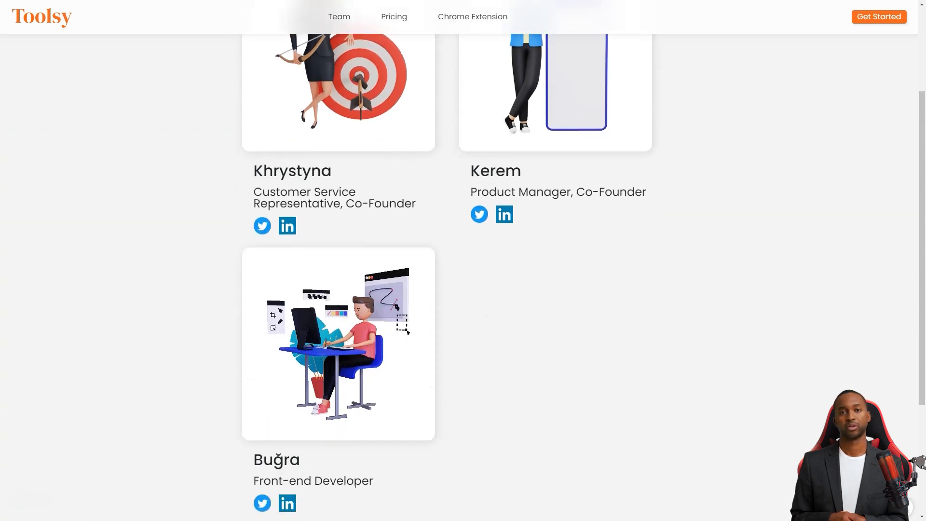
scroll("down", 3)
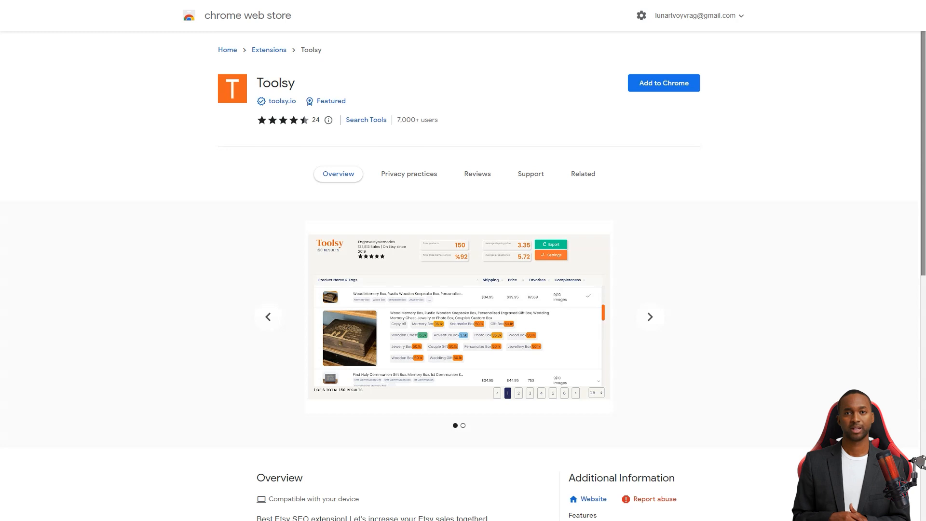
Step: Scroll the extension listing and Toolsy's plan comparison, ending on Toolsy's 58 Product Hunt reviews
scroll("down", 3)
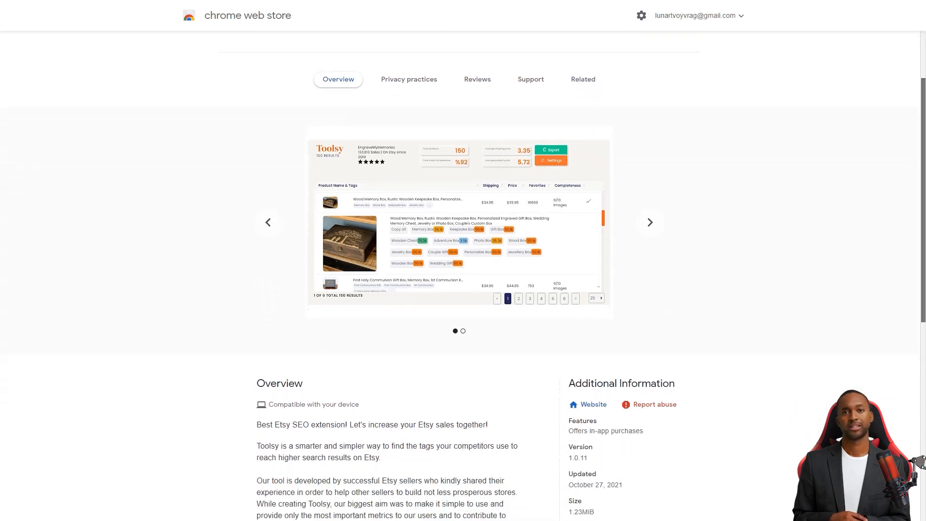
scroll("down", 3)
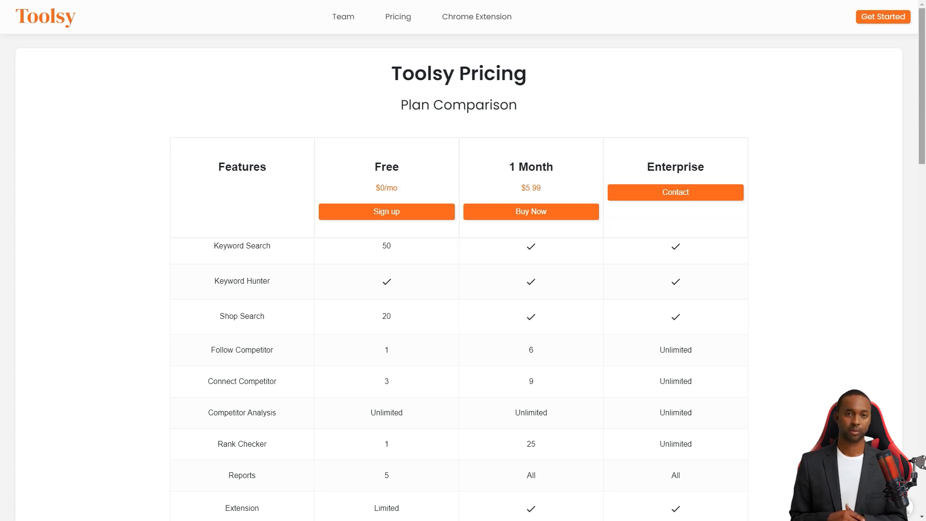
scroll("down", 3)
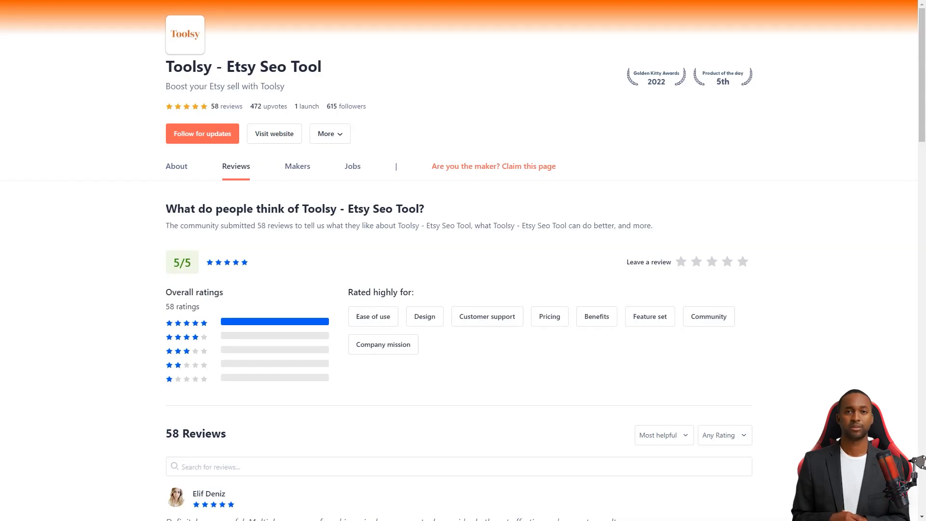
Step: Read through the individual five-star reviews of Toolsy - Etsy Seo Tool
scroll("down", 3)
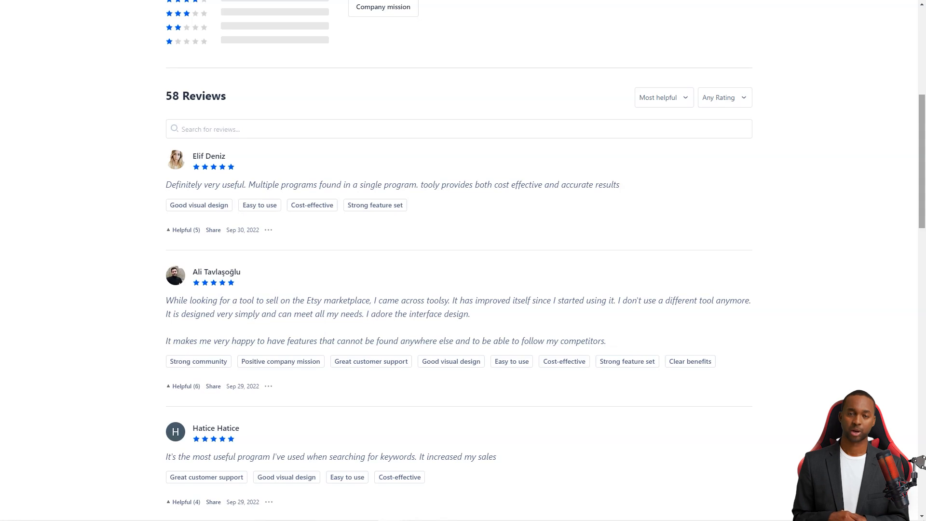
scroll("down", 3)
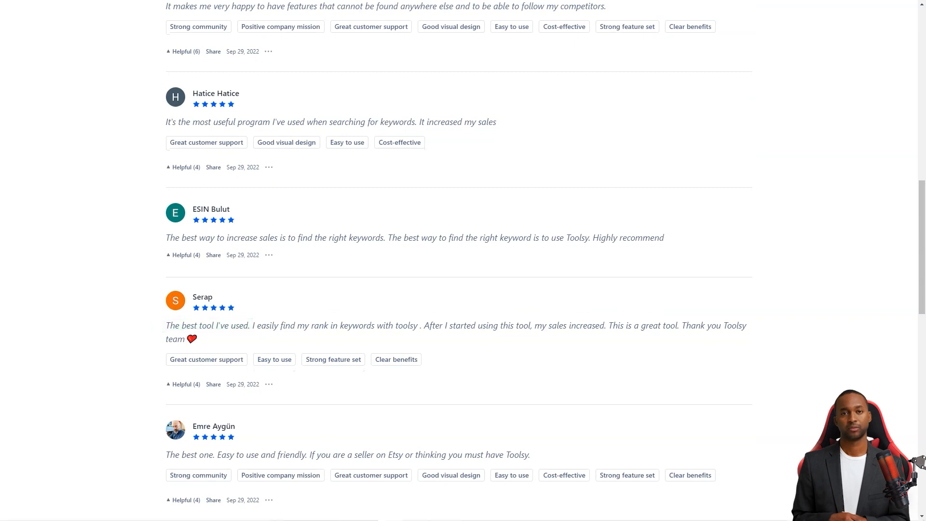
scroll("down", 3)
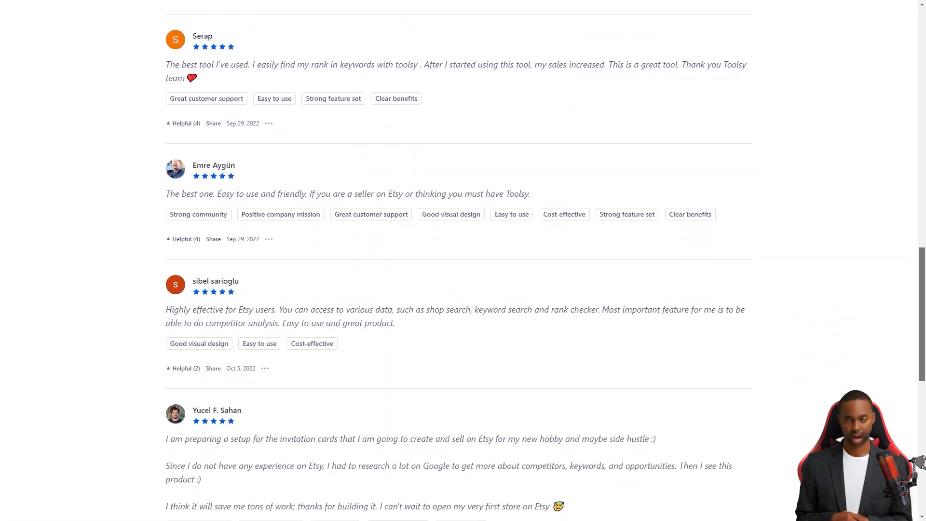
scroll("down", 3)
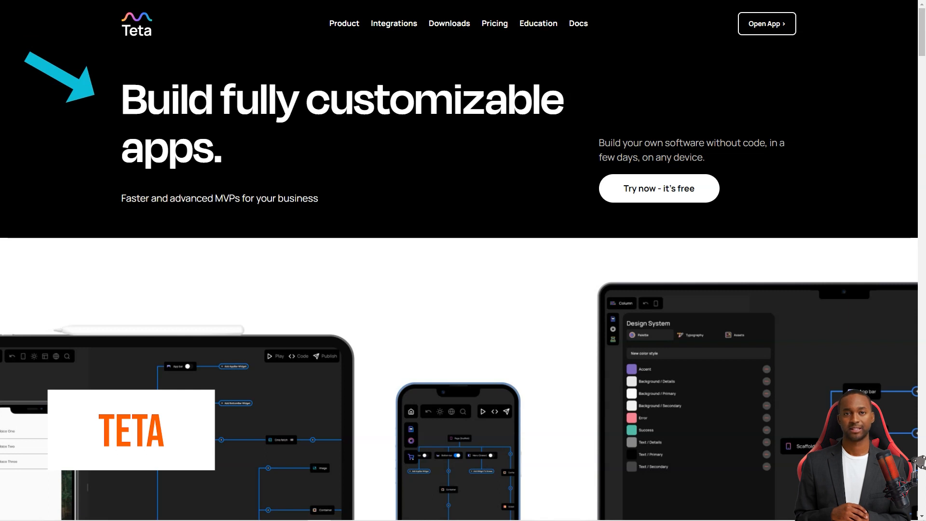
Step: Scroll through Teta's homepage steps and no-code features, reaching the 'Discover the real power of nocode' page
scroll("down", 3)
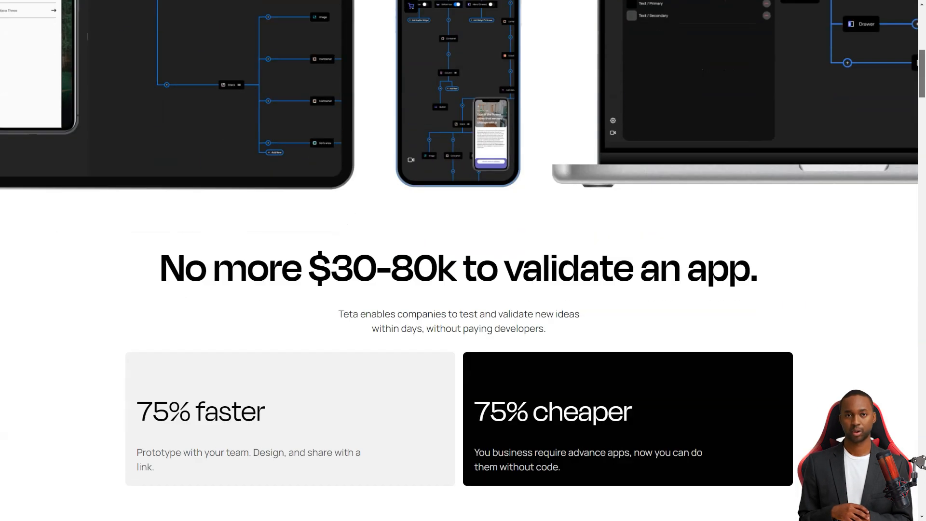
scroll("down", 3)
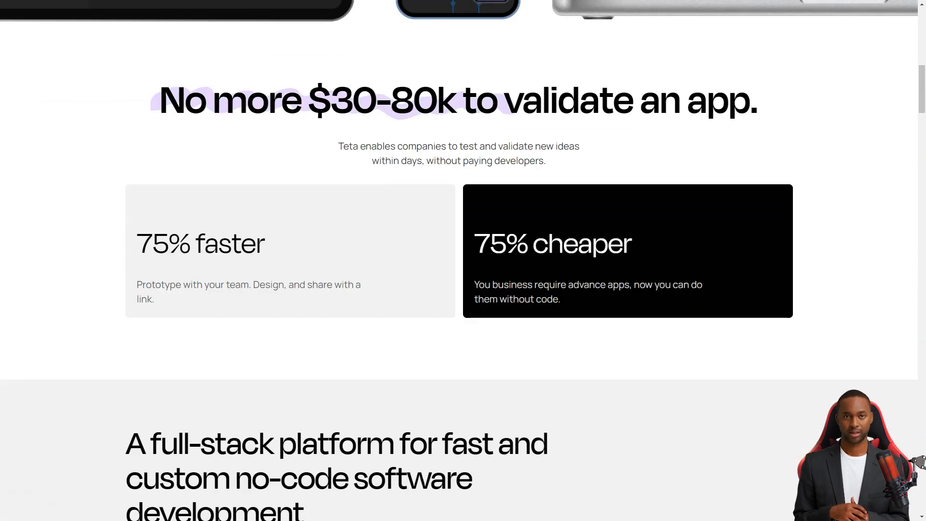
scroll("down", 3)
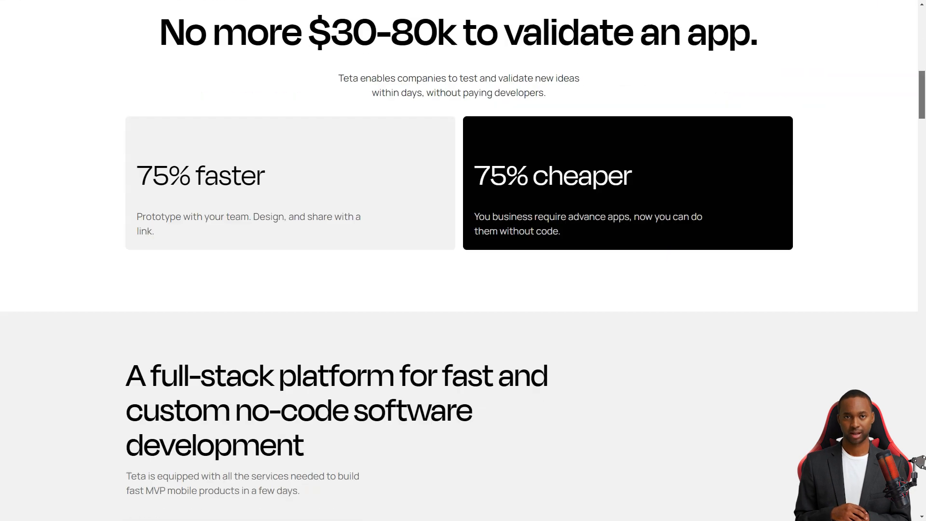
scroll("down", 3)
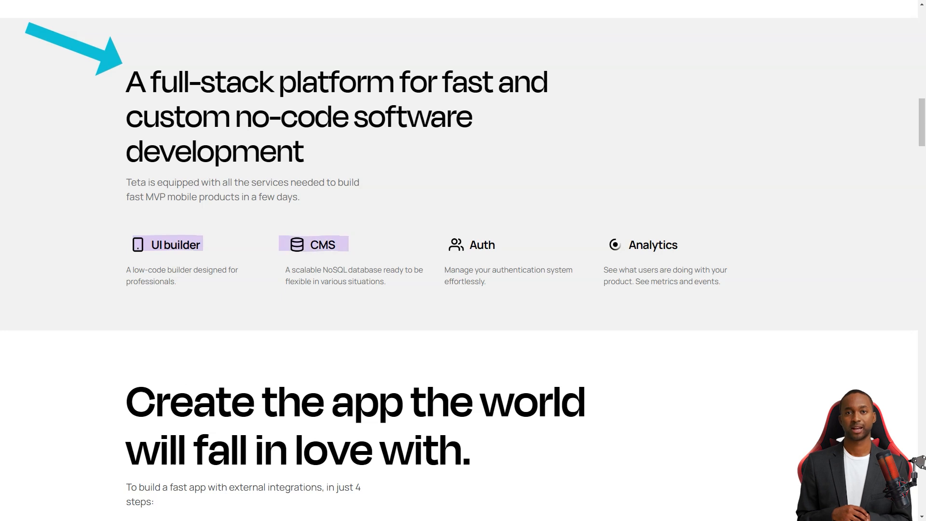
scroll("down", 3)
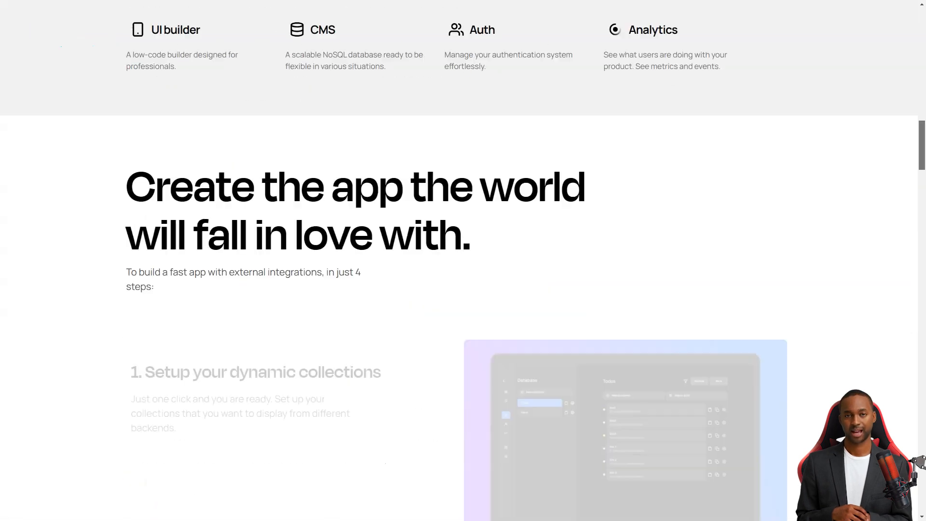
scroll("down", 3)
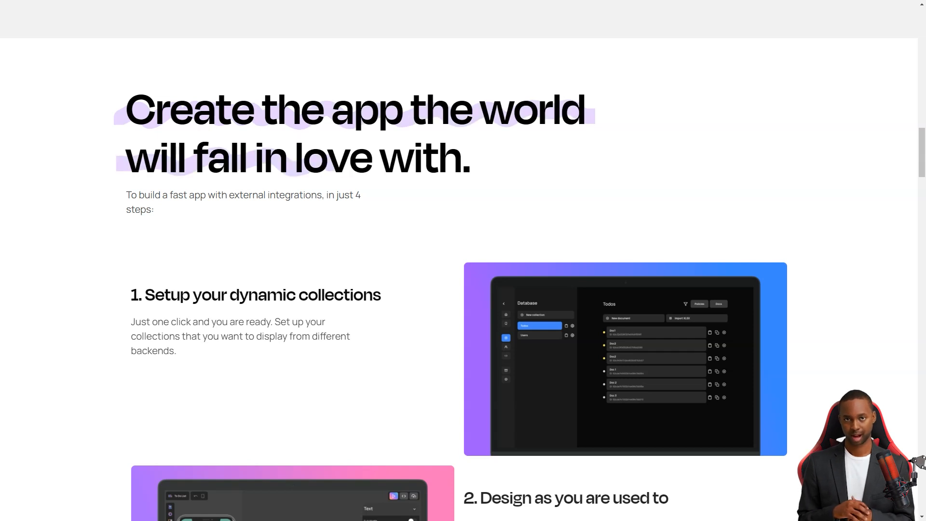
scroll("down", 3)
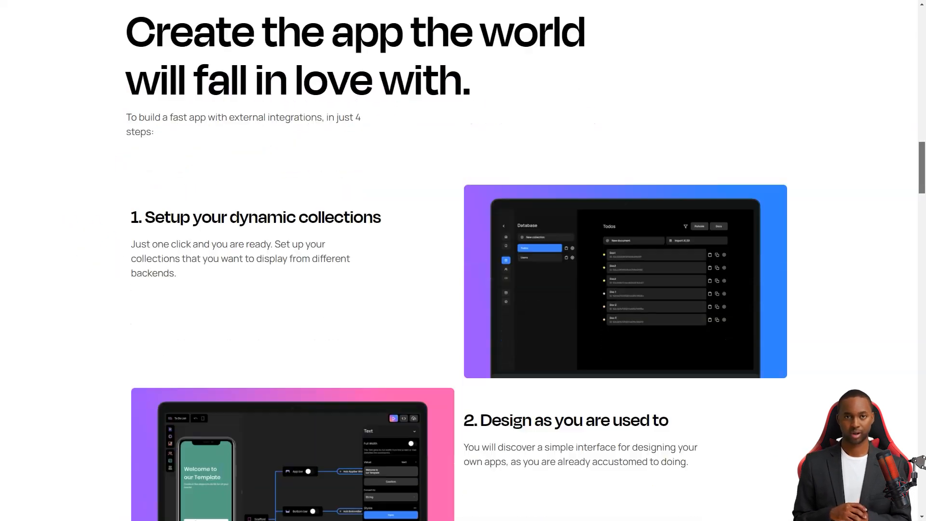
scroll("down", 3)
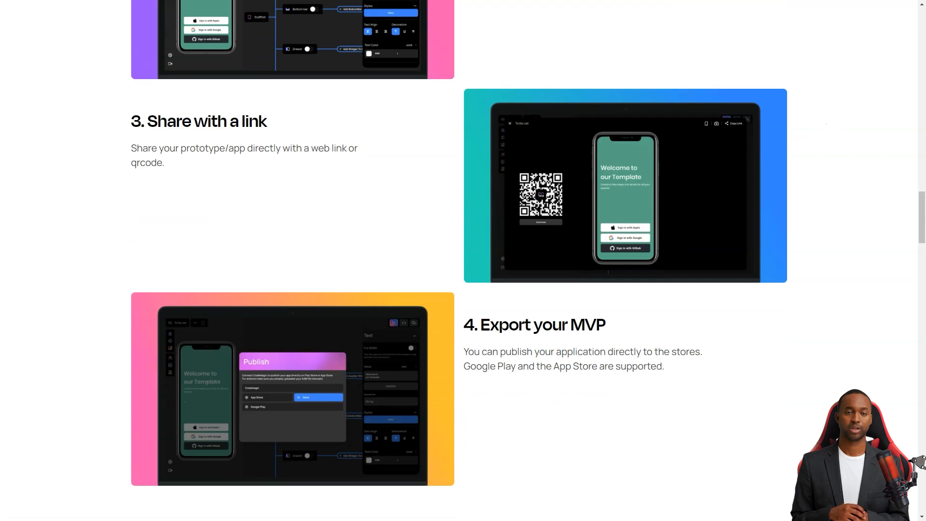
scroll("down", 3)
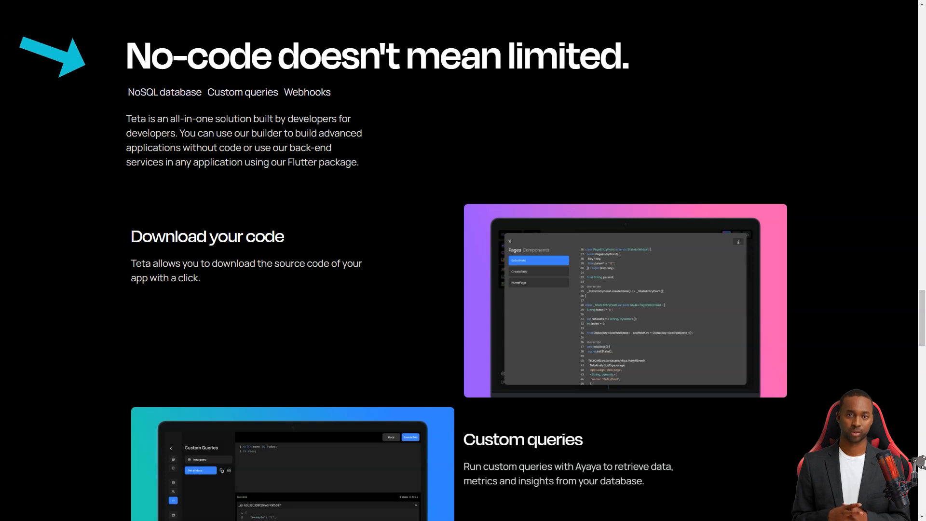
scroll("down", 3)
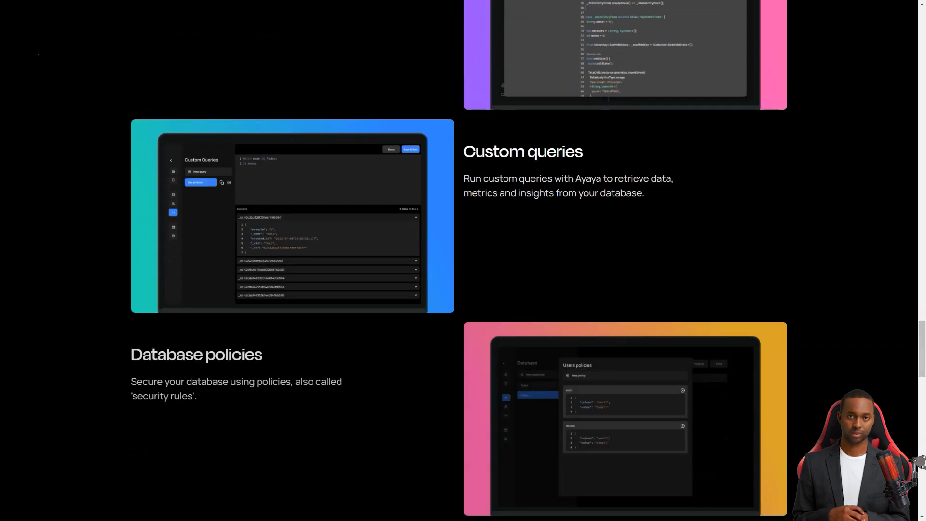
scroll("down", 3)
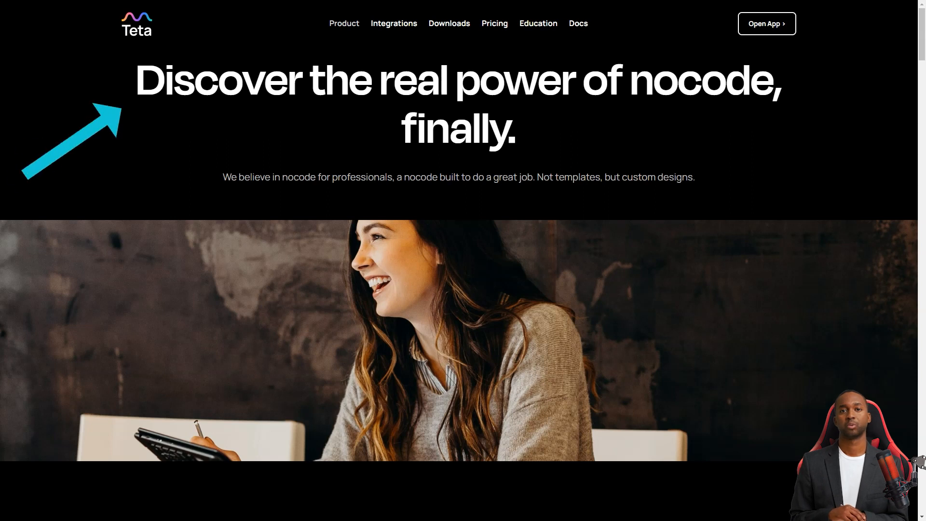
Step: Scroll Teta's Product page through design, comparison and sharing sections, ending on Integrations
scroll("down", 3)
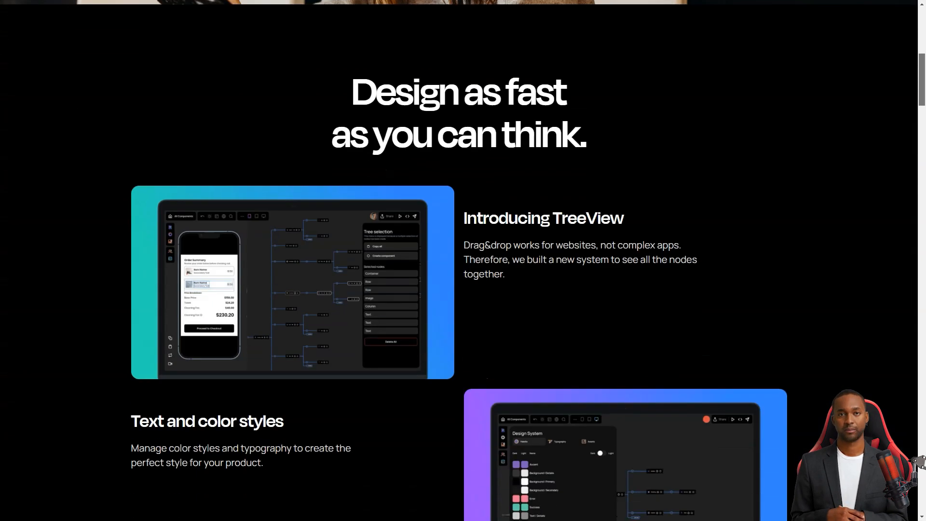
scroll("down", 3)
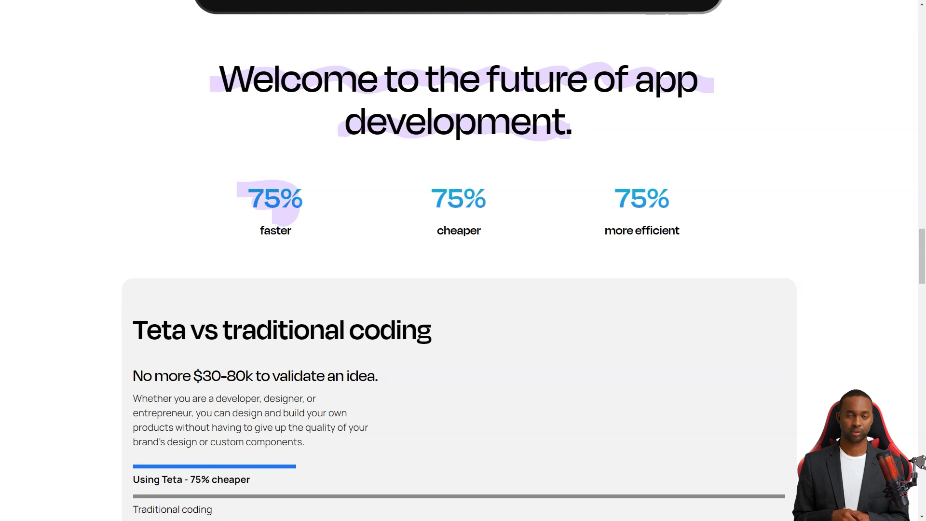
scroll("down", 3)
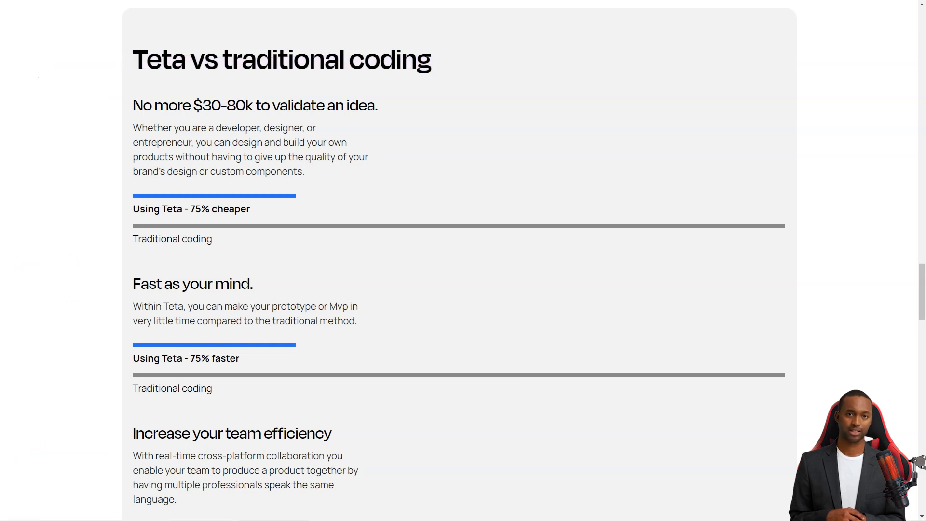
scroll("down", 3)
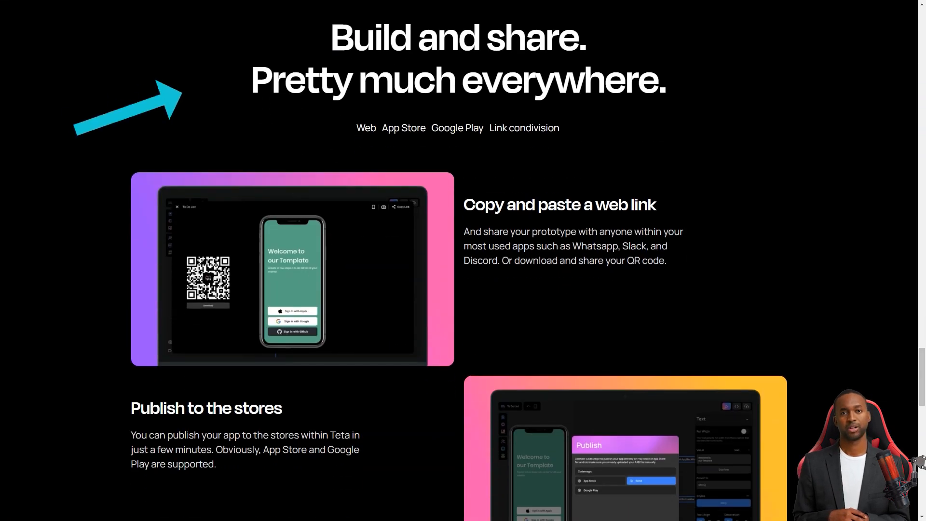
scroll("down", 3)
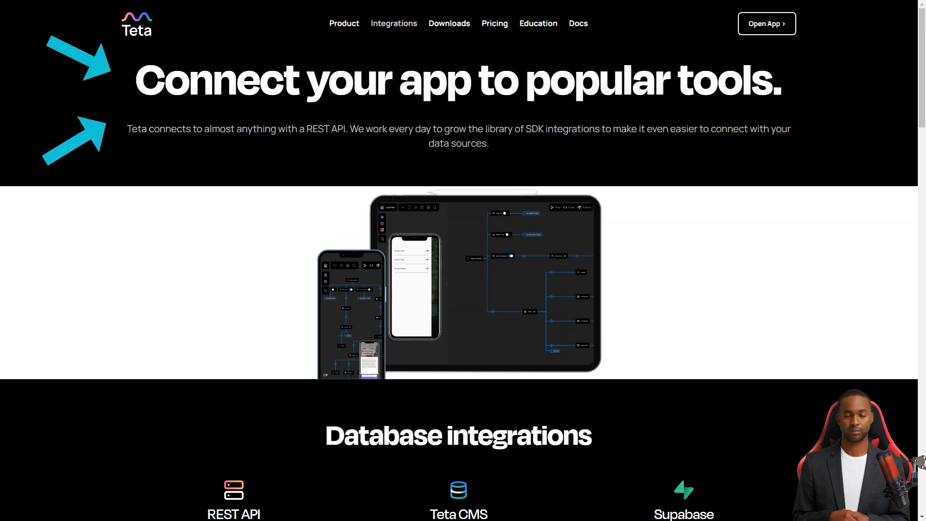
Step: Scroll through database, authentication, payments and other integrations, ending on the Downloads page
scroll("down", 3)
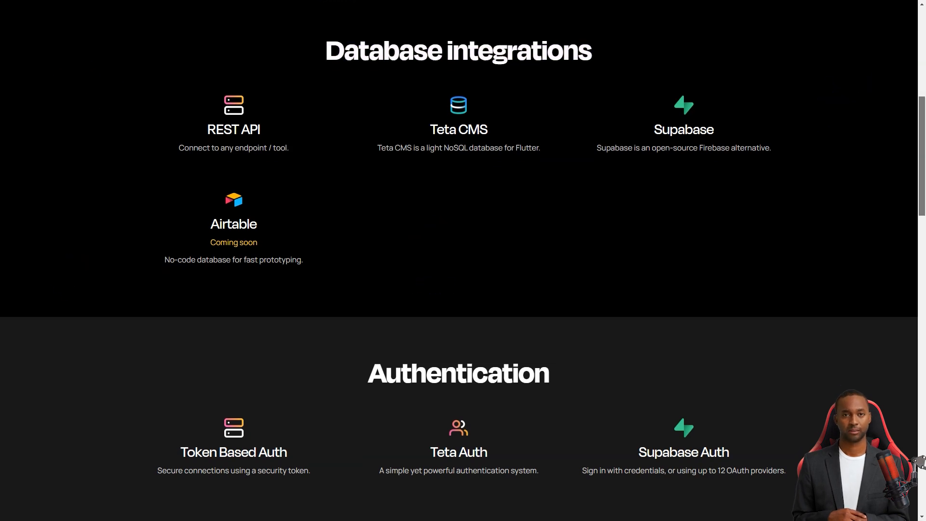
scroll("down", 3)
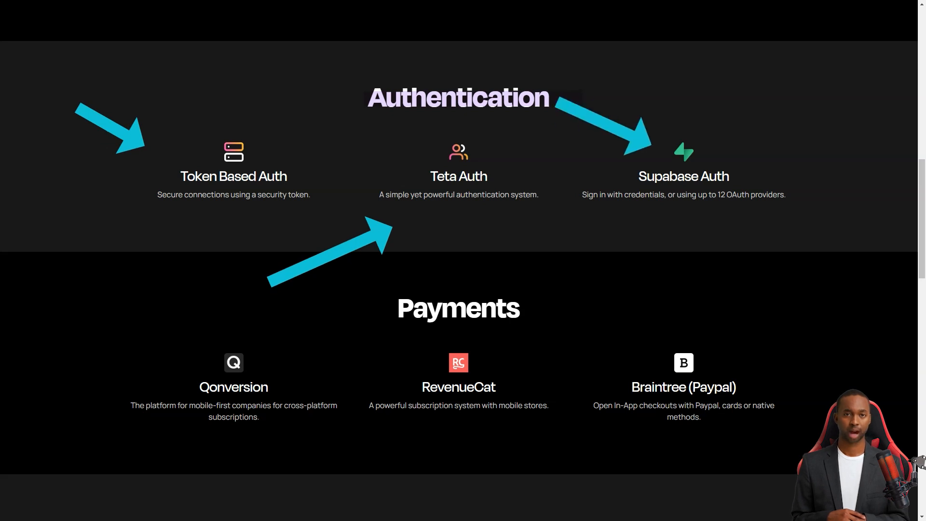
scroll("down", 3)
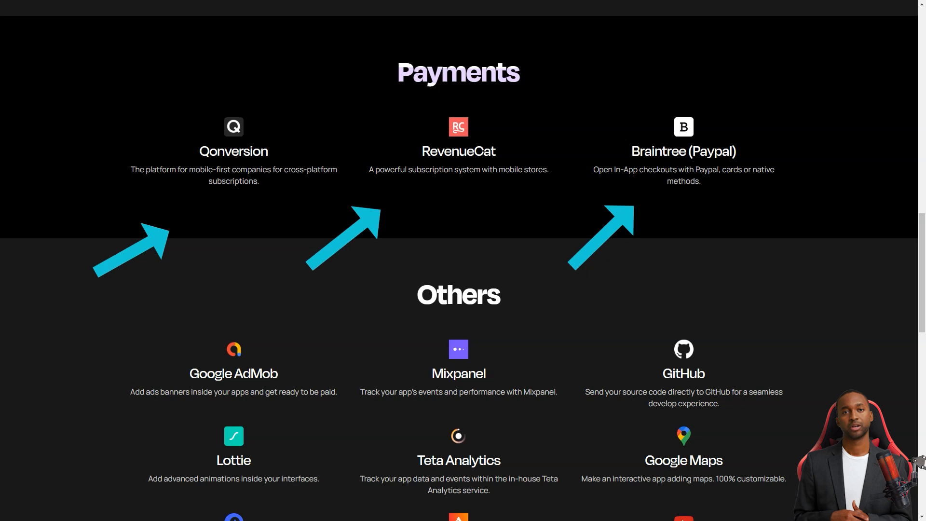
scroll("down", 3)
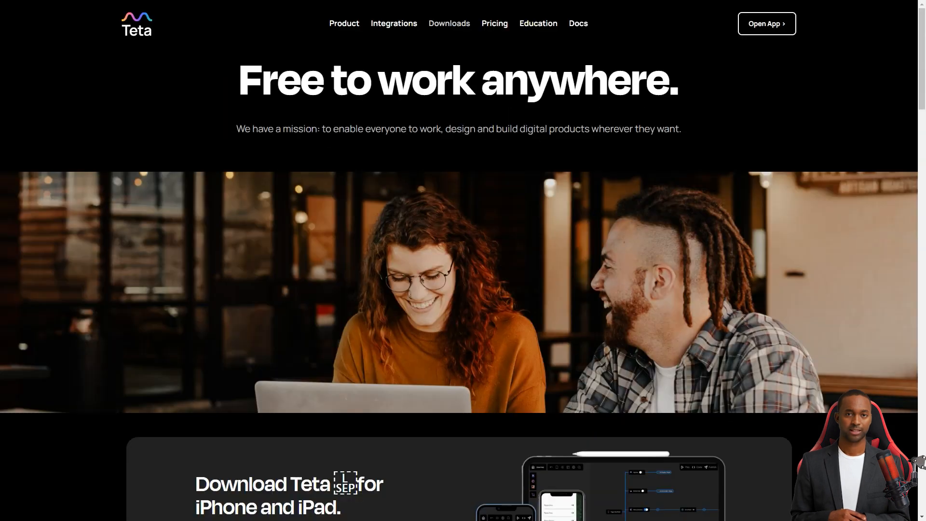
Step: View iPhone, Android and desktop downloads, then Teta's Starter, Pro and Ultra pricing plans
scroll("down", 3)
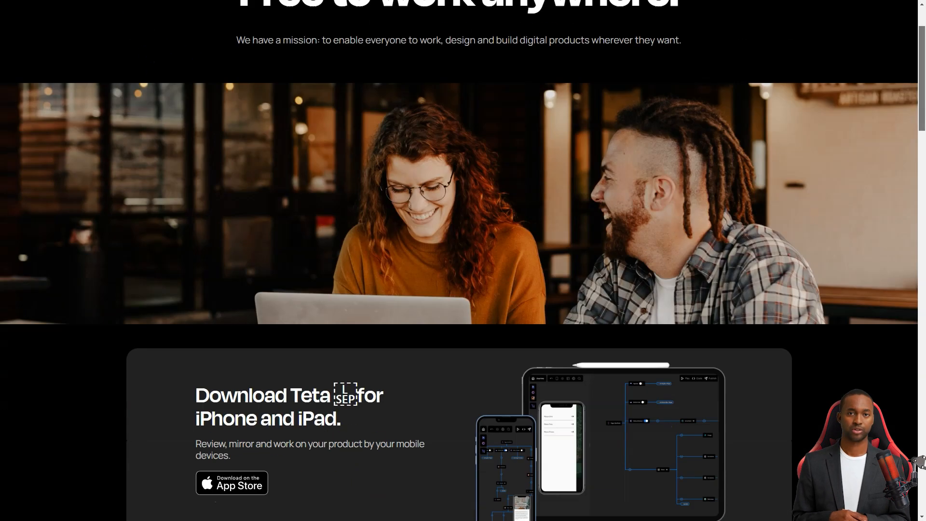
scroll("down", 3)
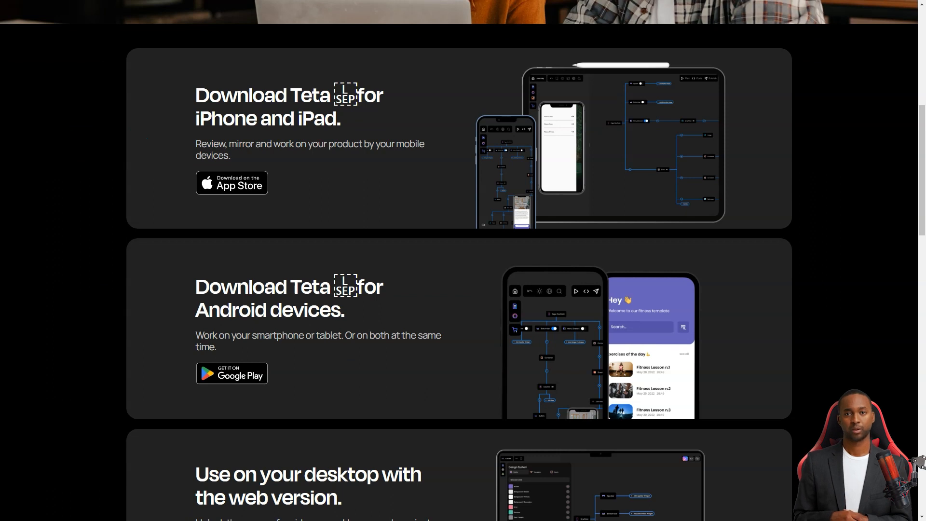
scroll("down", 3)
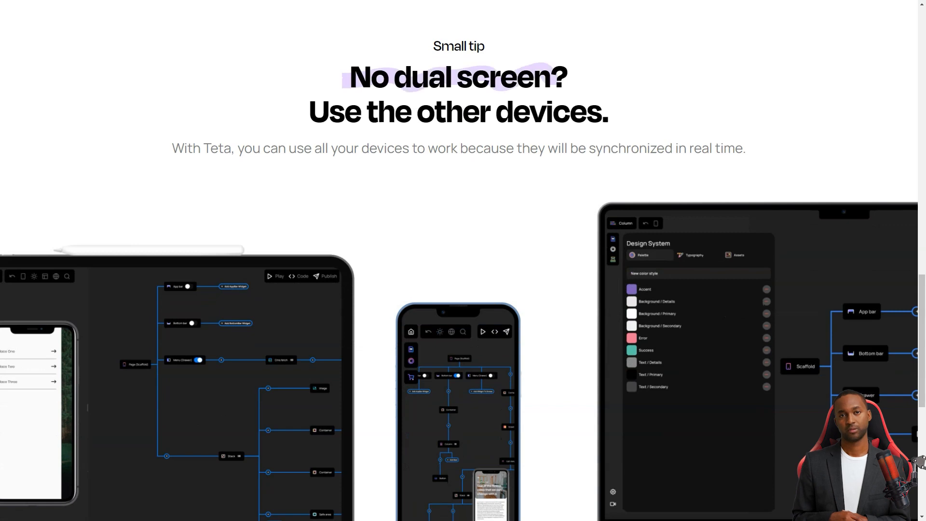
scroll("down", 3)
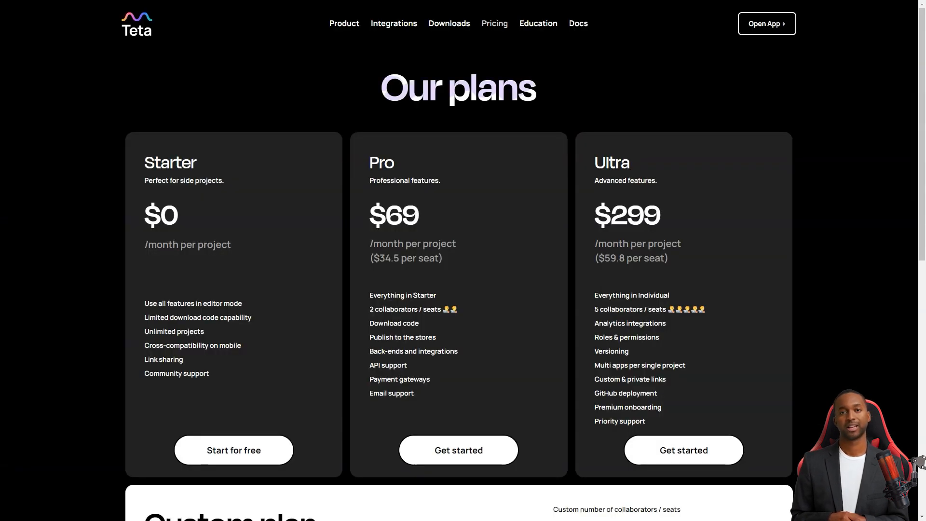
scroll("down", 3)
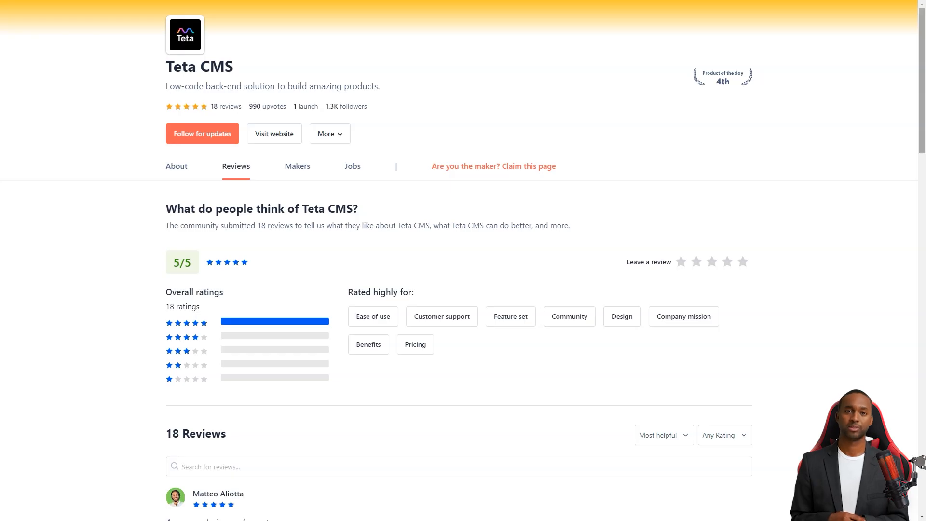
Step: Scroll through Teta CMS's 5/5-rated individual reviews on Product Hunt
scroll("down", 3)
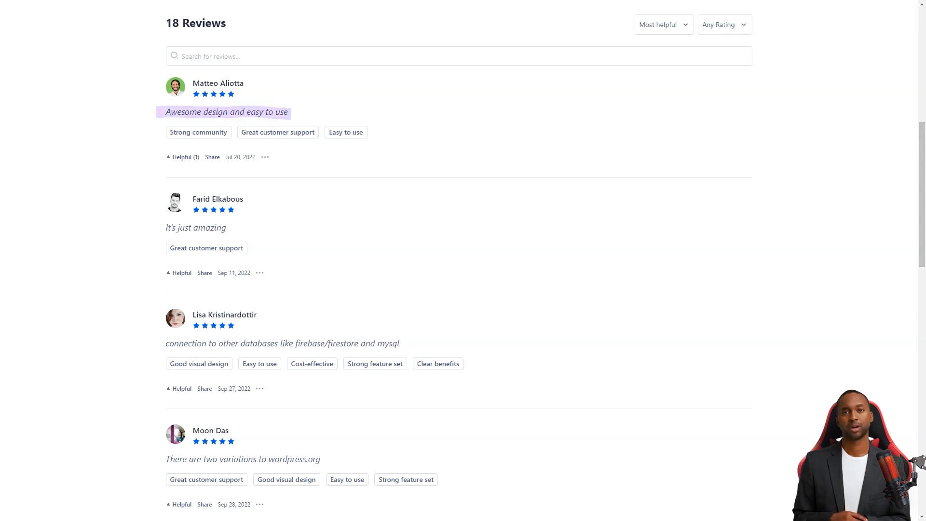
scroll("down", 3)
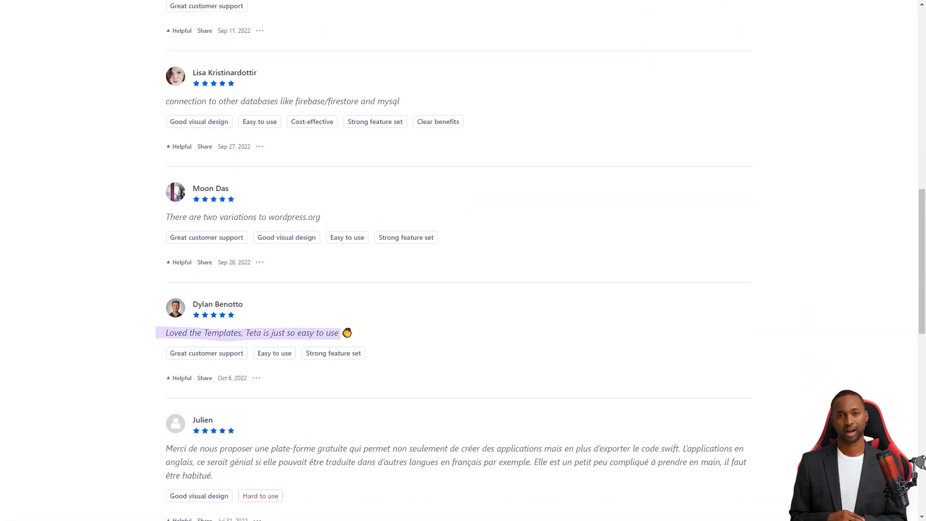
scroll("down", 3)
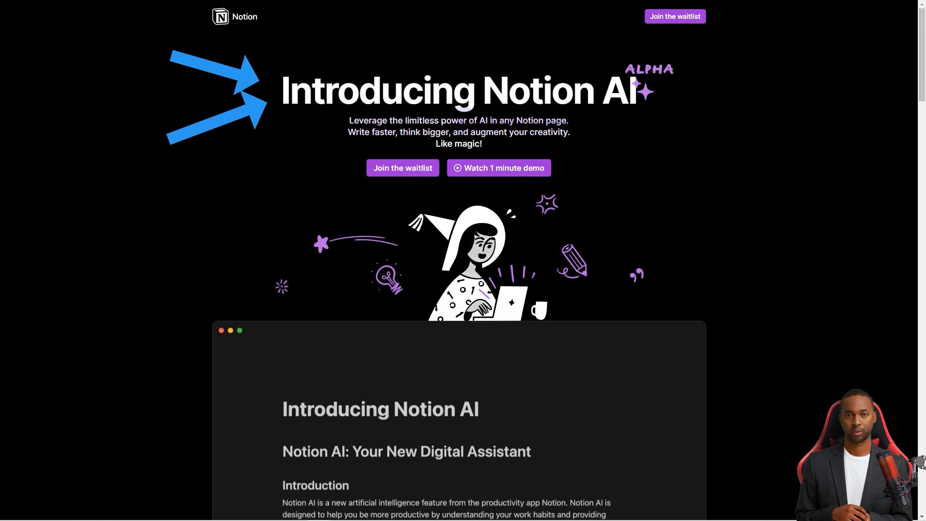
Step: Watch the Notion AI demo brainstorm 5 ways to promote Notion AI, then reach AI Assist
type("Brainstorm 5 ways to promote Notion AI")
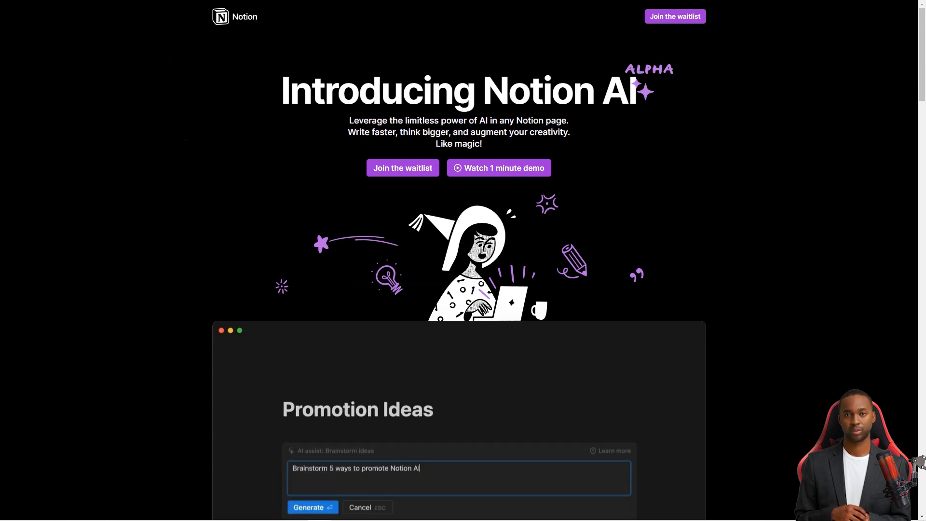
left_click(308, 507)
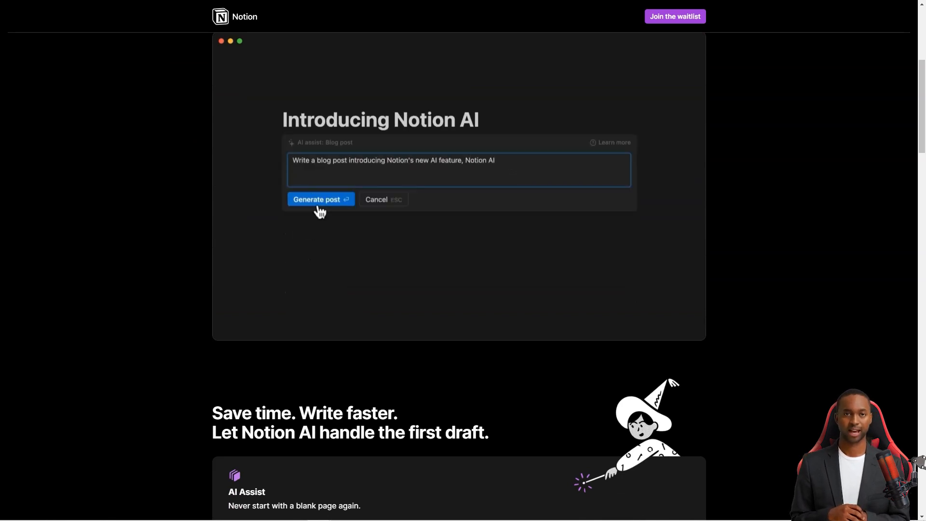
left_click(316, 200)
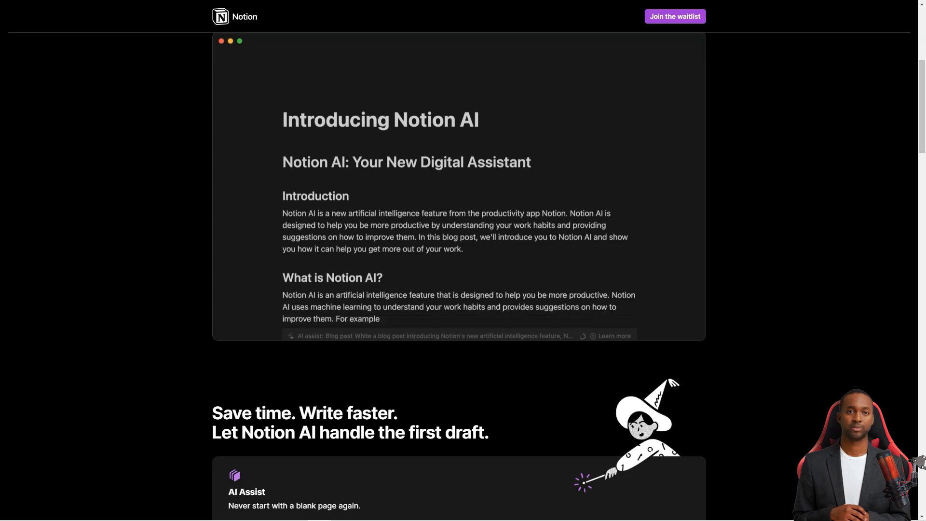
type("/brai")
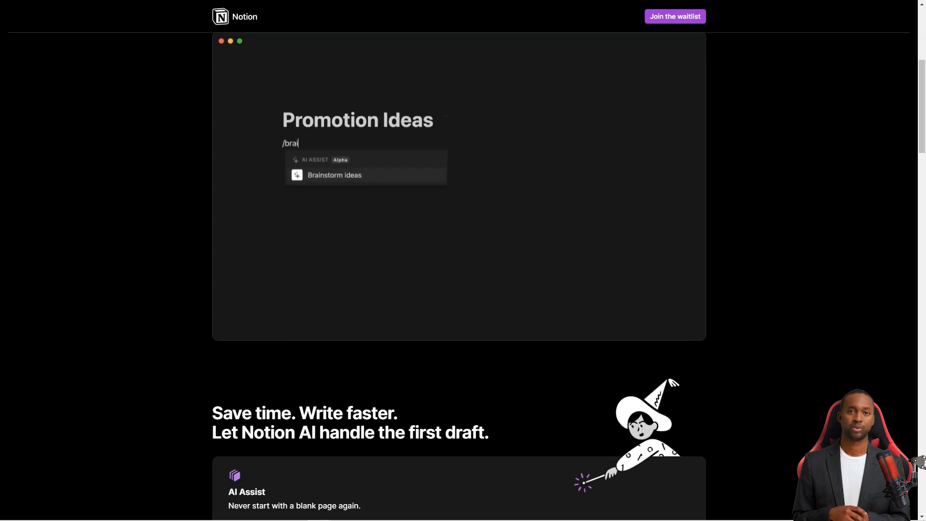
left_click(334, 175)
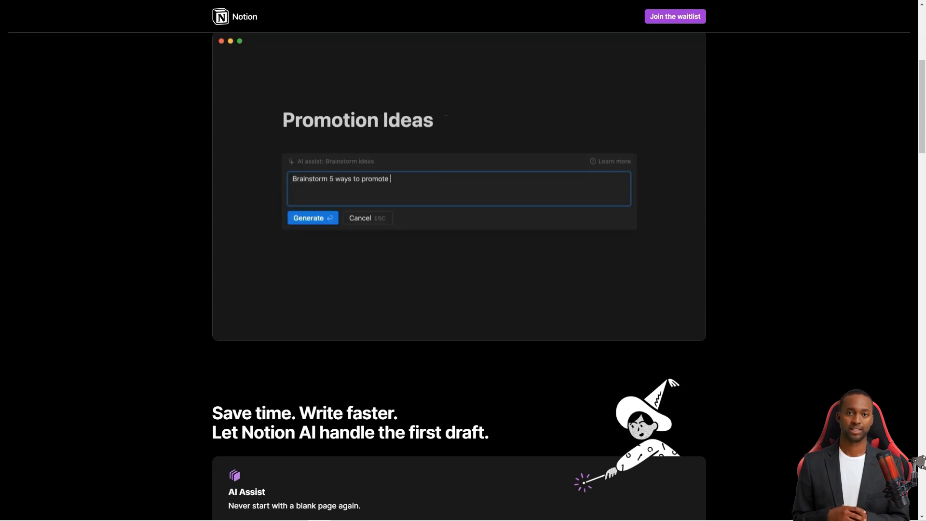
scroll("down", 3)
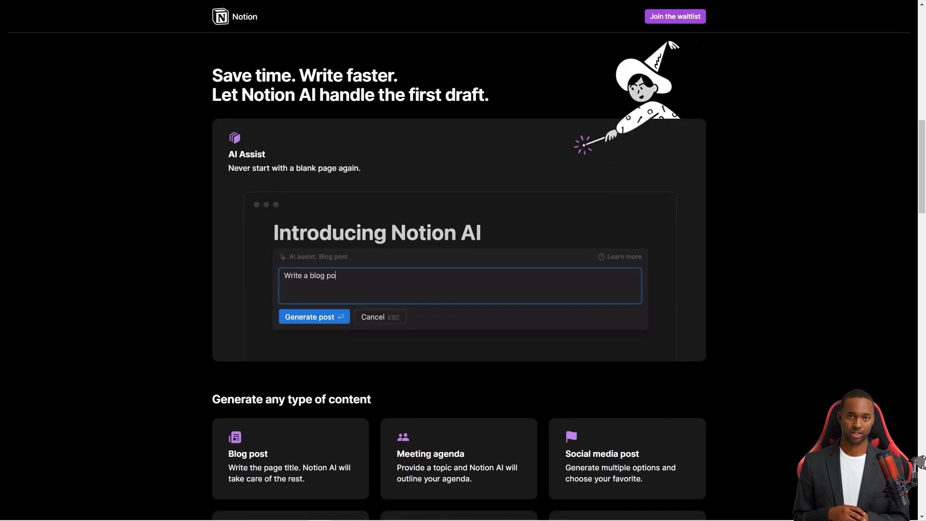
Step: Scroll the Notion AI page through the Generate any type of content cards
type("s")
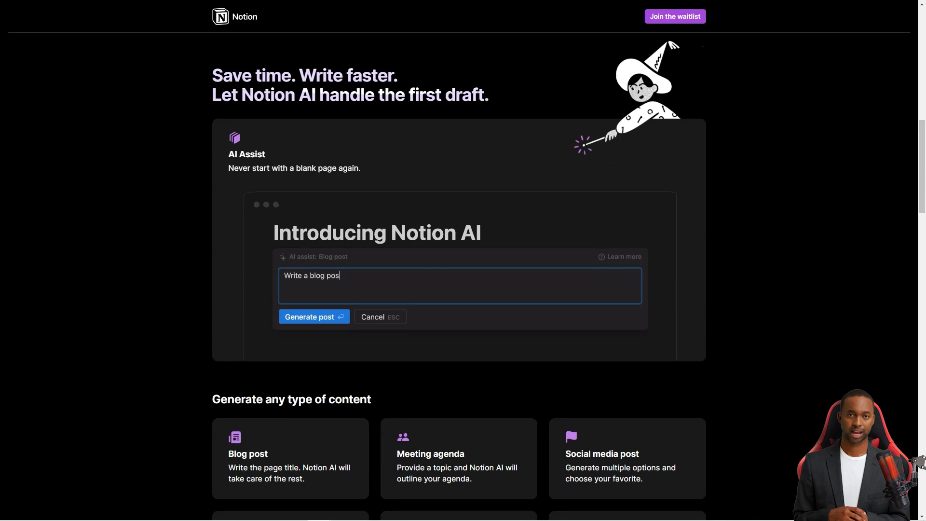
left_click(310, 316)
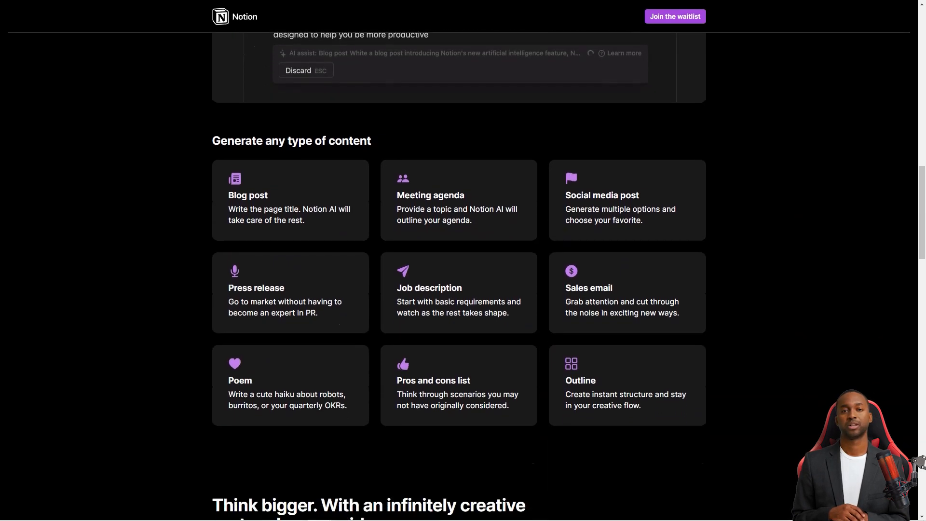
scroll("down", 3)
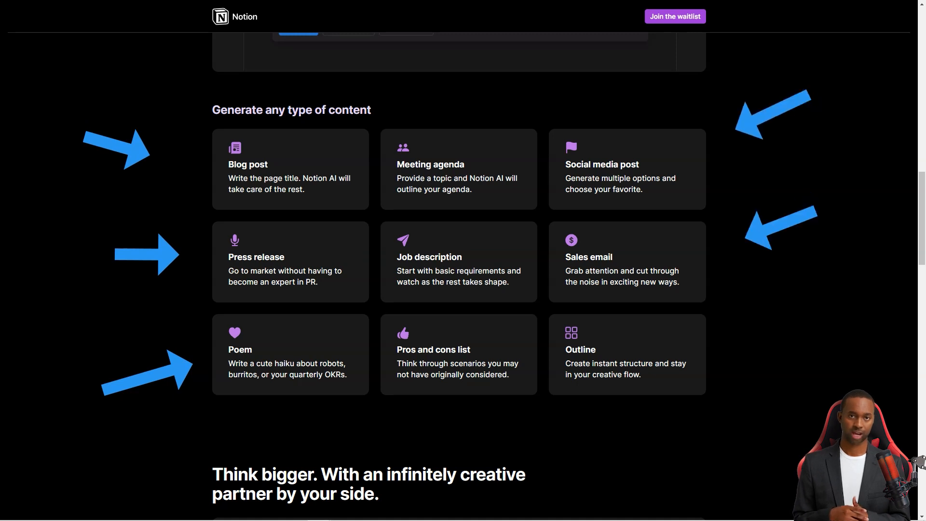
scroll("down", 3)
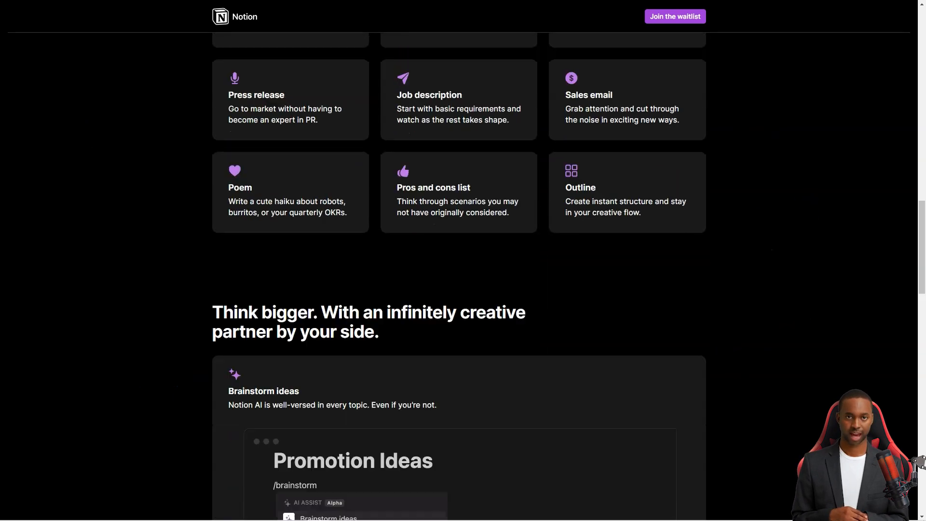
scroll("down", 3)
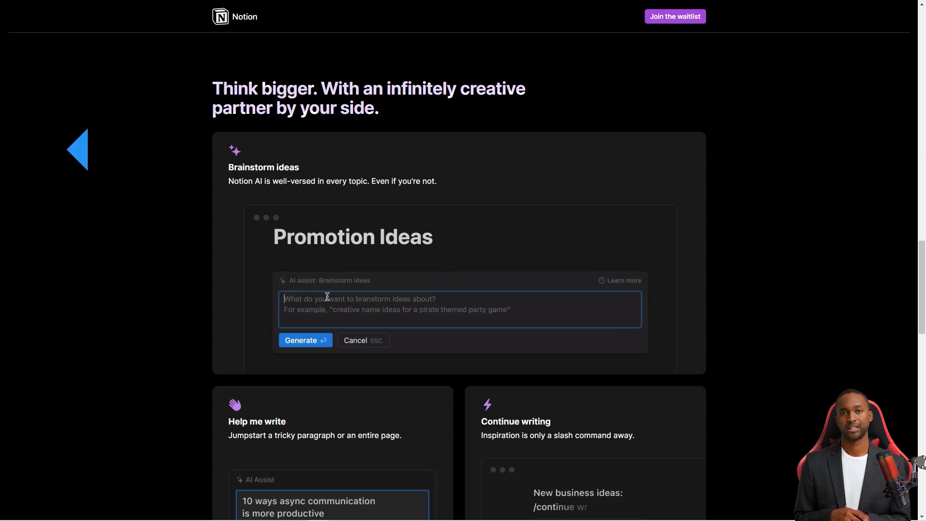
Step: Type 'Brains' in the brainstorm demo and scroll to the Summarize and Translate editor section
type("Brains")
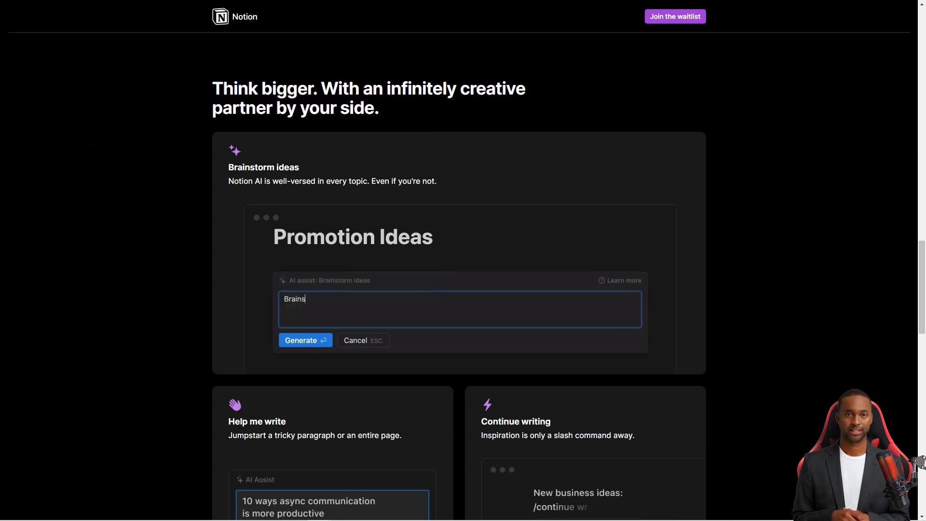
scroll("down", 3)
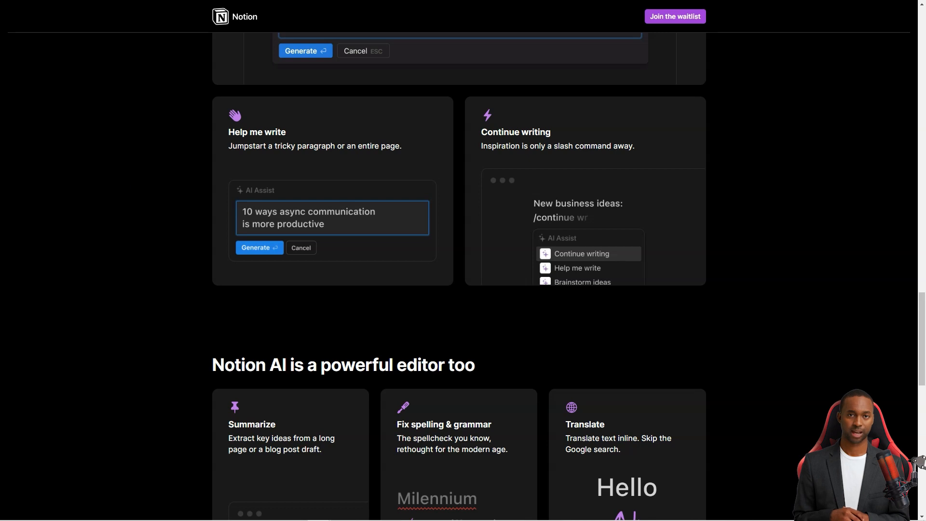
scroll("down", 3)
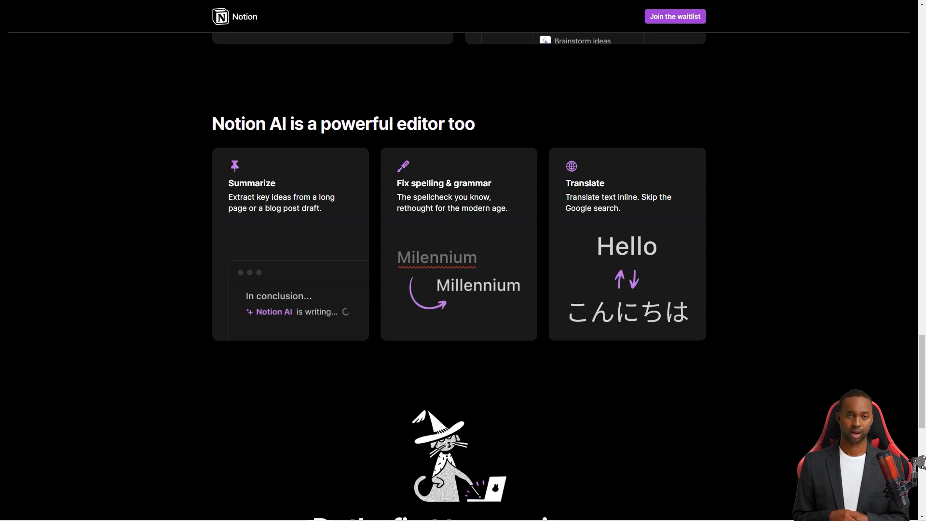
scroll("down", 3)
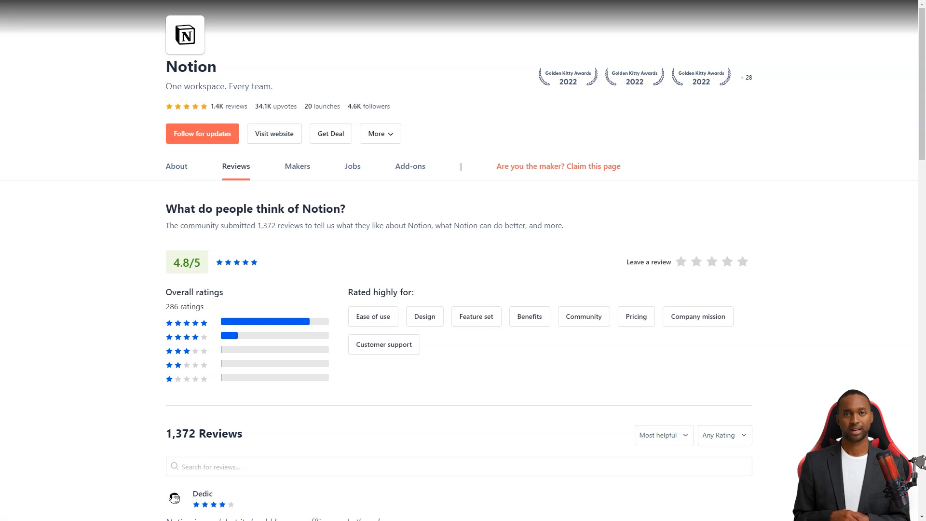
Step: Read Notion's reviews, highlighting 'The best notes app ever' and 'Amazing for Project Management'
scroll("down", 3)
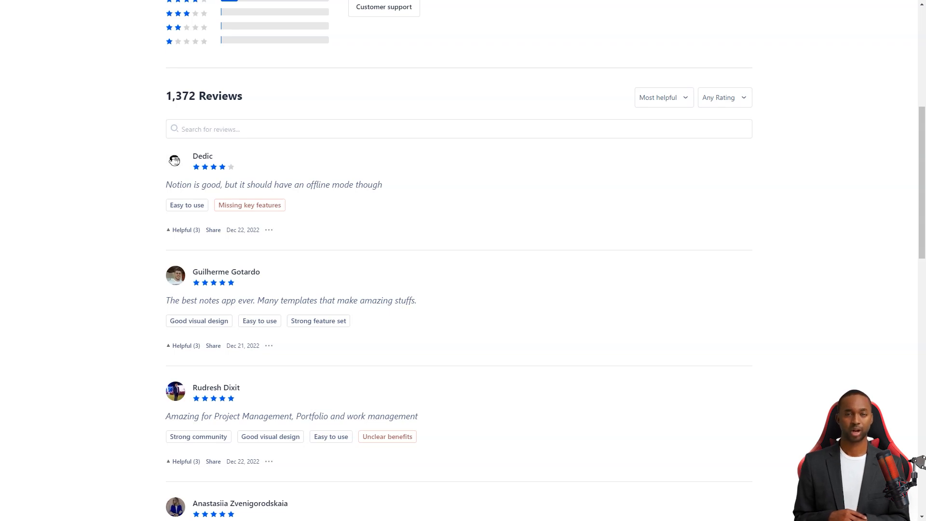
left_click_drag(167, 299, 255, 299)
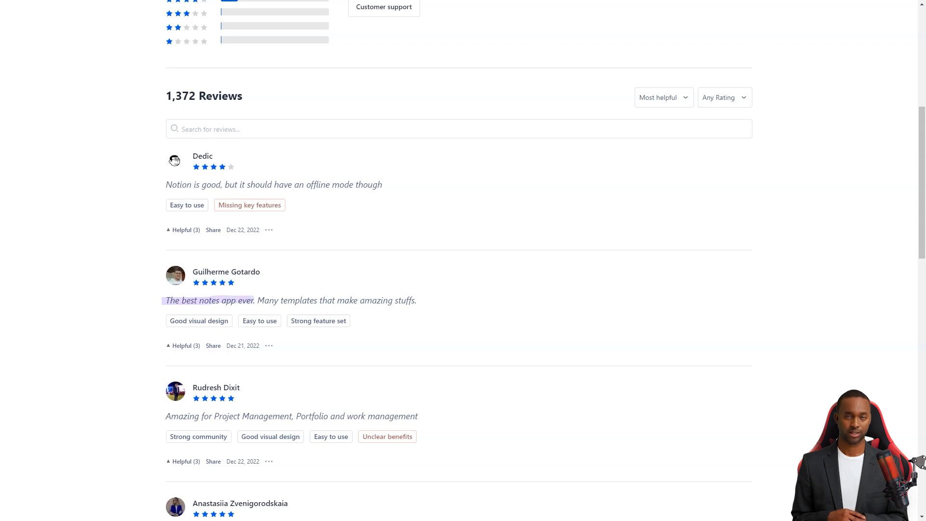
scroll("down", 3)
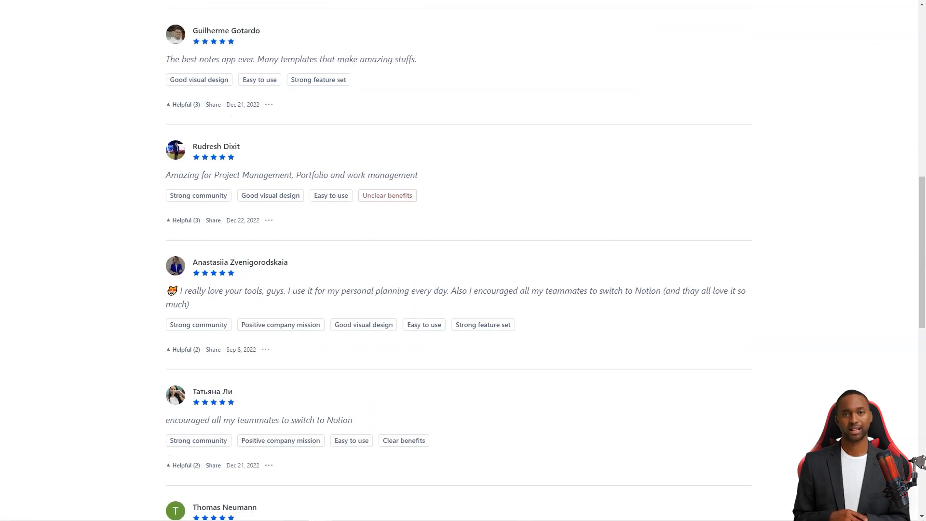
left_click_drag(166, 174, 294, 175)
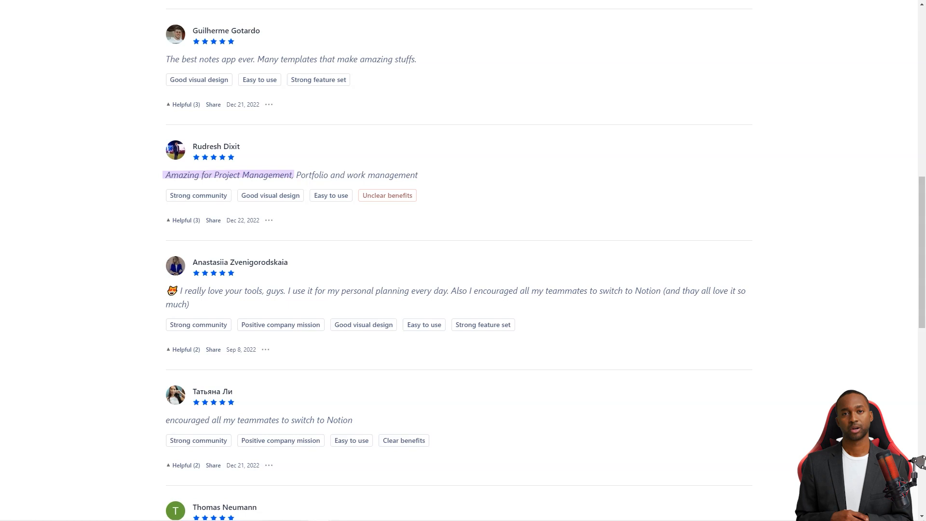
scroll("down", 3)
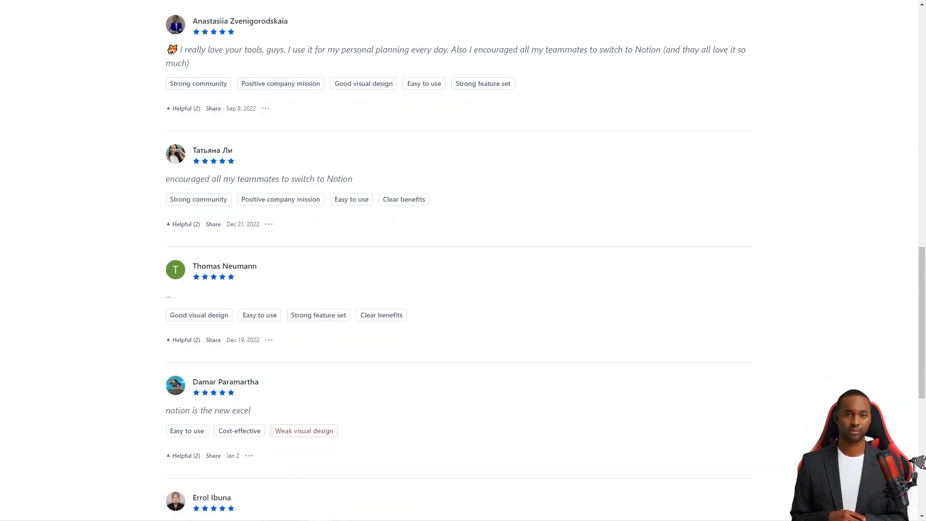
scroll("down", 3)
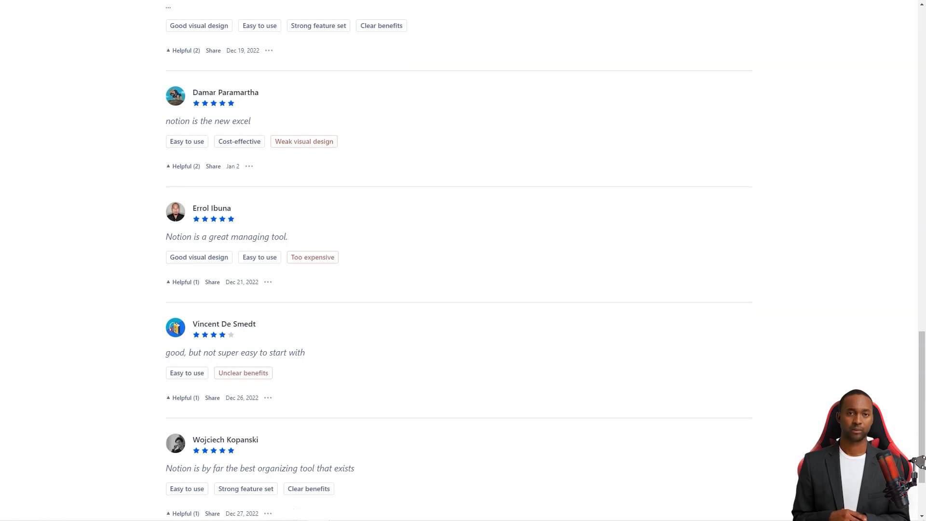
scroll("down", 3)
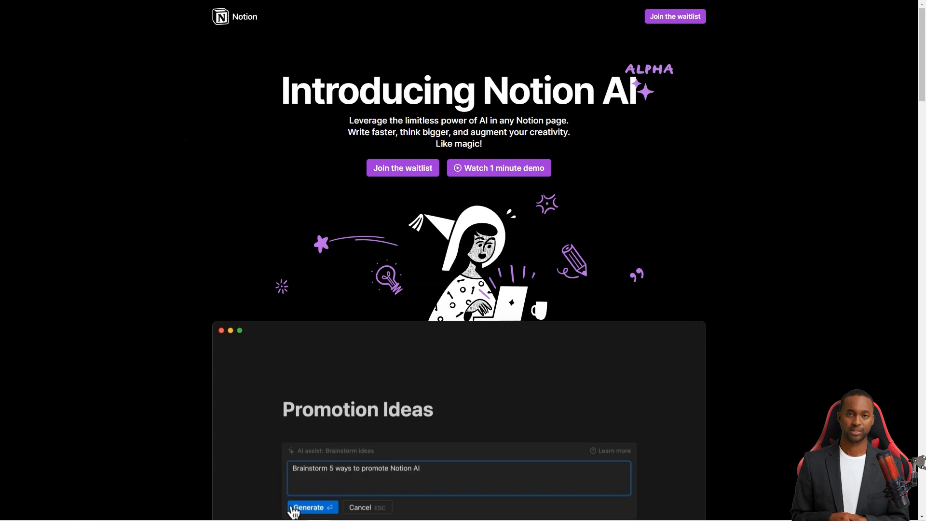
Step: Return to the Notion AI landing page top and try '/brainstorm' in the demo
left_click(307, 507)
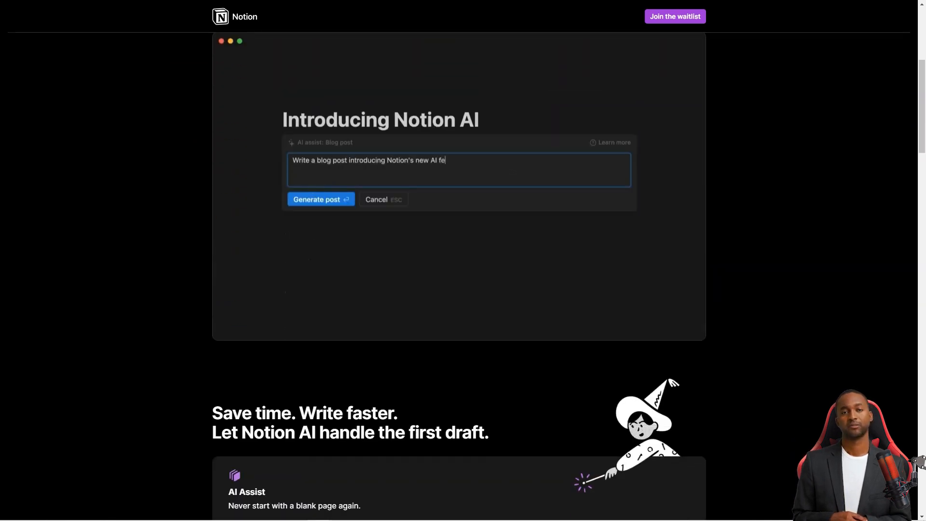
left_click(316, 199)
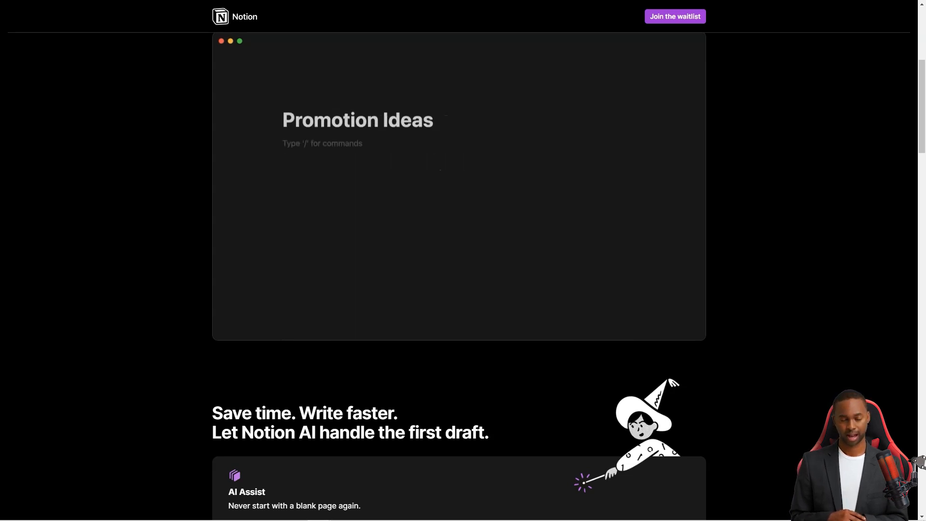
type("/brainstorm")
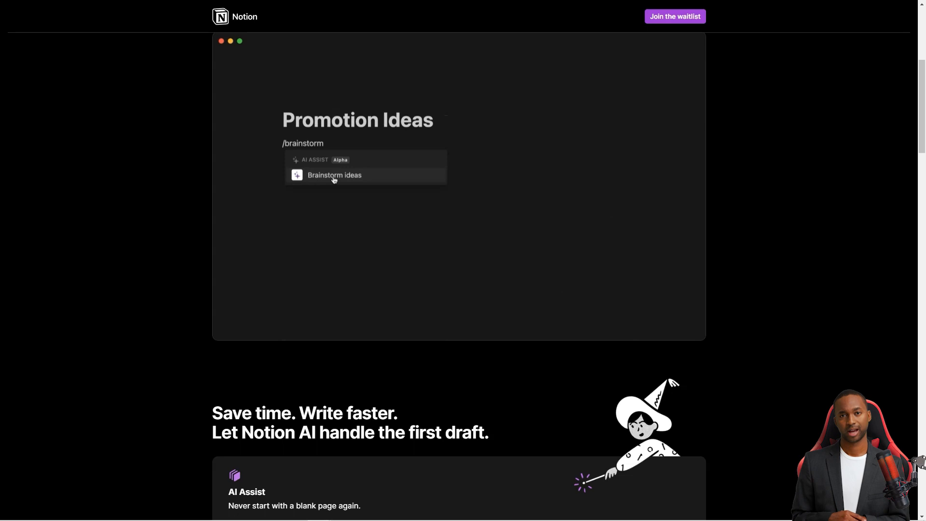
left_click(334, 175)
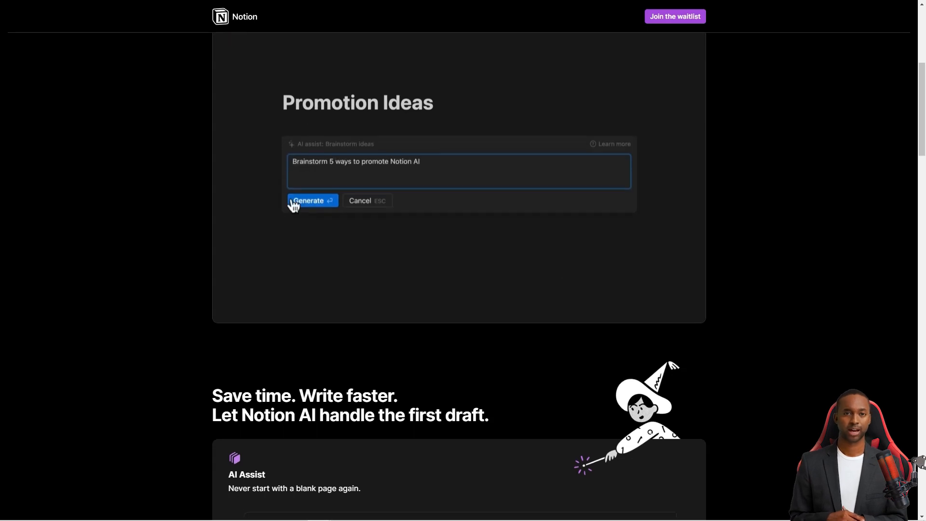
scroll("down", 3)
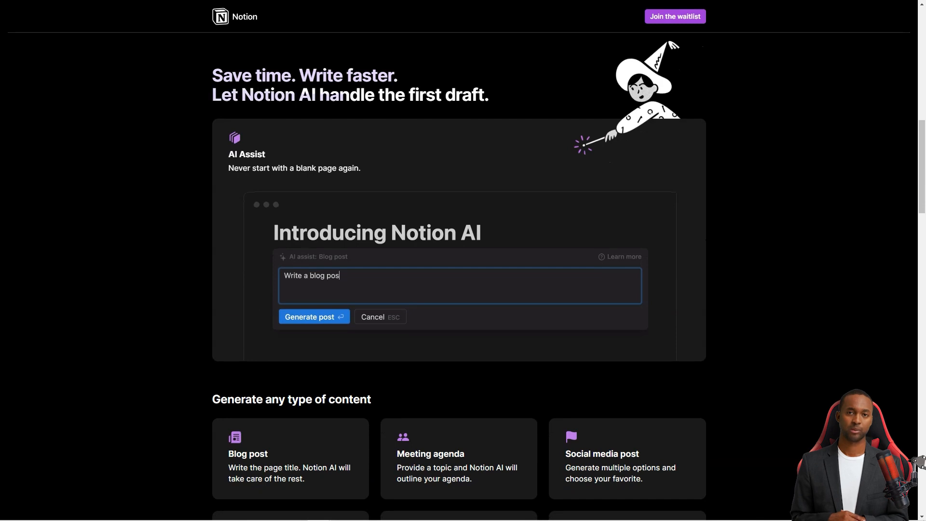
Step: Scroll past the content cards, typing 'Brainstorm', down to the Summarize and Translate features
left_click(309, 316)
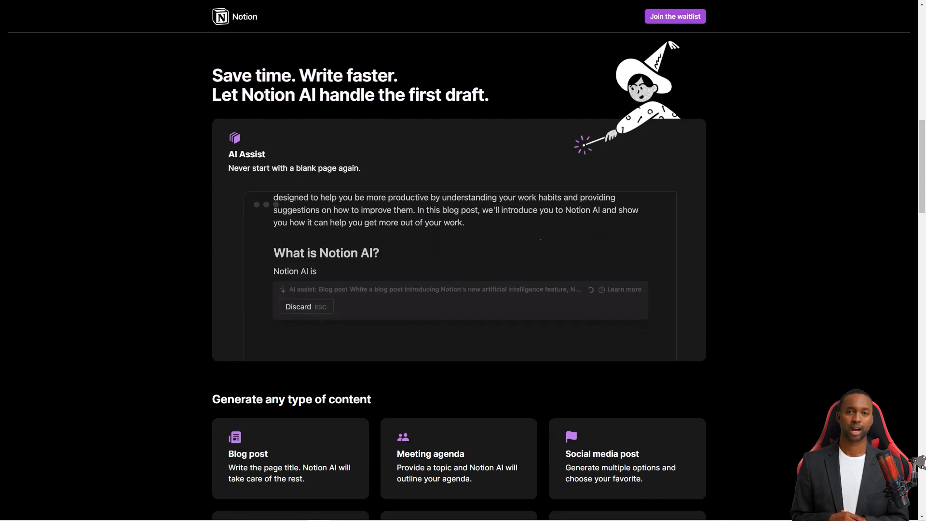
scroll("down", 3)
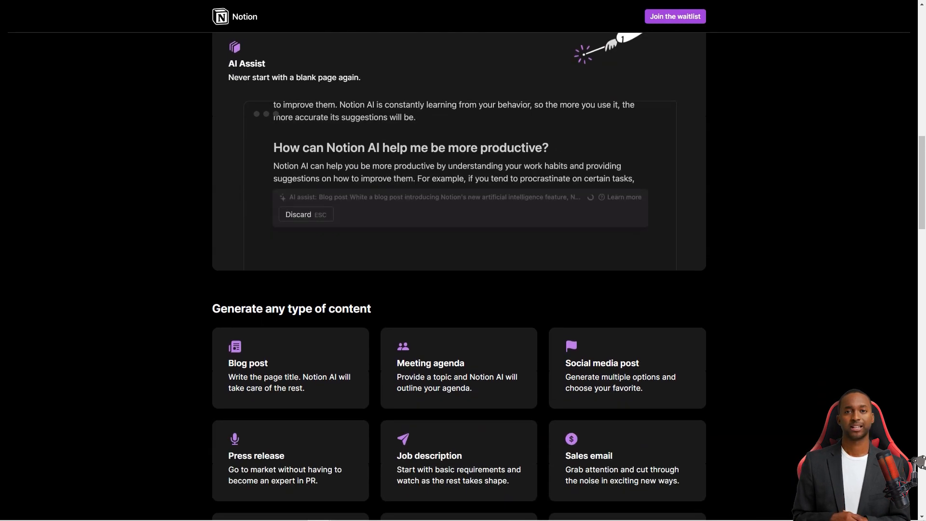
scroll("down", 3)
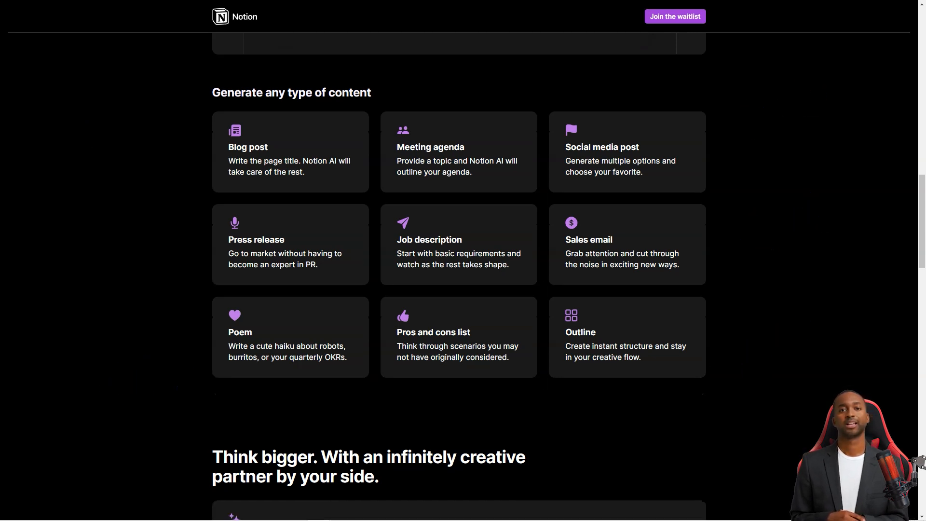
scroll("down", 3)
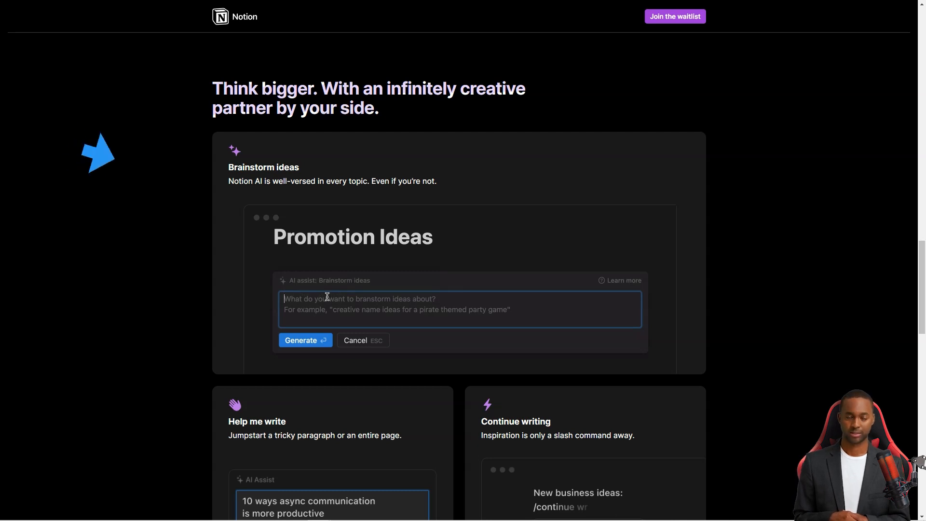
type("Brainstorm")
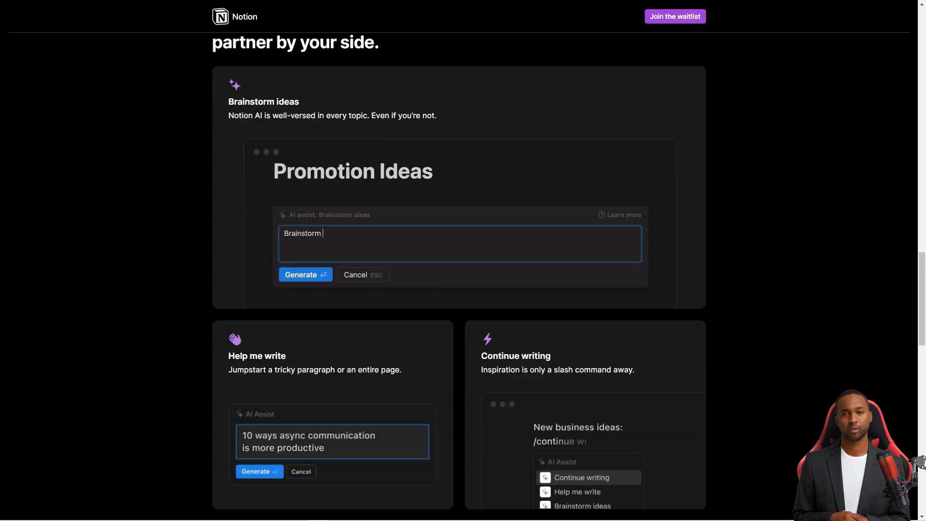
scroll("down", 3)
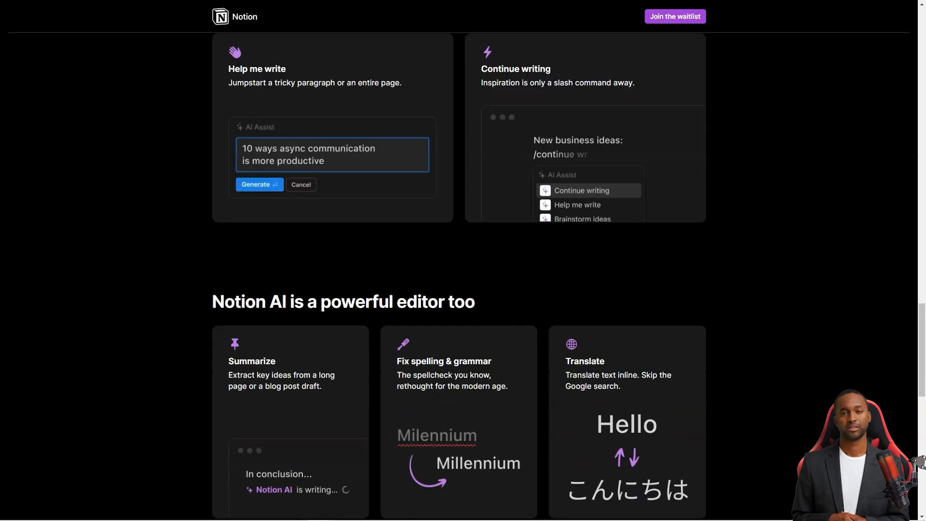
scroll("down", 3)
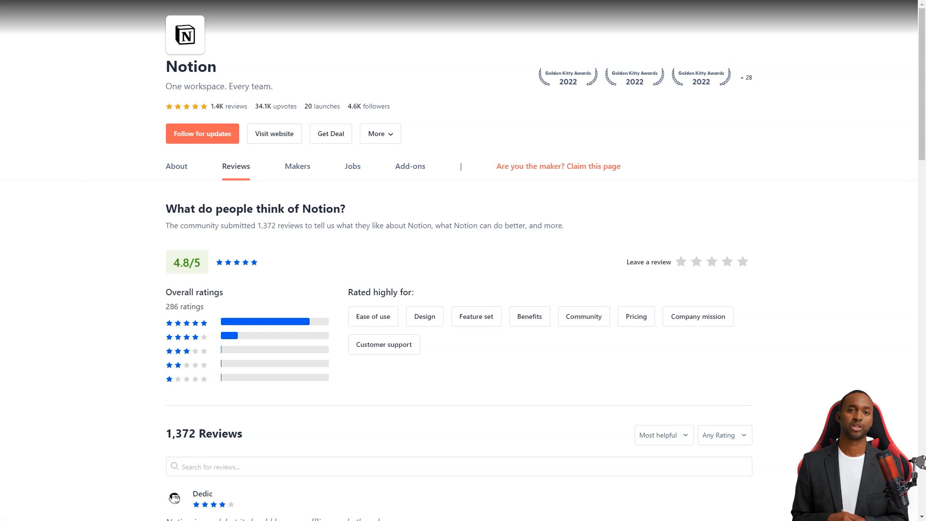
Step: Reread Notion's Product Hunt reviews, highlighting the project management review's opening words
scroll("down", 3)
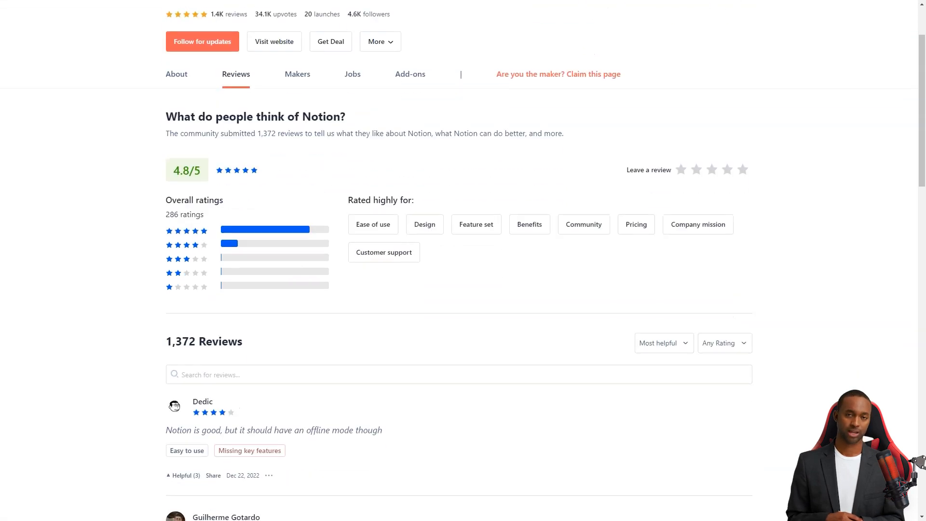
scroll("down", 3)
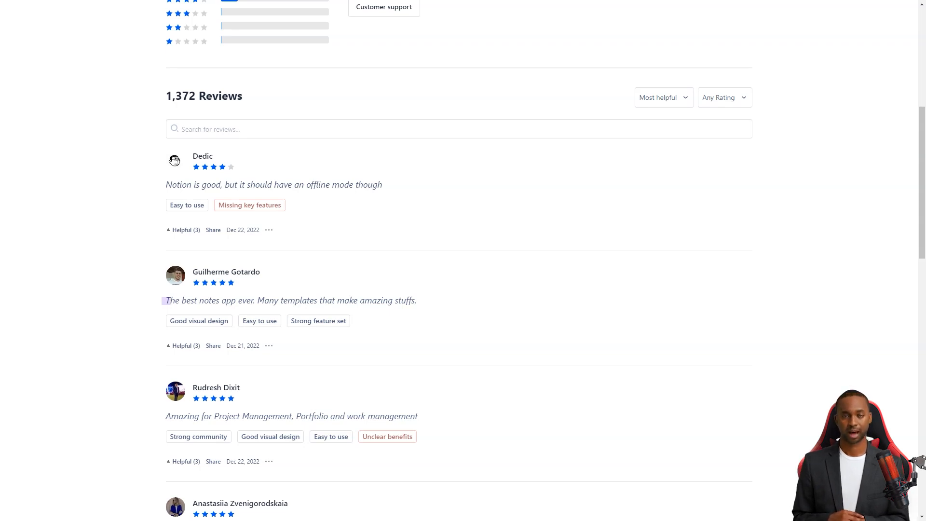
scroll("down", 3)
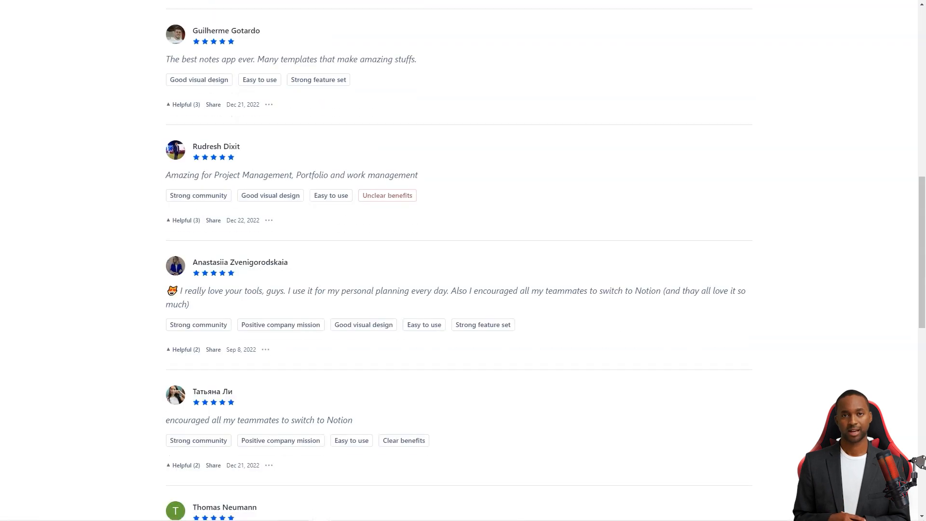
left_click_drag(166, 175, 248, 175)
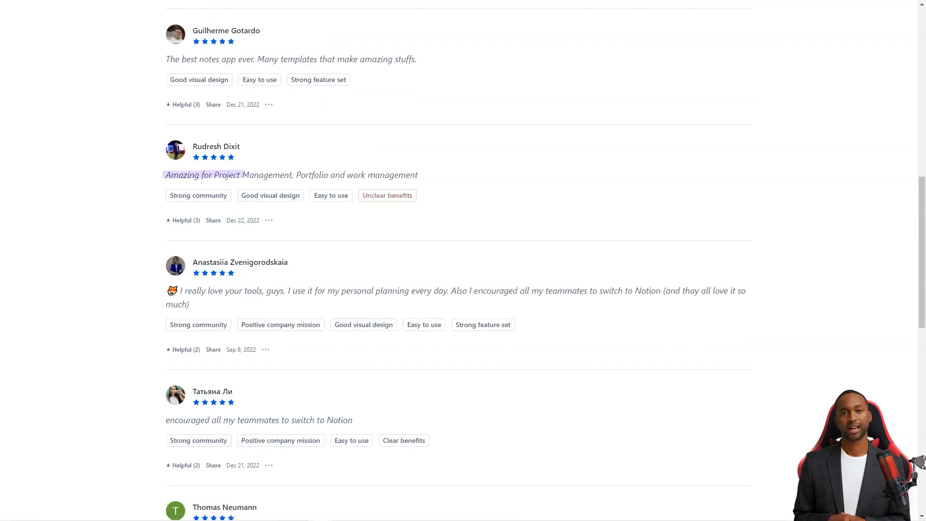
scroll("down", 3)
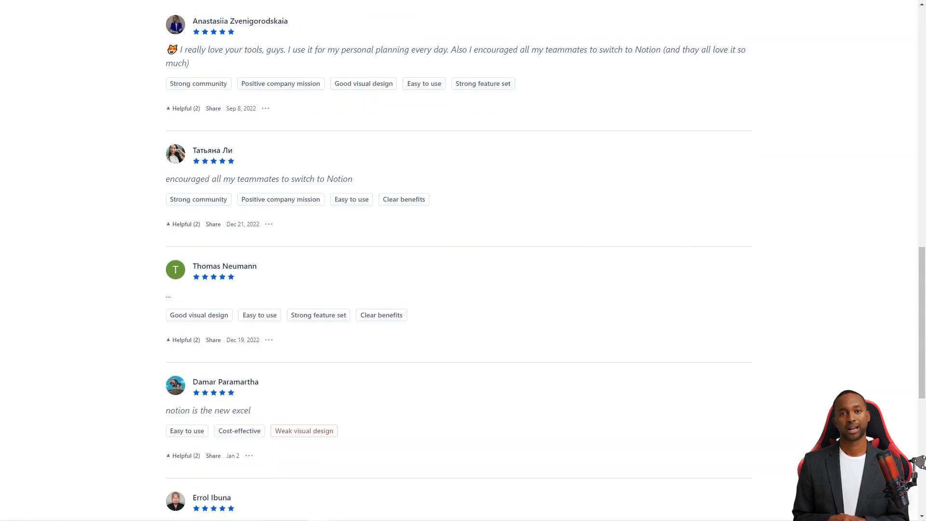
scroll("down", 3)
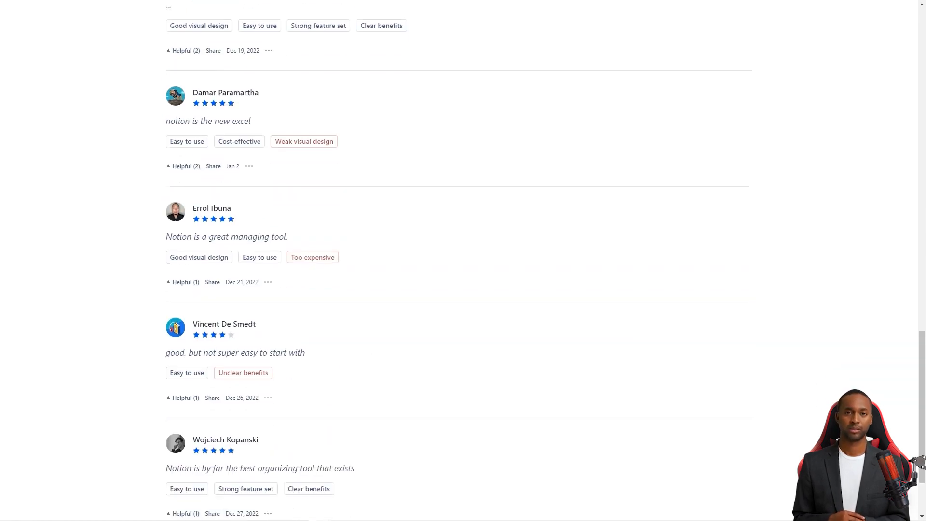
scroll("down", 3)
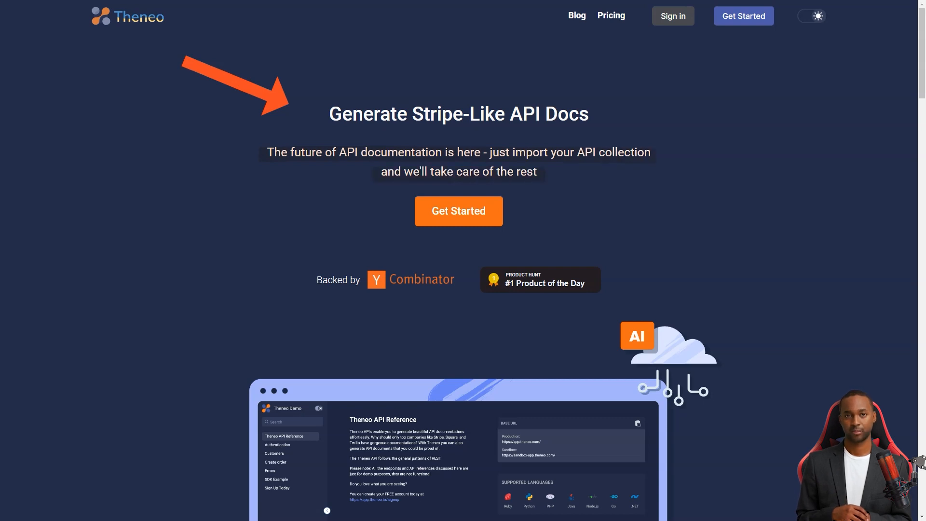
Step: Scroll the Theneo homepage and switch the Before/After comparison to the generated documentation
scroll("down", 3)
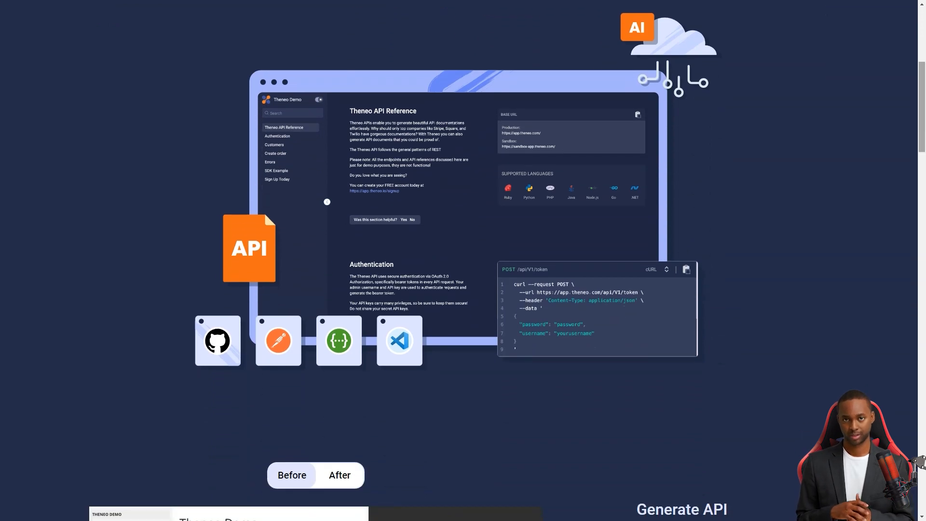
scroll("down", 3)
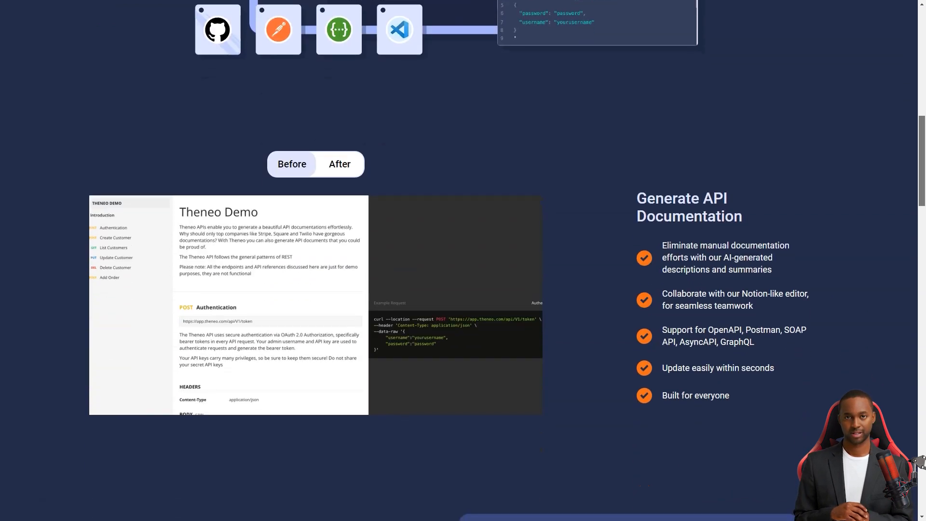
scroll("down", 3)
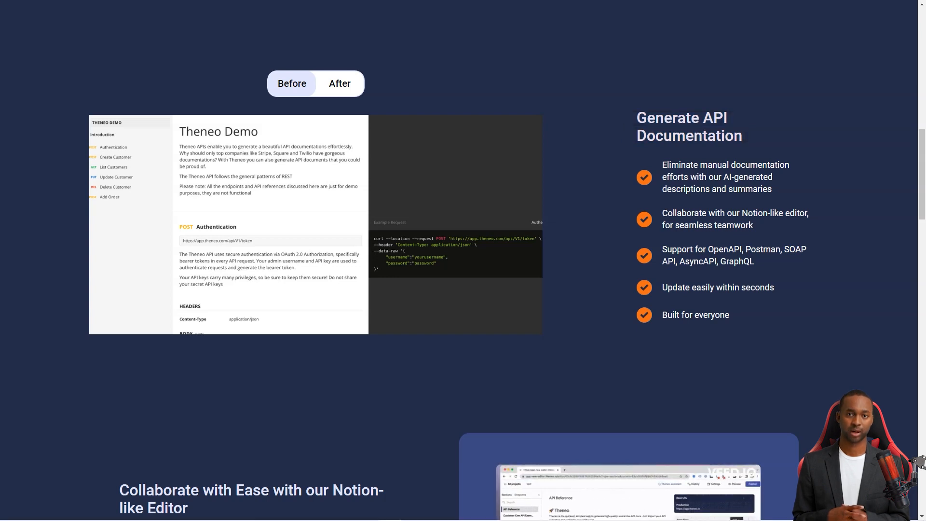
left_click(338, 83)
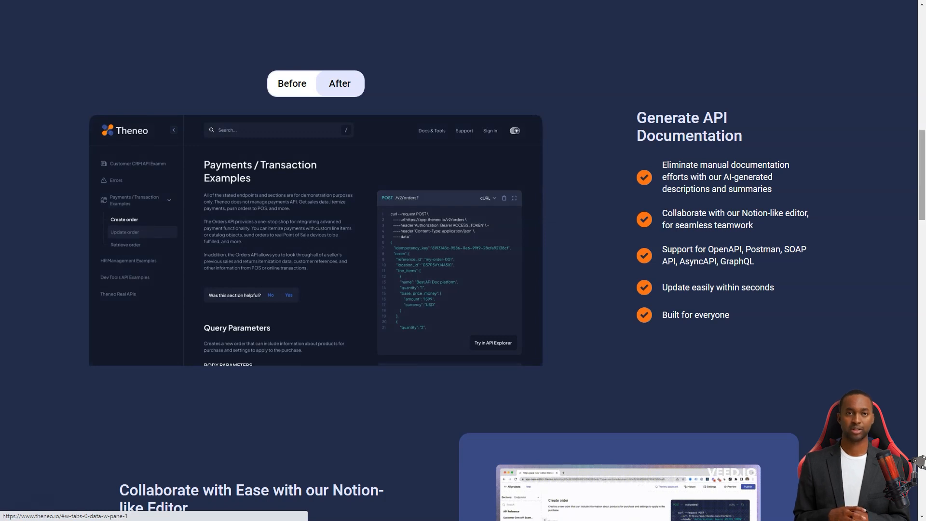
scroll("down", 3)
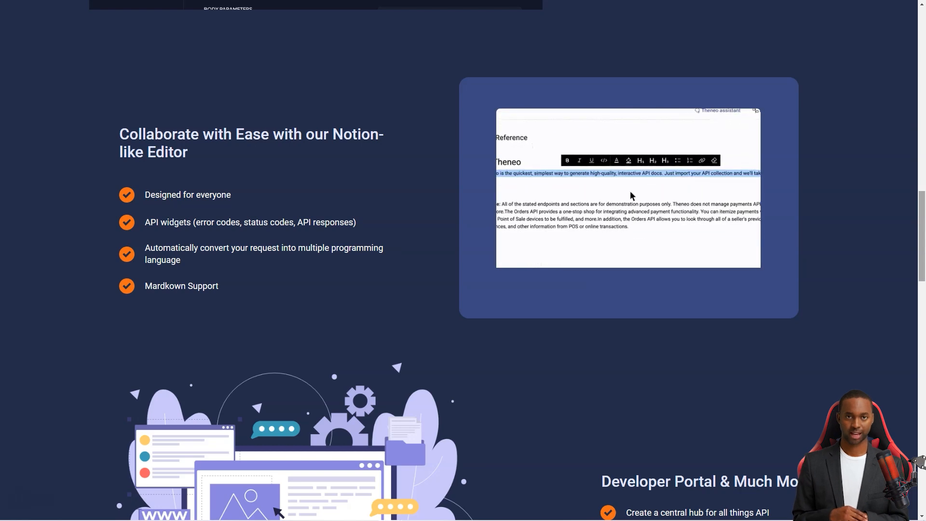
Step: Scroll down to the Theneo footer and go to the Pricing page
scroll("down", 3)
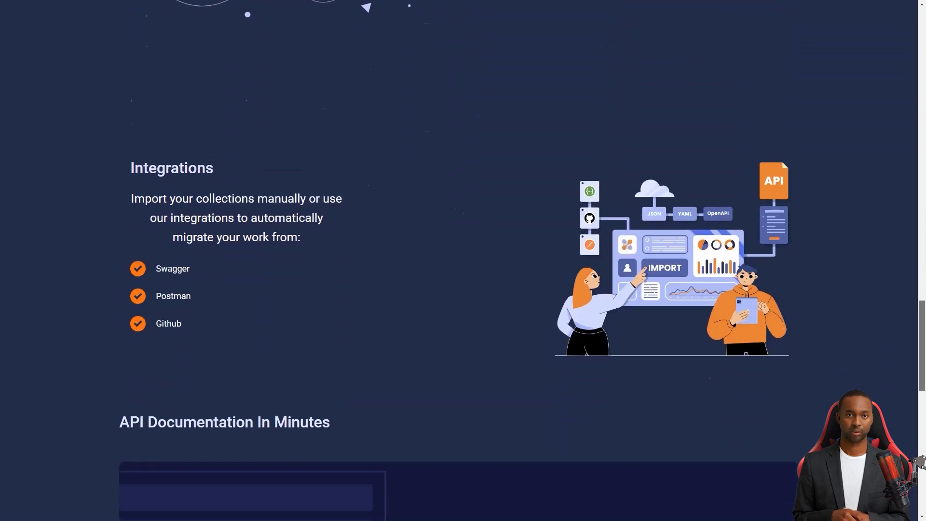
scroll("down", 3)
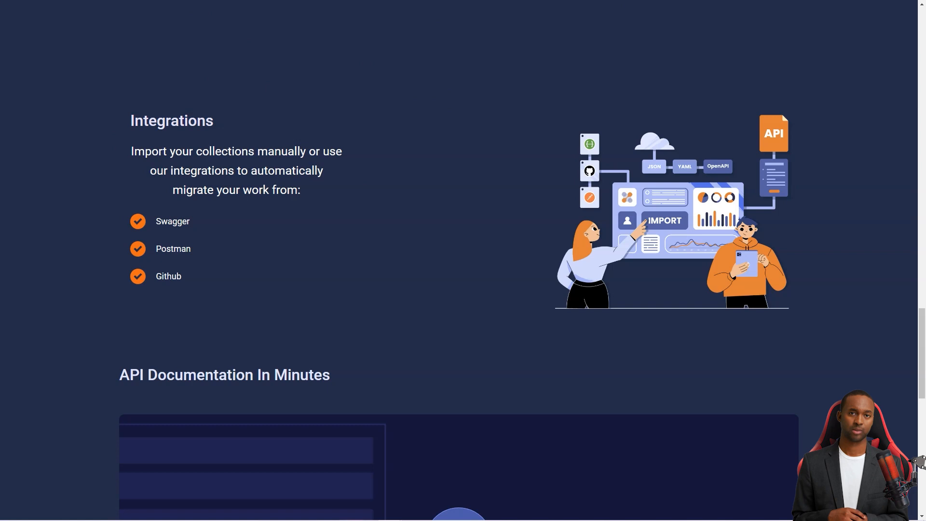
scroll("down", 3)
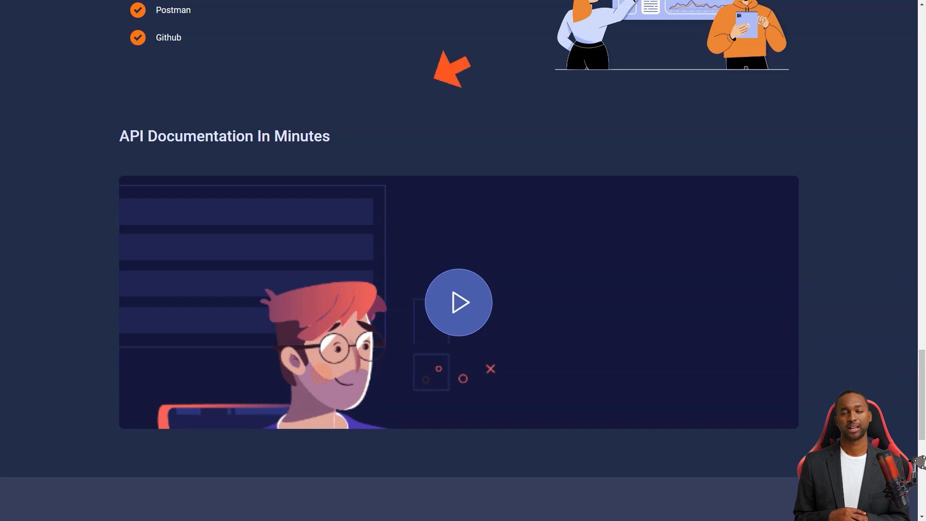
scroll("down", 3)
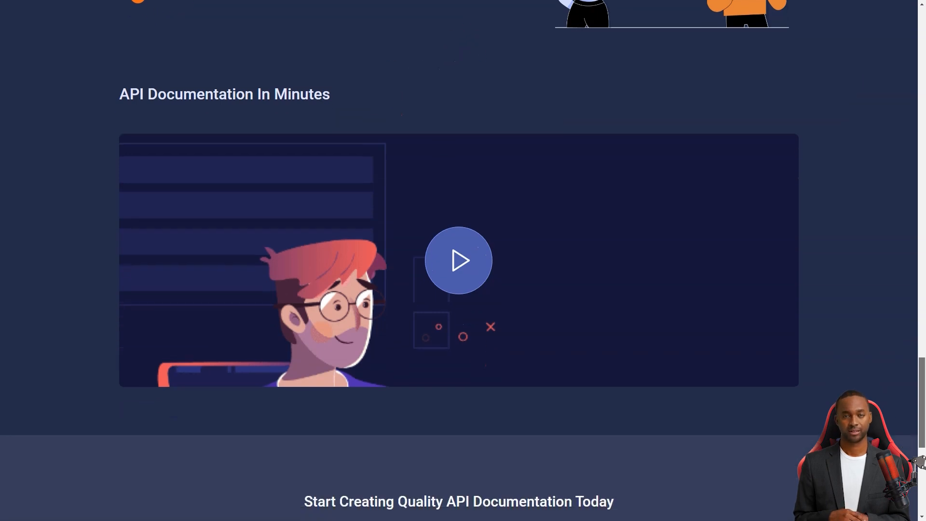
scroll("down", 3)
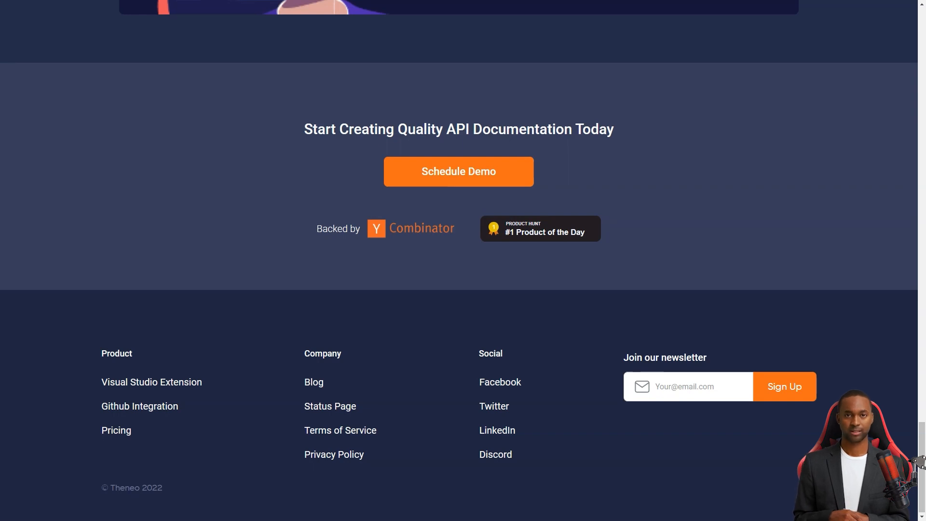
left_click(610, 16)
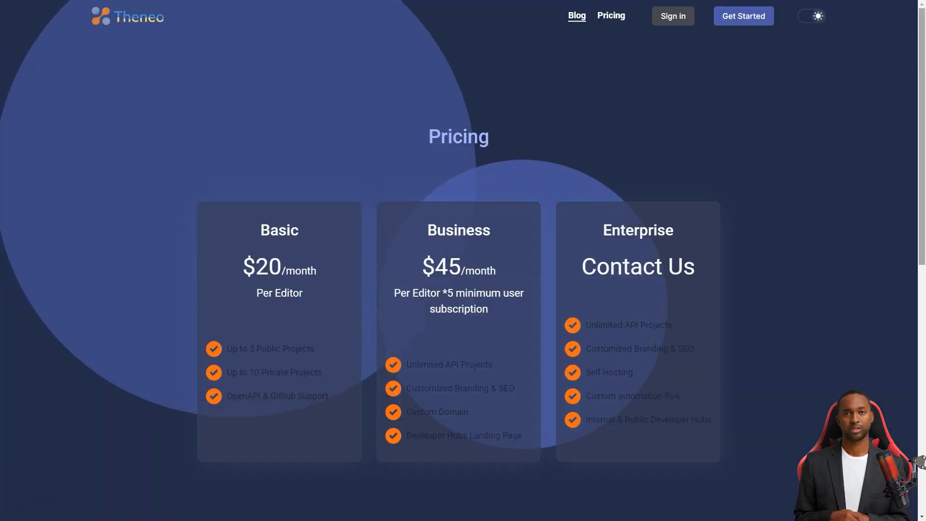
Step: Look over Theneo's Basic, Business and Enterprise pricing plans
scroll("down", 3)
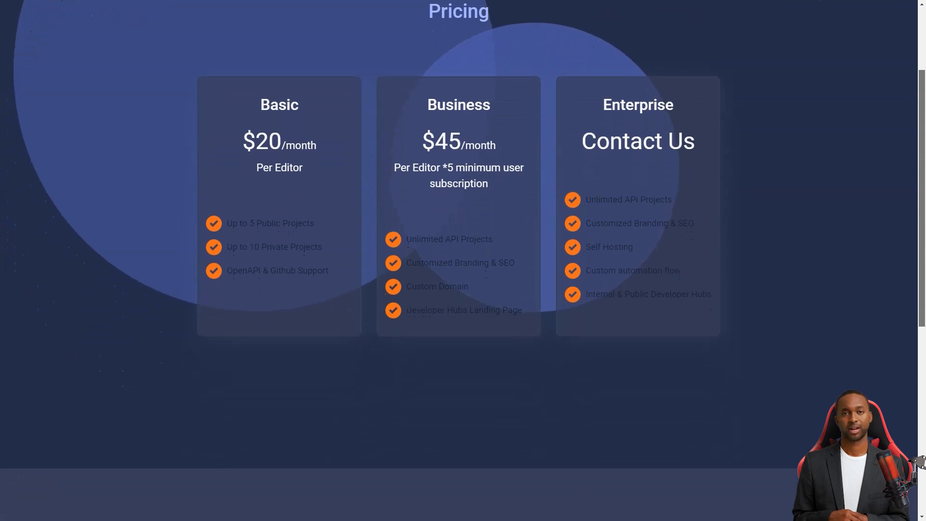
scroll("down", 3)
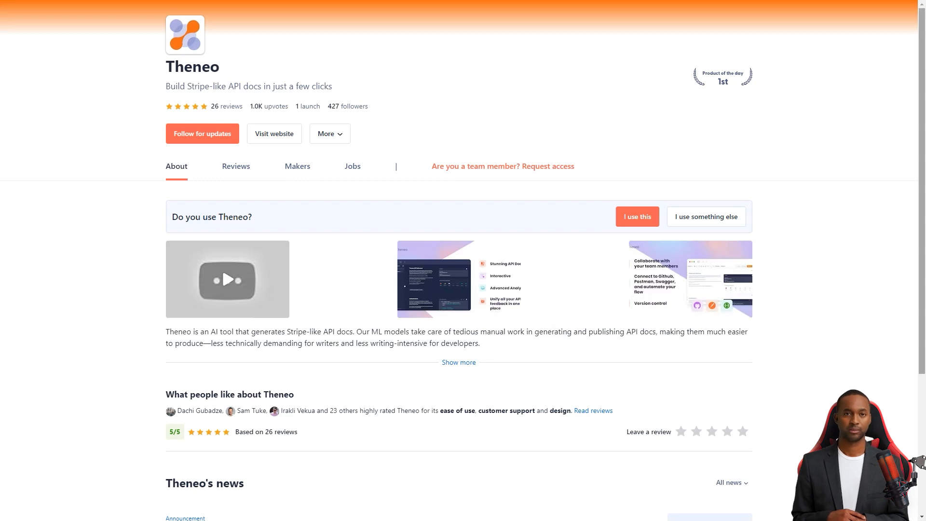
Step: Open Theneo's reviews on Product Hunt and start reading them
scroll("down", 3)
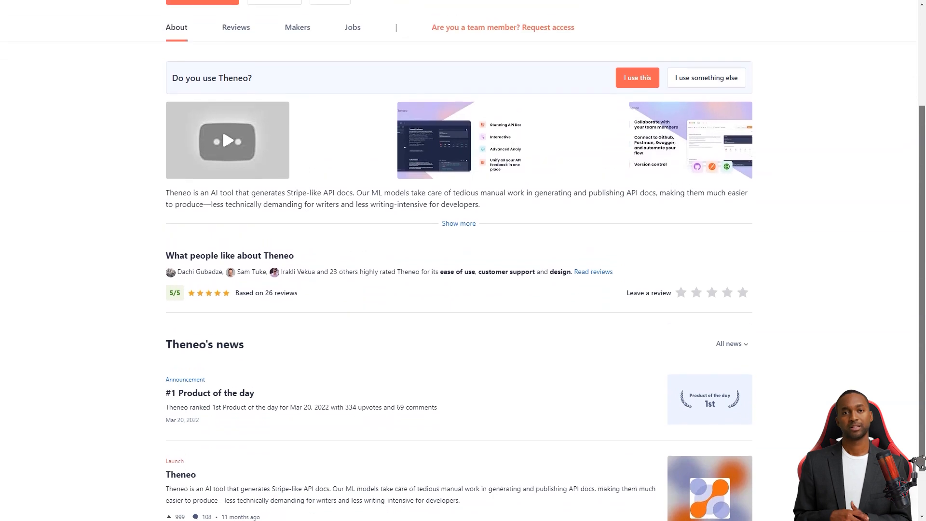
scroll("up", 3)
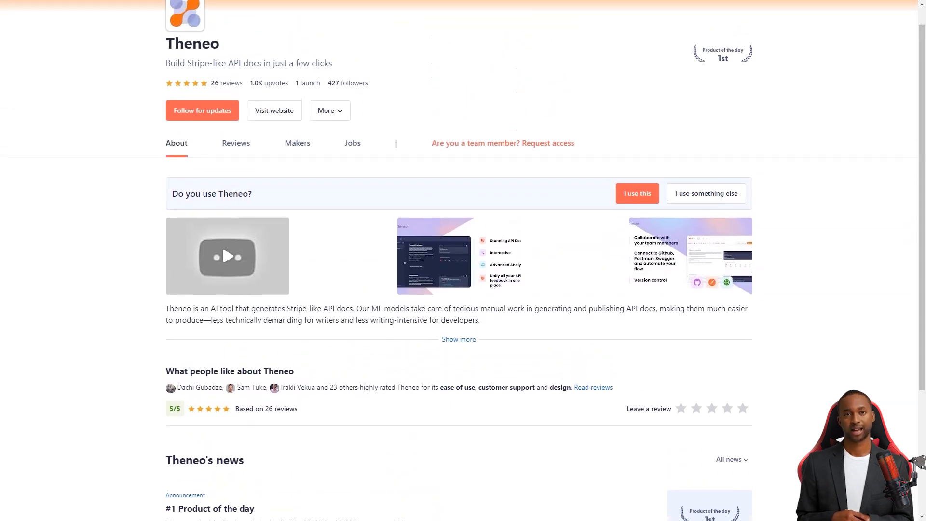
left_click(235, 143)
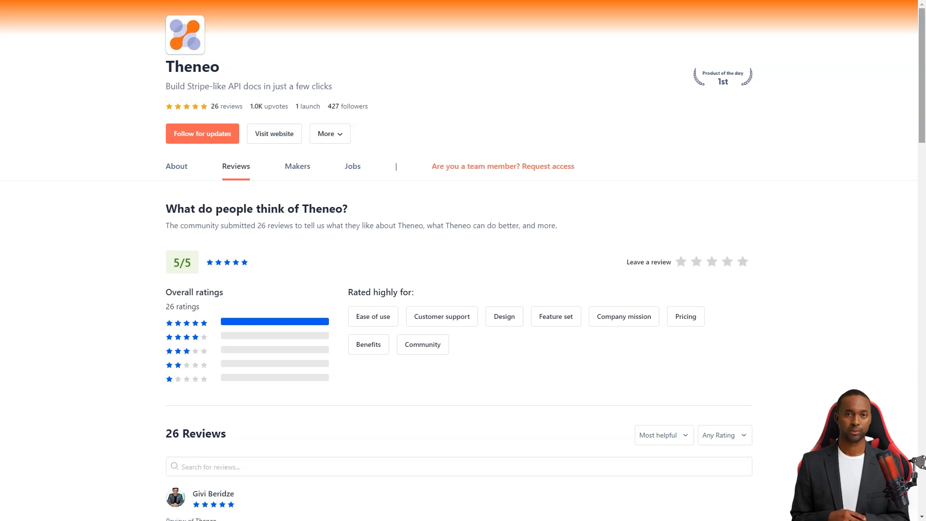
scroll("down", 3)
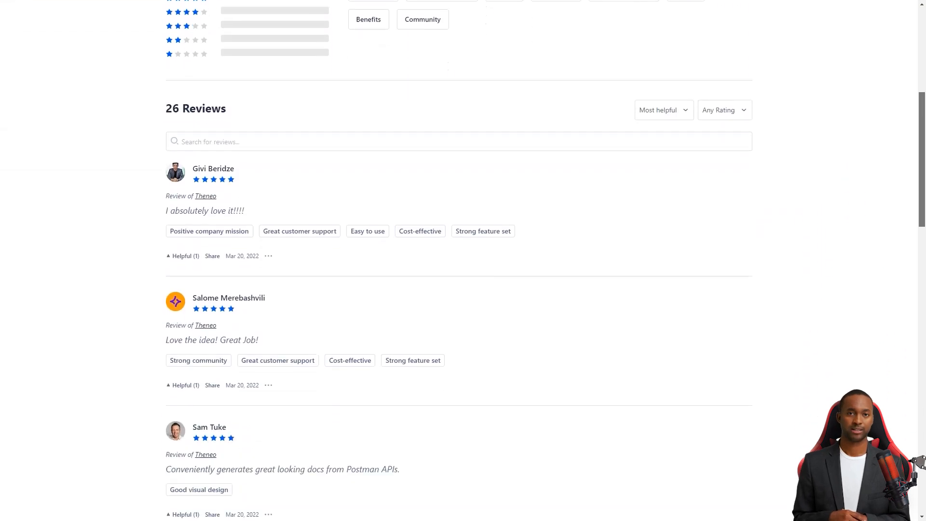
scroll("down", 3)
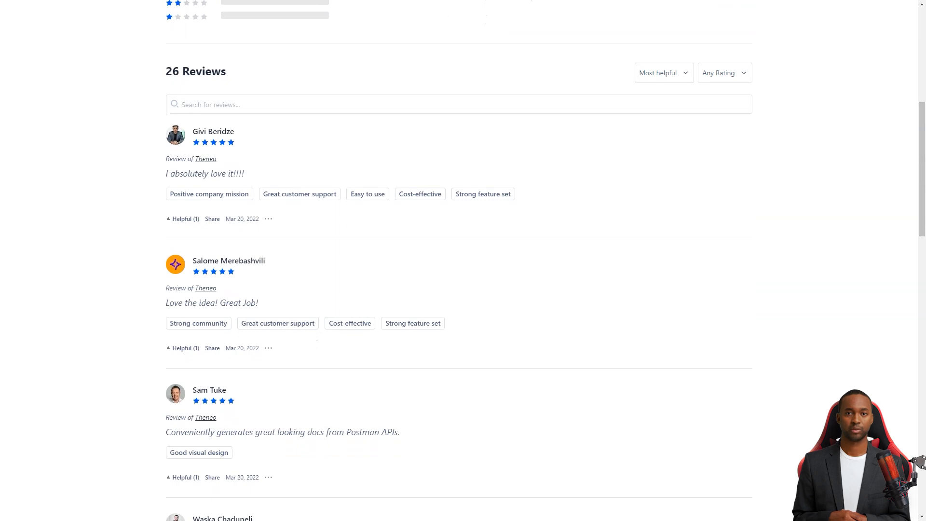
double_click(204, 173)
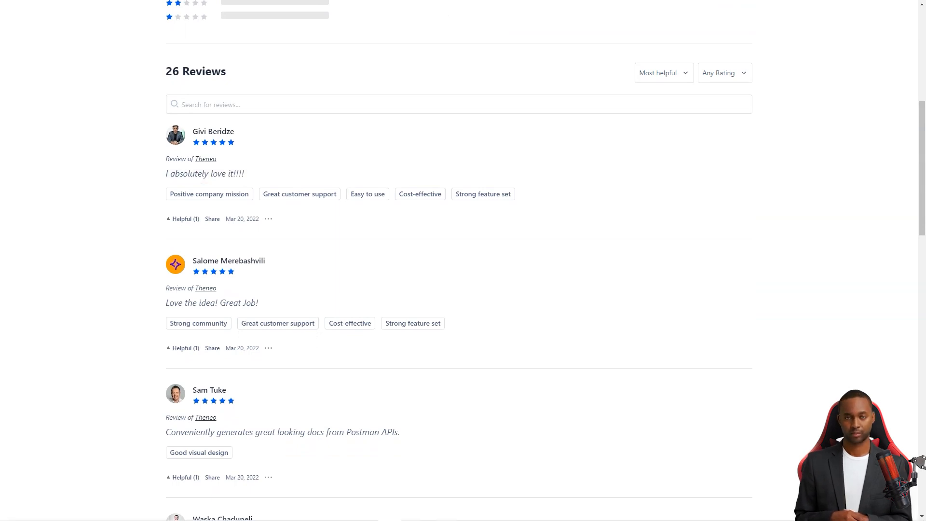
Step: Read to the end of Theneo's reviews, highlighting the phrase about always being satisfied
scroll("down", 3)
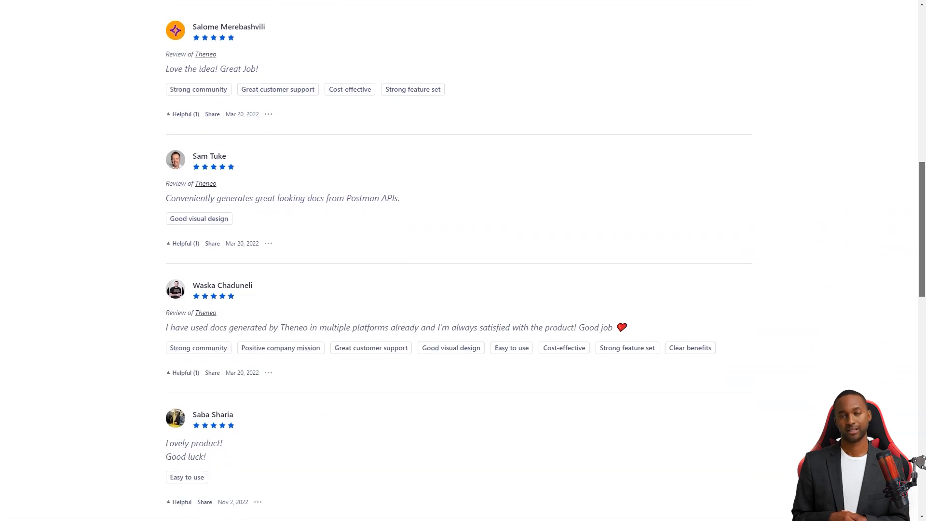
scroll("down", 3)
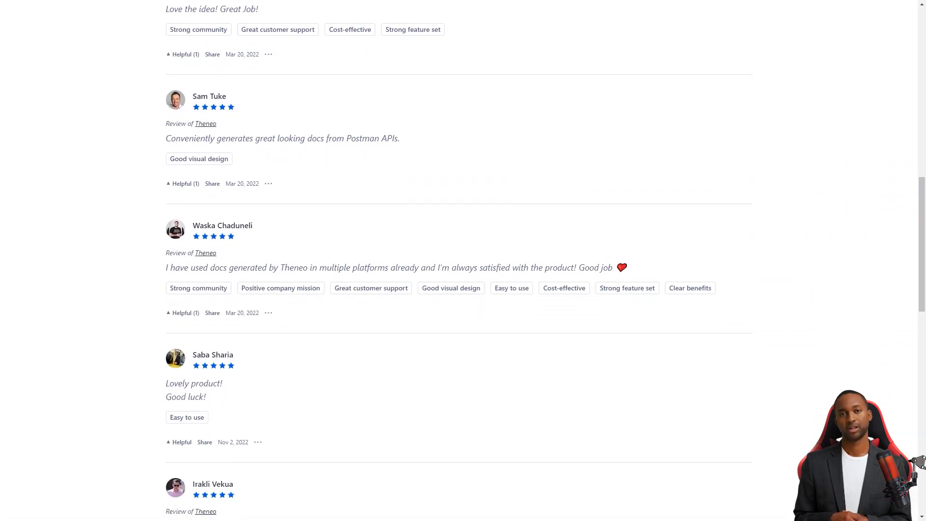
left_click_drag(431, 266, 471, 266)
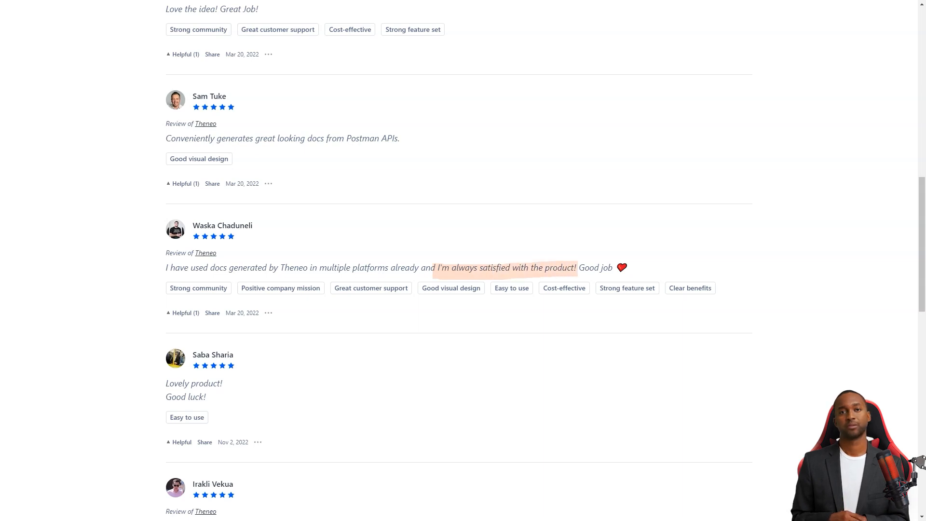
scroll("down", 3)
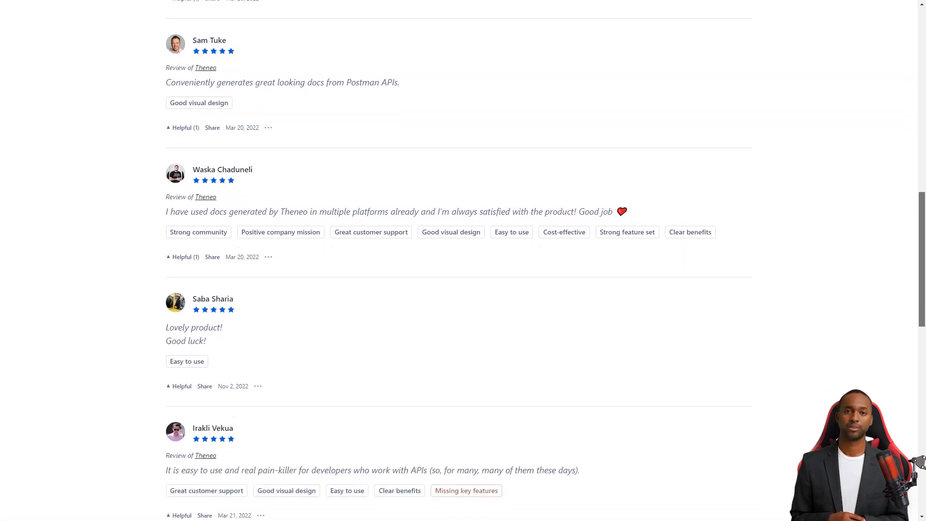
scroll("down", 3)
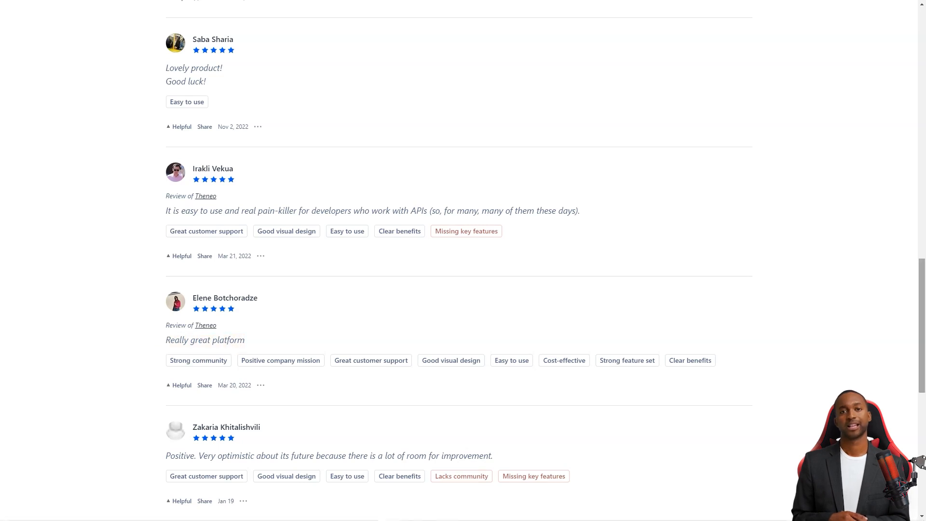
scroll("down", 3)
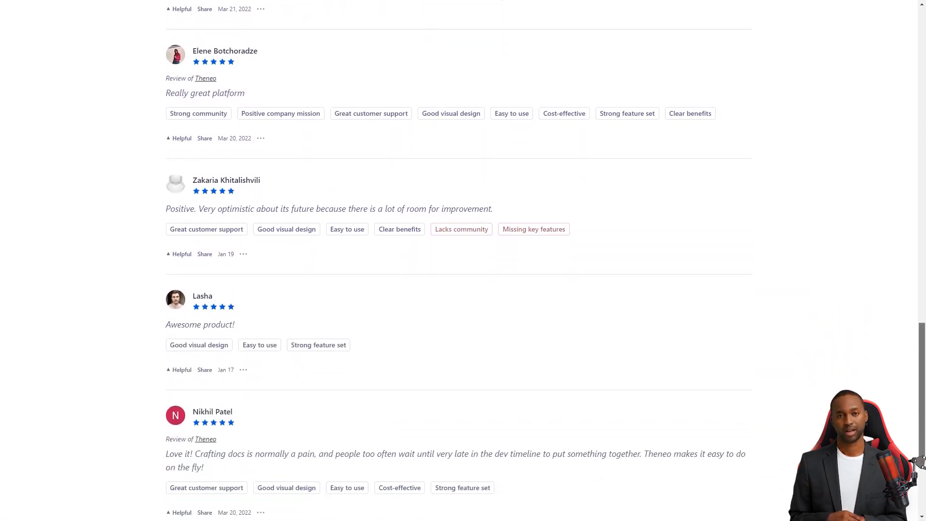
scroll("down", 3)
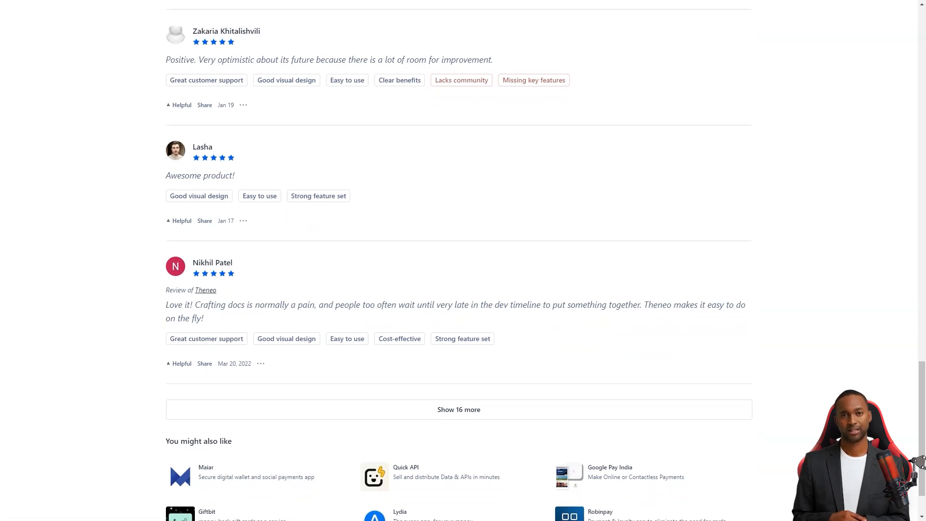
left_click_drag(643, 305, 732, 305)
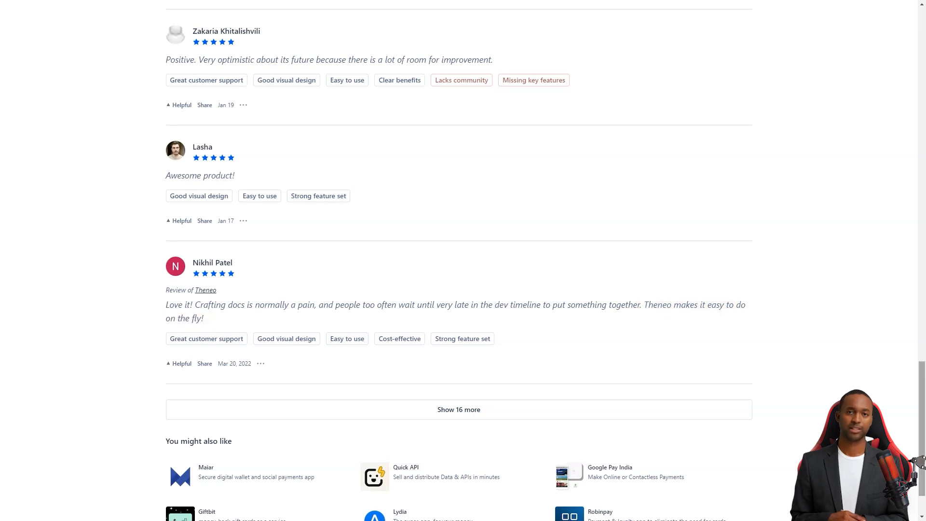
scroll("down", 3)
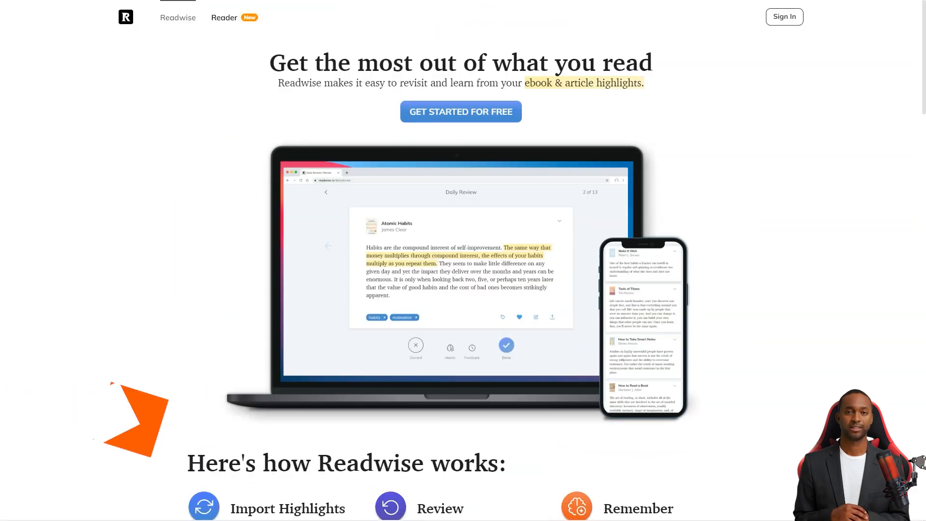
Step: Scroll through Readwise's how-it-works, user tweets and feature sections
scroll("down", 3)
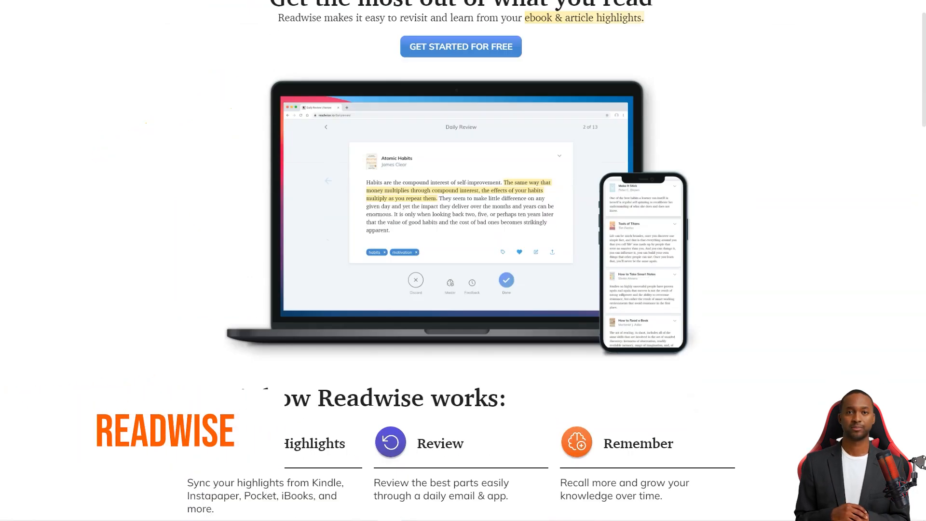
scroll("down", 3)
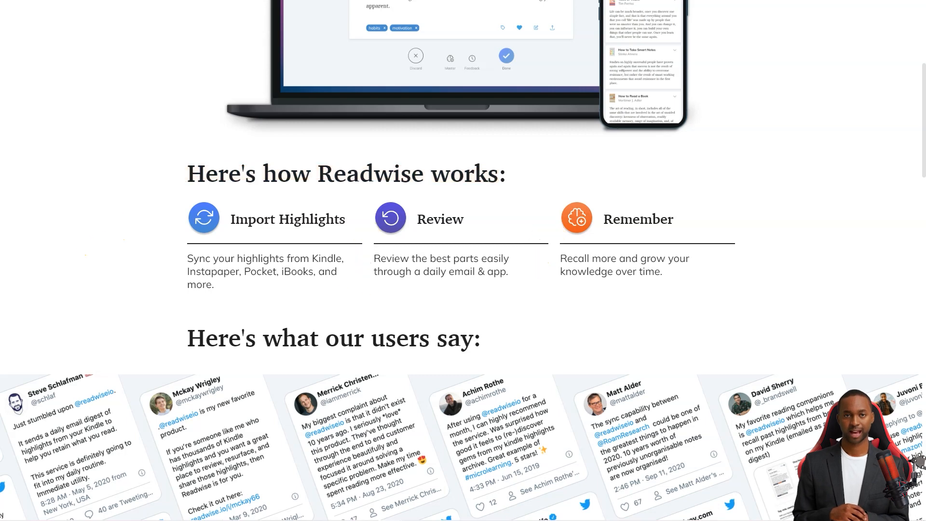
scroll("down", 3)
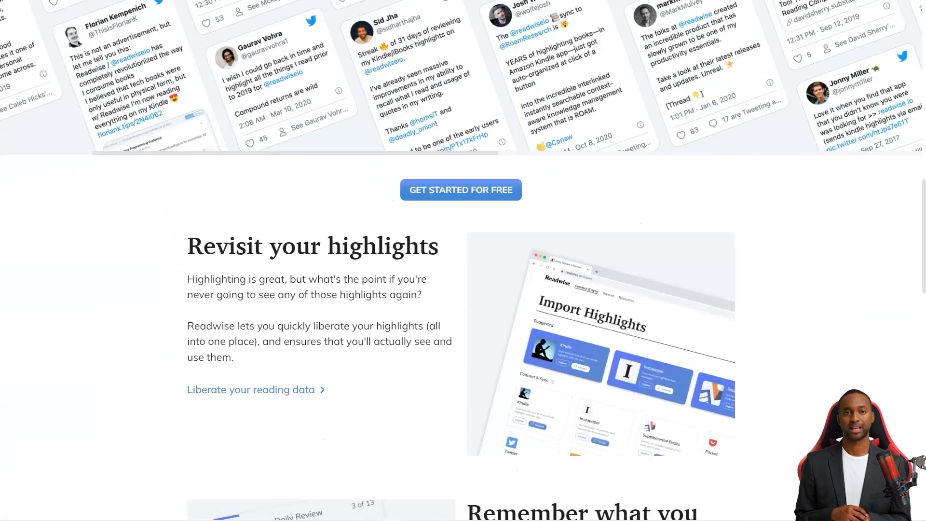
scroll("down", 3)
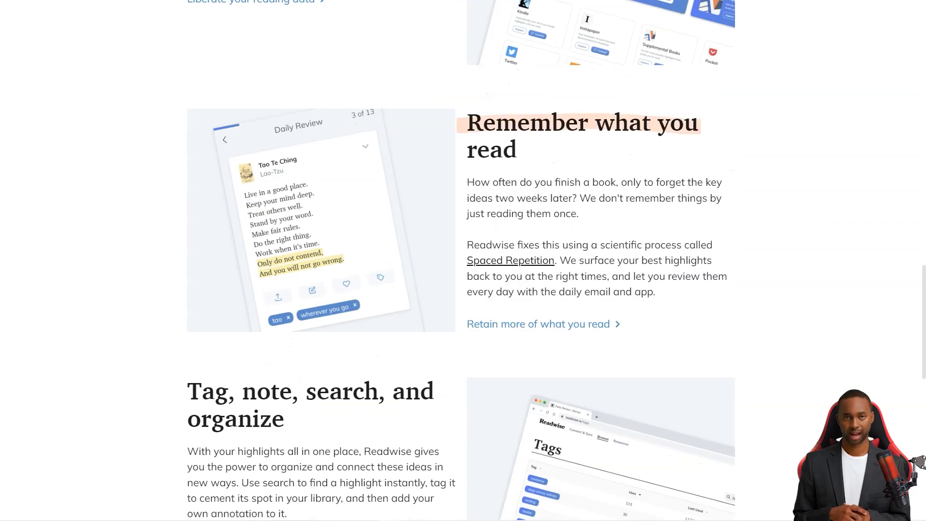
scroll("down", 3)
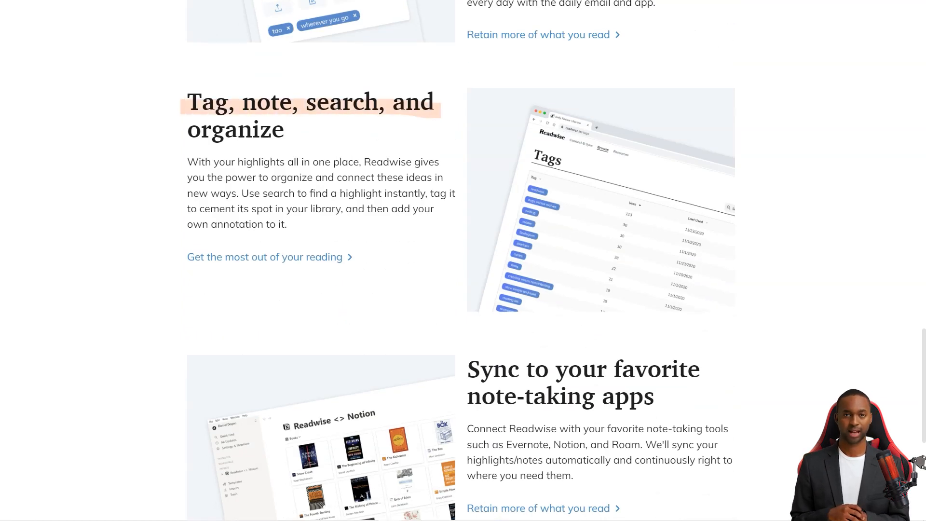
scroll("down", 3)
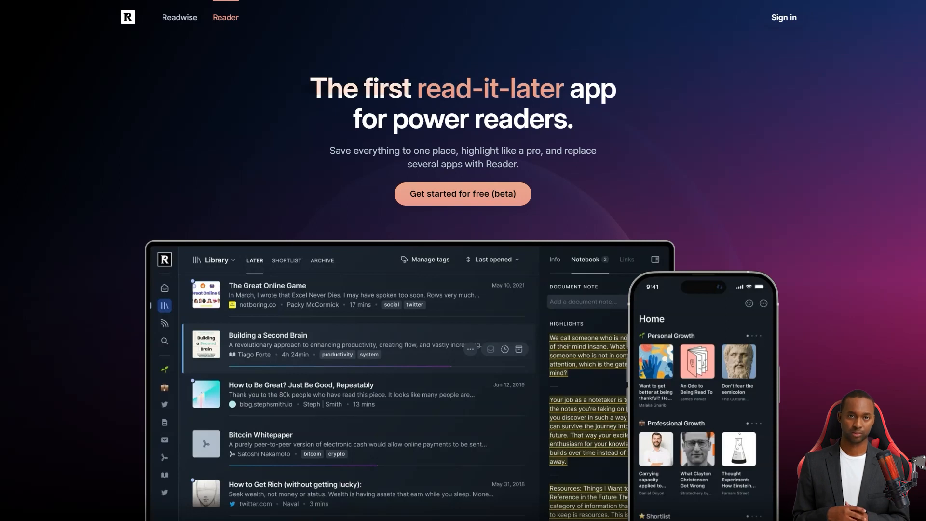
Step: Scroll the Reader page features and show the testimonials from professionals
scroll("down", 3)
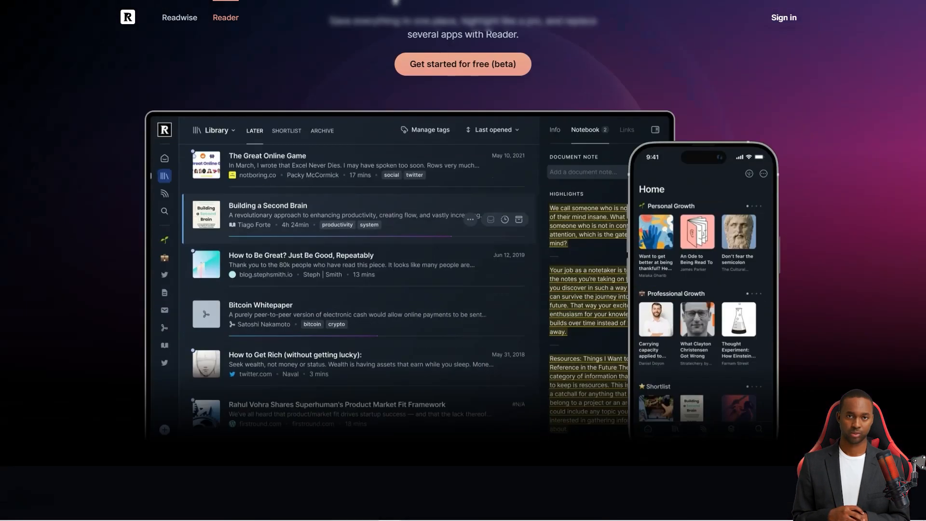
scroll("down", 3)
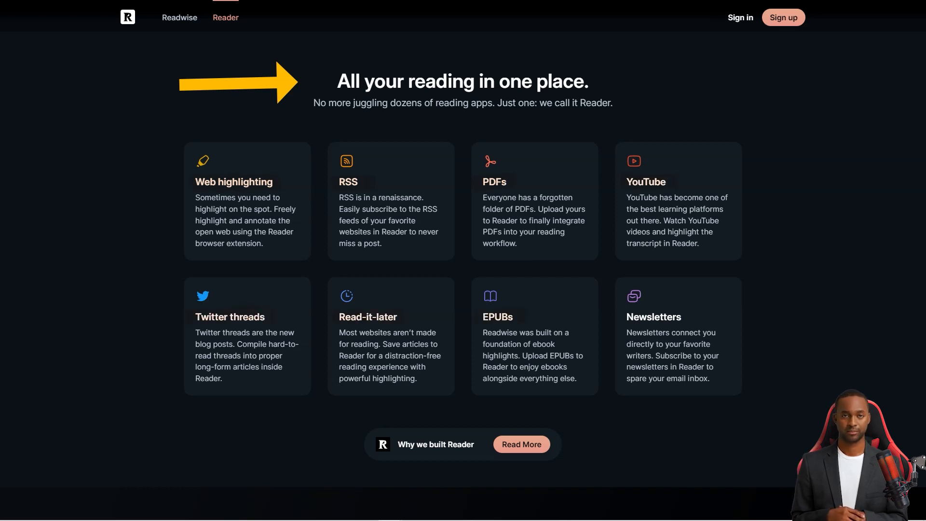
scroll("down", 3)
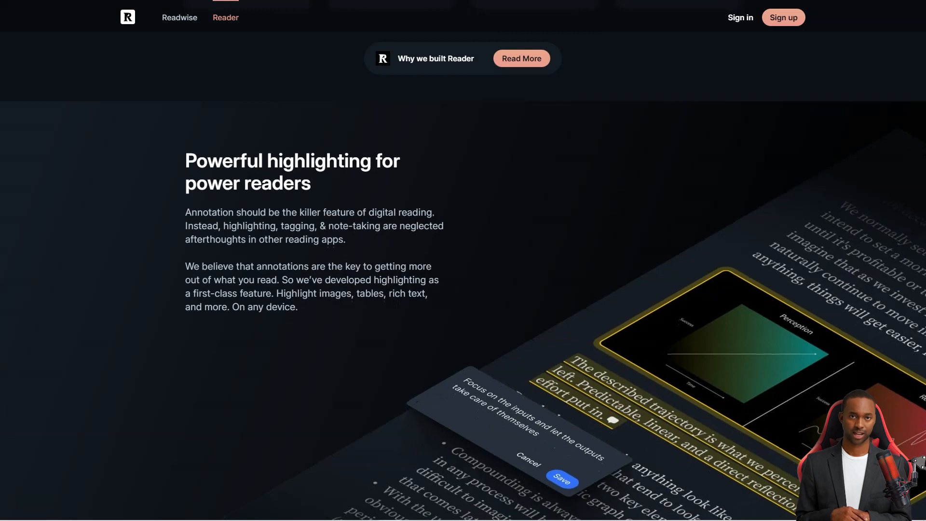
scroll("down", 3)
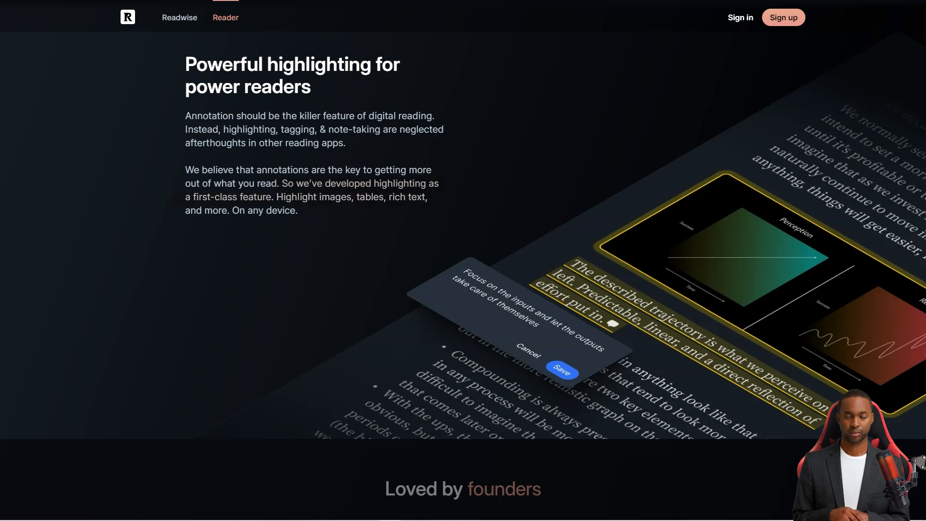
scroll("down", 3)
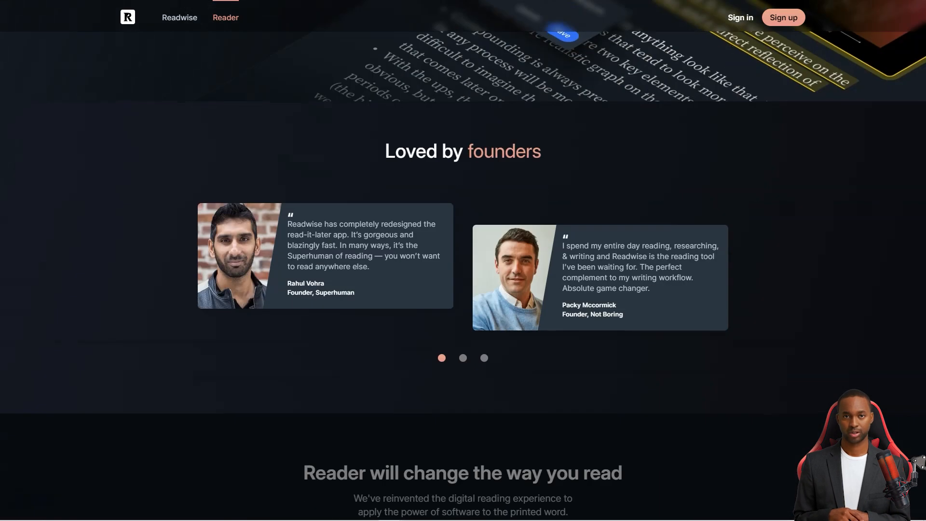
left_click(483, 358)
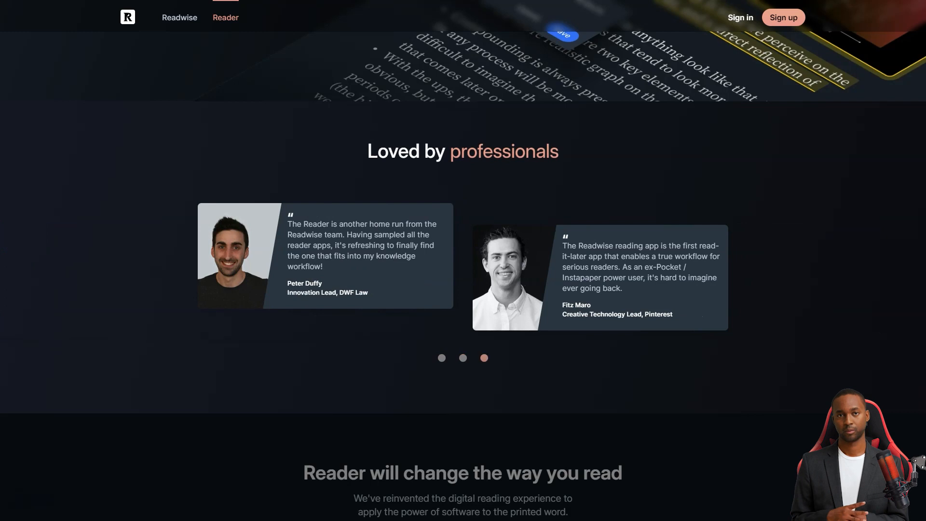
Step: Scroll through integrations and testimonials, switching to the testimonials from engineers
scroll("down", 3)
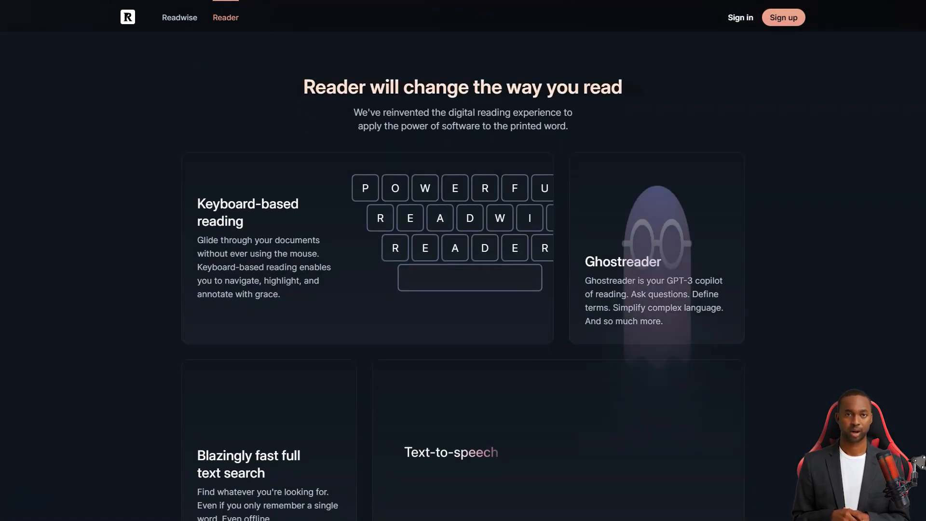
scroll("down", 3)
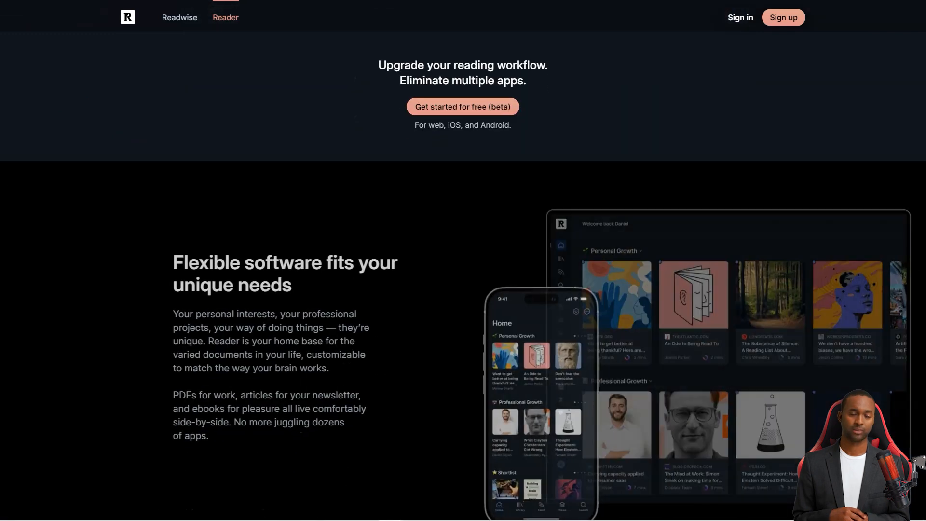
scroll("down", 3)
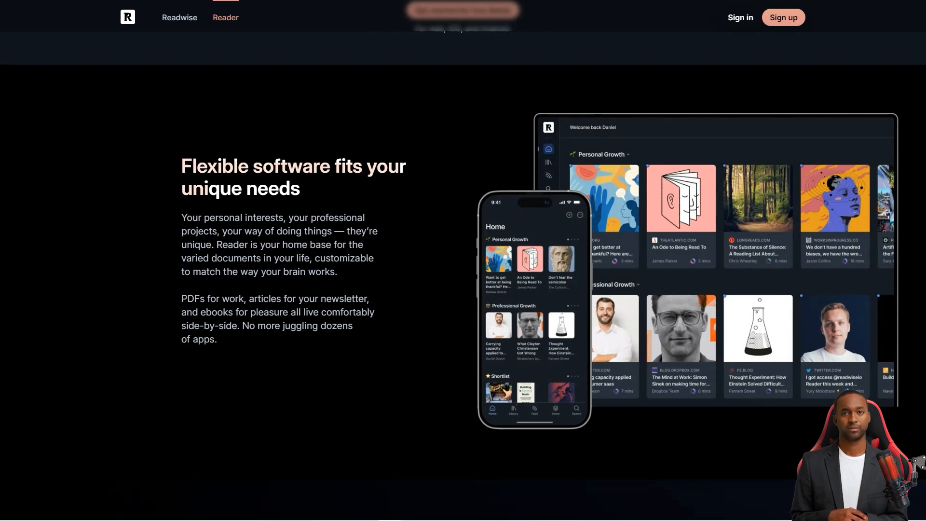
scroll("down", 3)
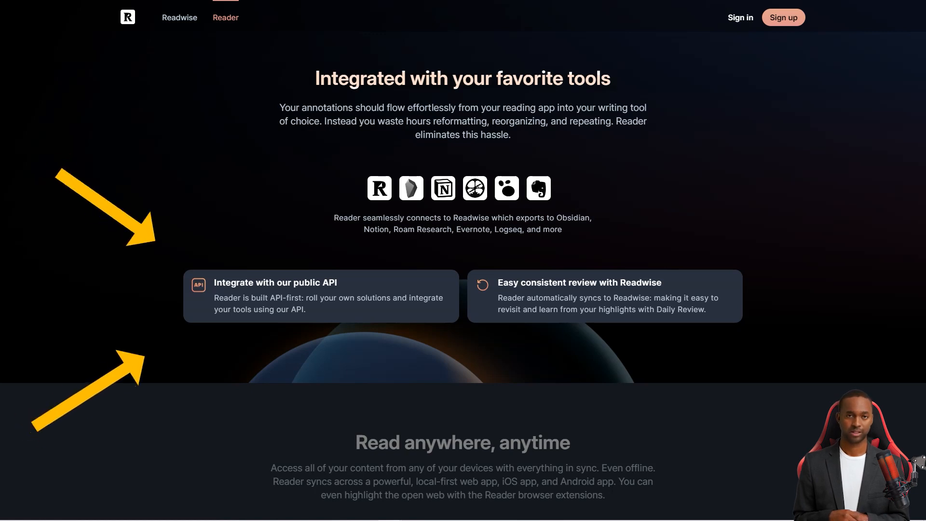
scroll("down", 3)
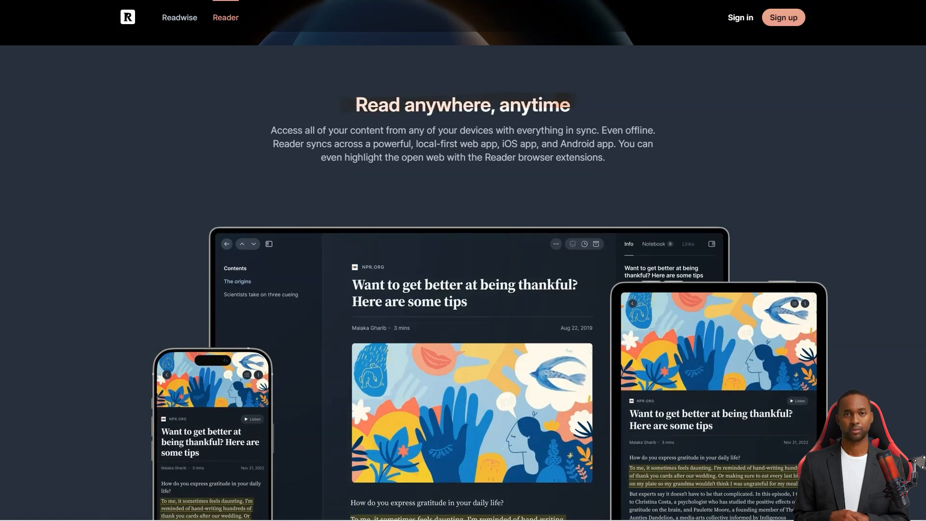
scroll("down", 3)
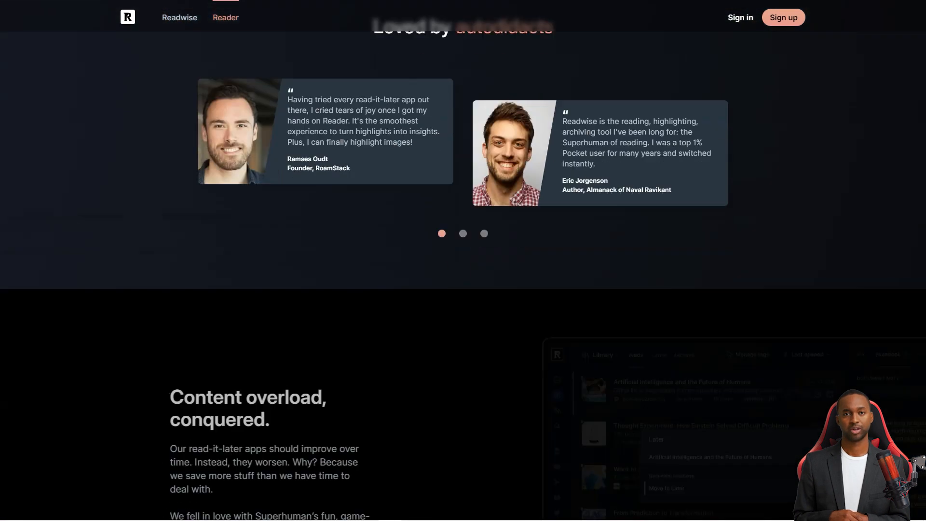
left_click(463, 233)
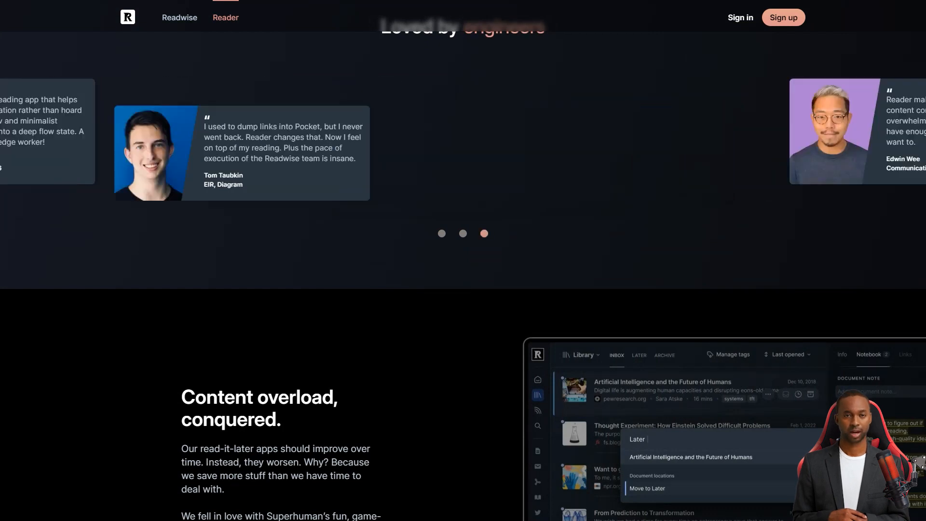
scroll("down", 3)
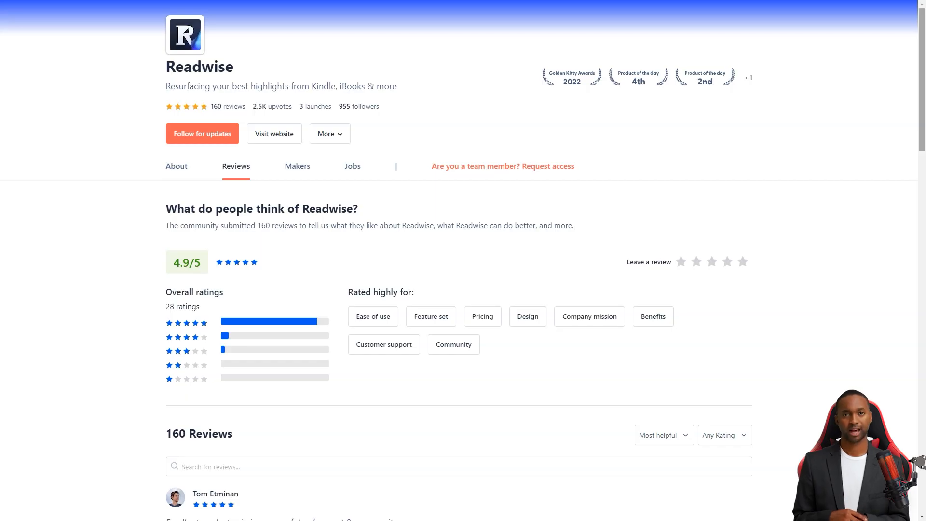
scroll("down", 3)
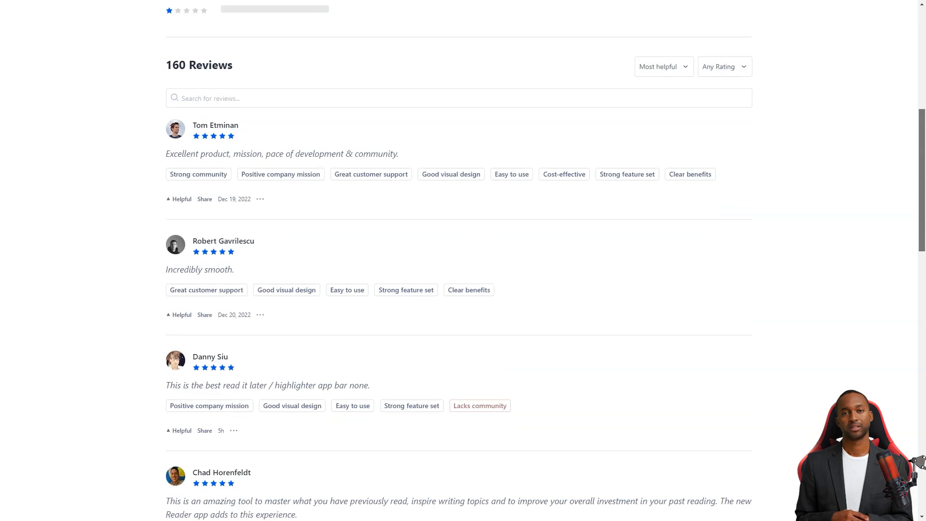
scroll("down", 3)
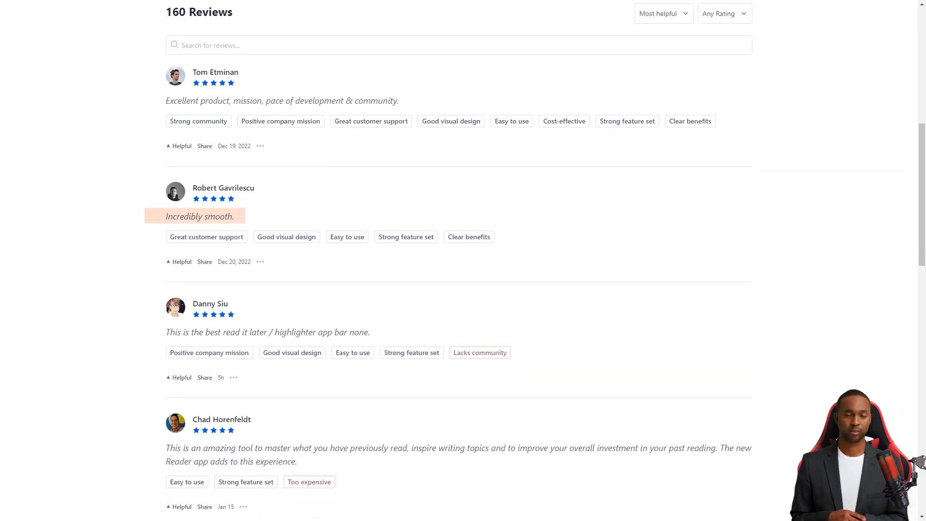
scroll("down", 3)
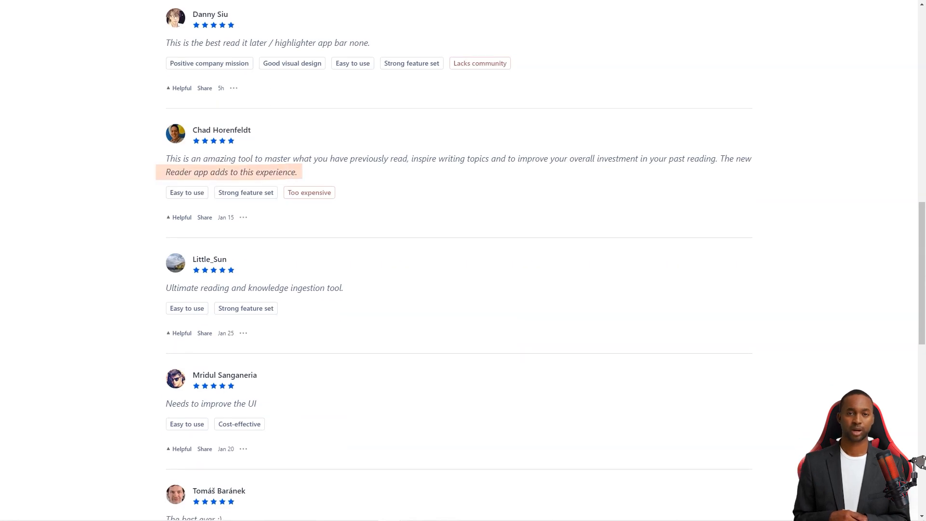
scroll("down", 3)
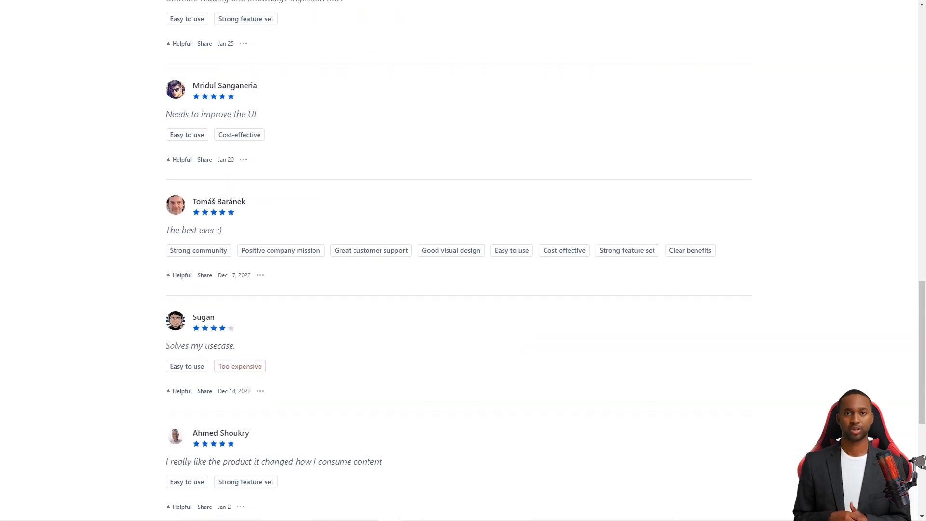